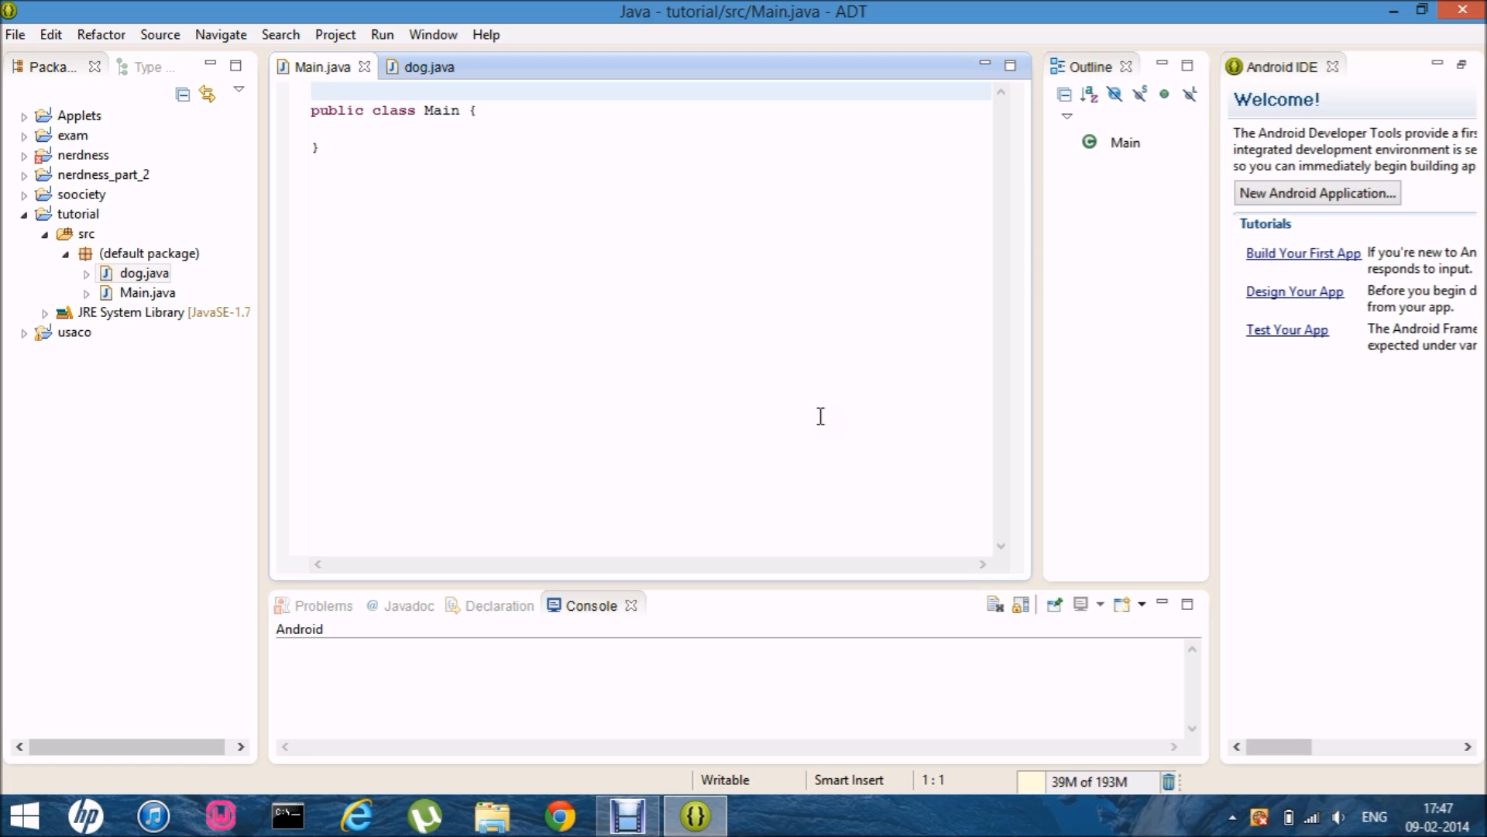
Bring dog.java to the front and open a blank line inside the dog class body
{"action": "left_click", "coordinate": [313, 92]}
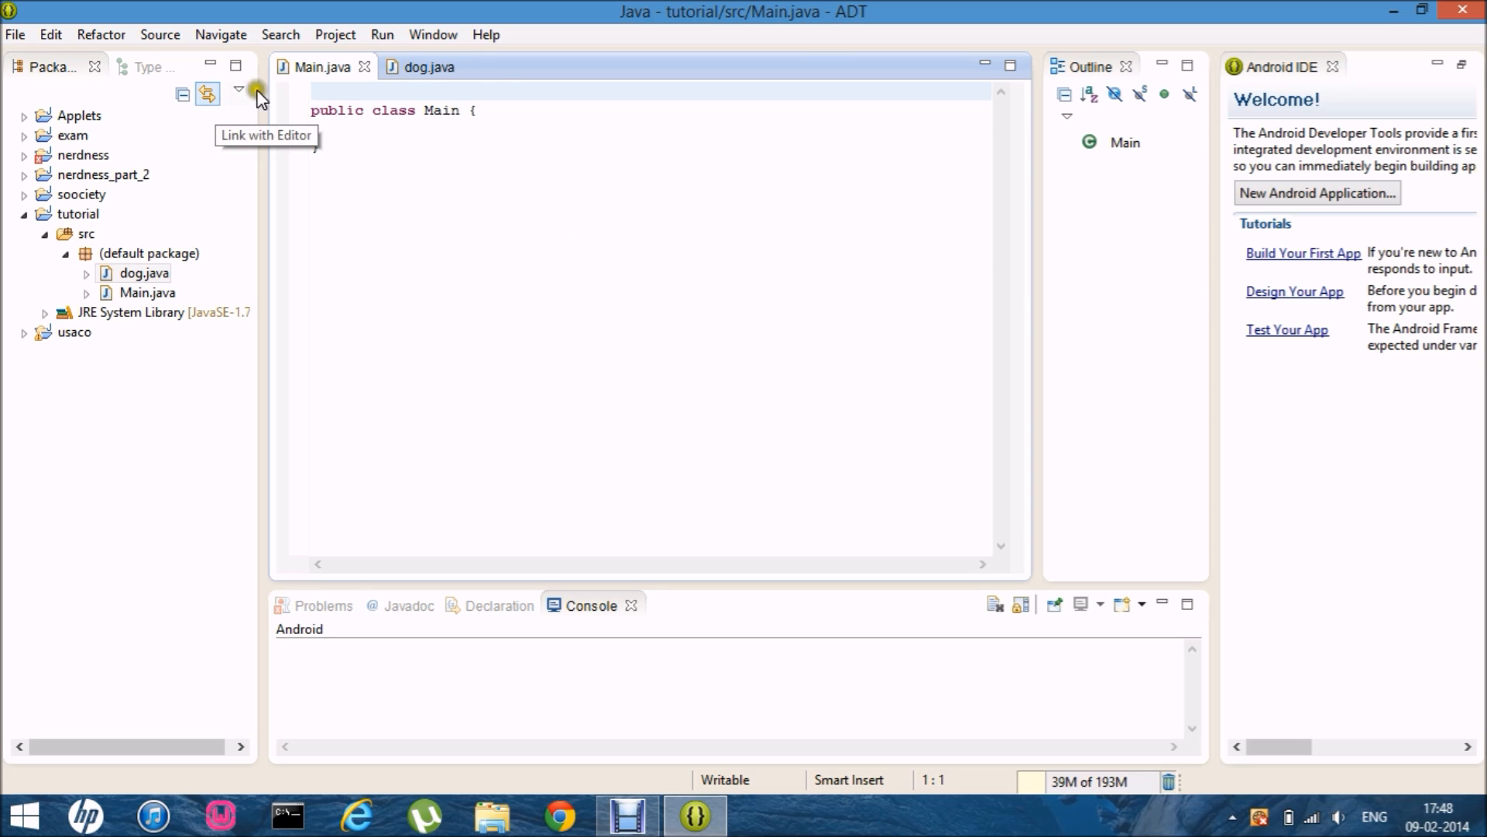
{"action": "left_click", "coordinate": [424, 67]}
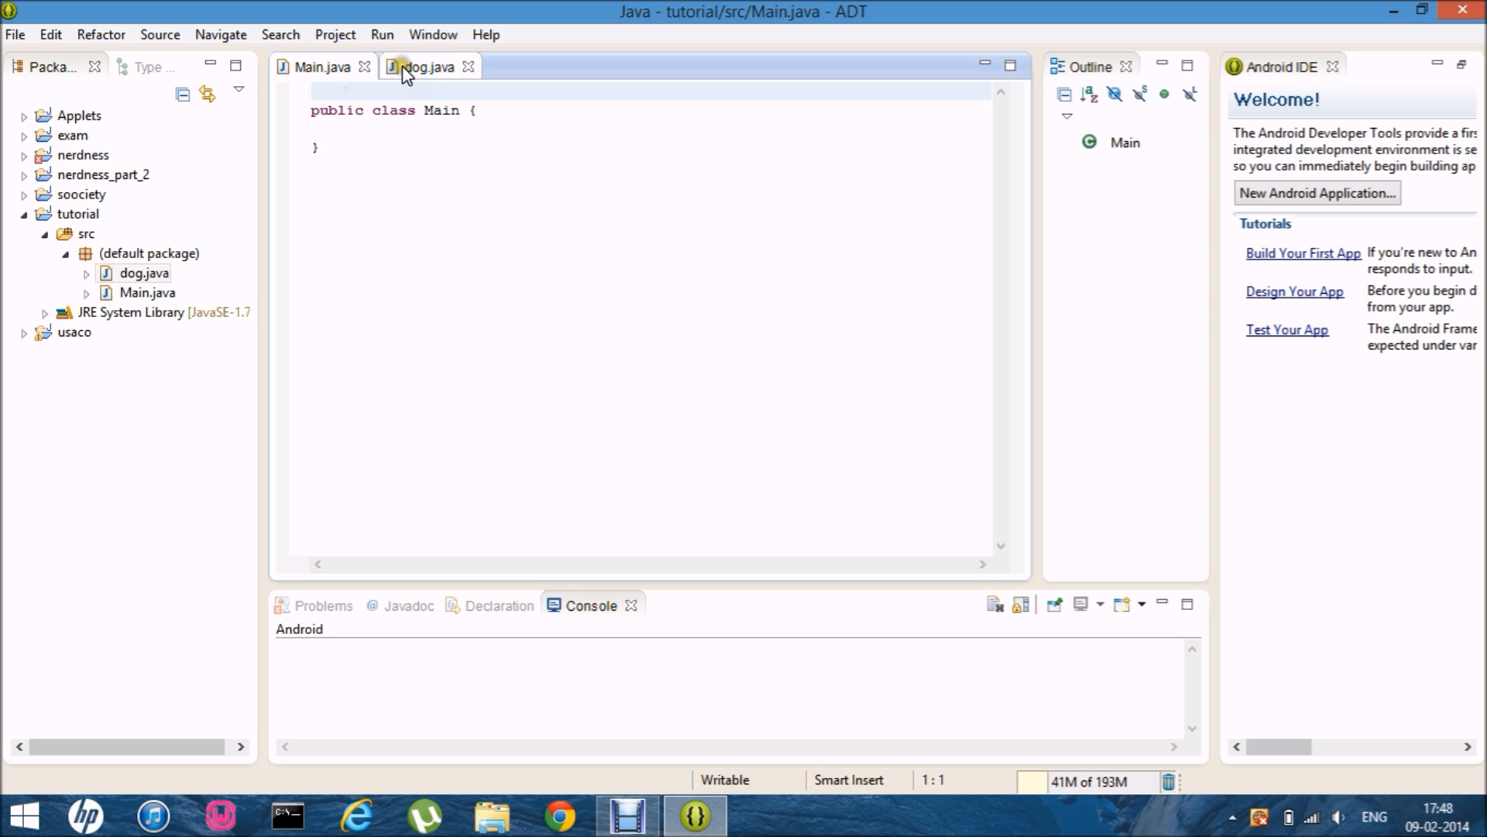
{"action": "left_click", "coordinate": [427, 67]}
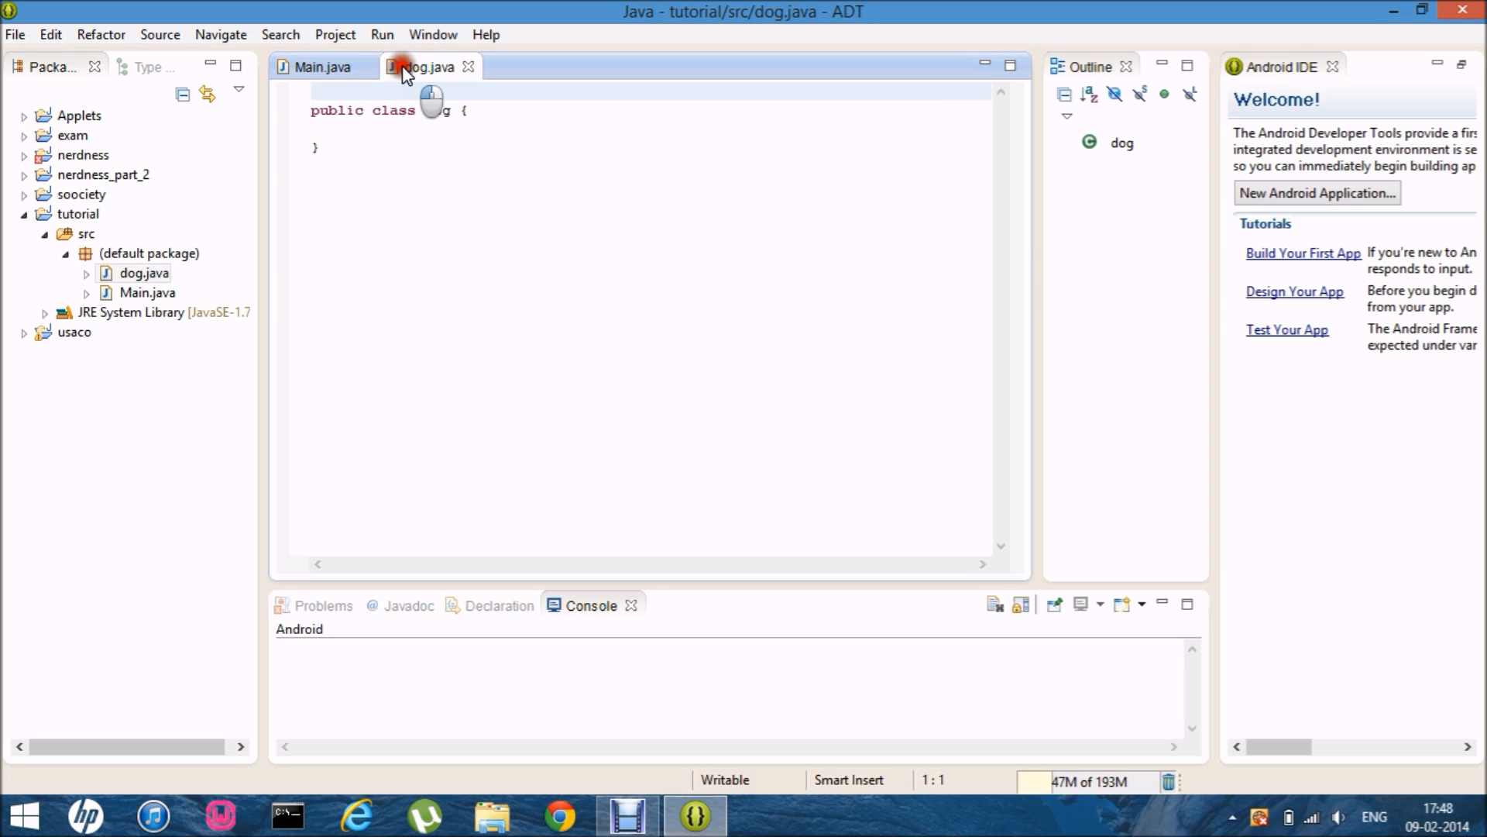
{"action": "left_click", "coordinate": [322, 67]}
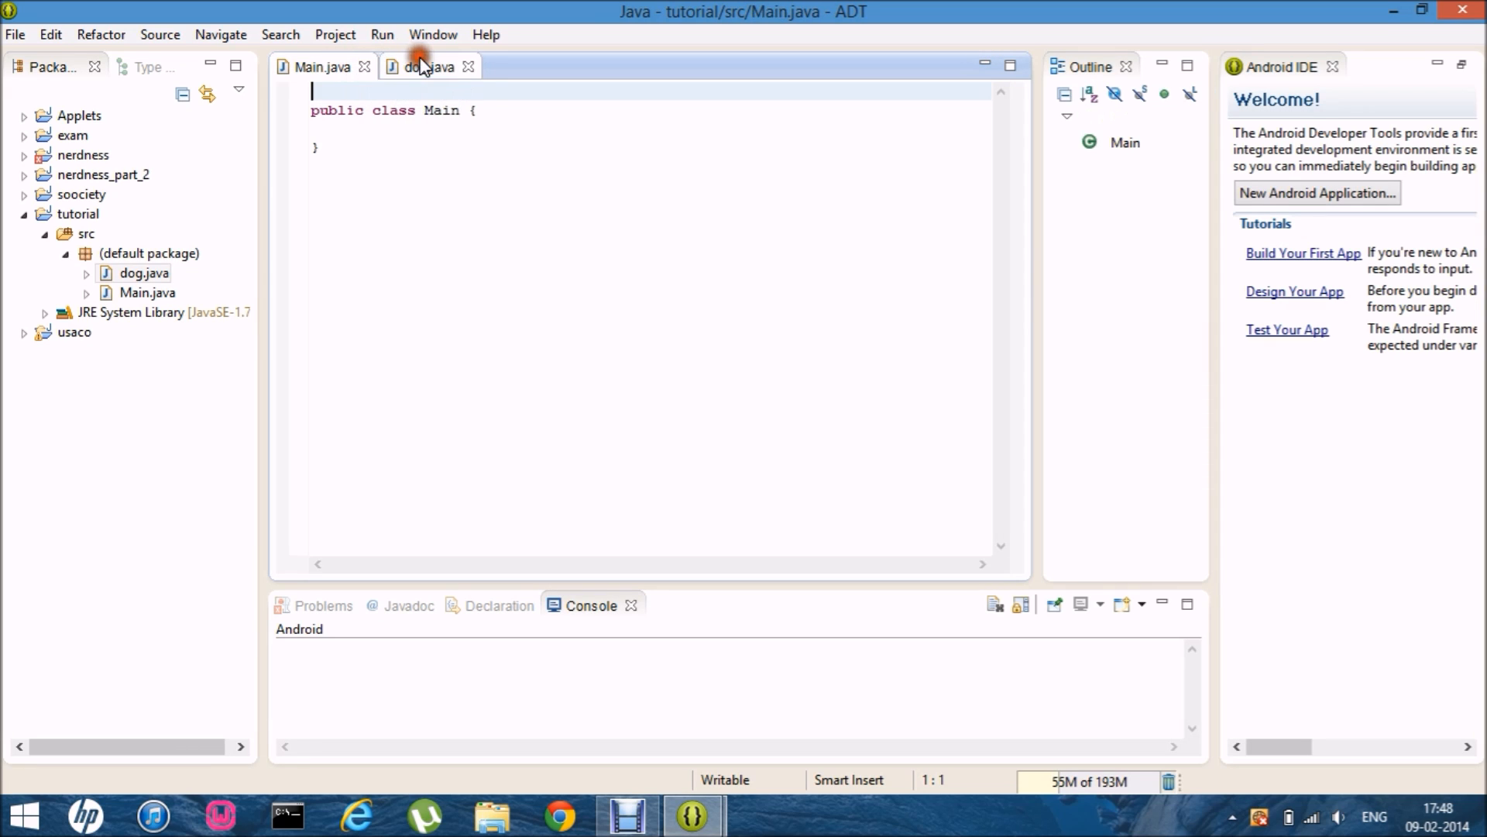
{"action": "left_click", "coordinate": [429, 67]}
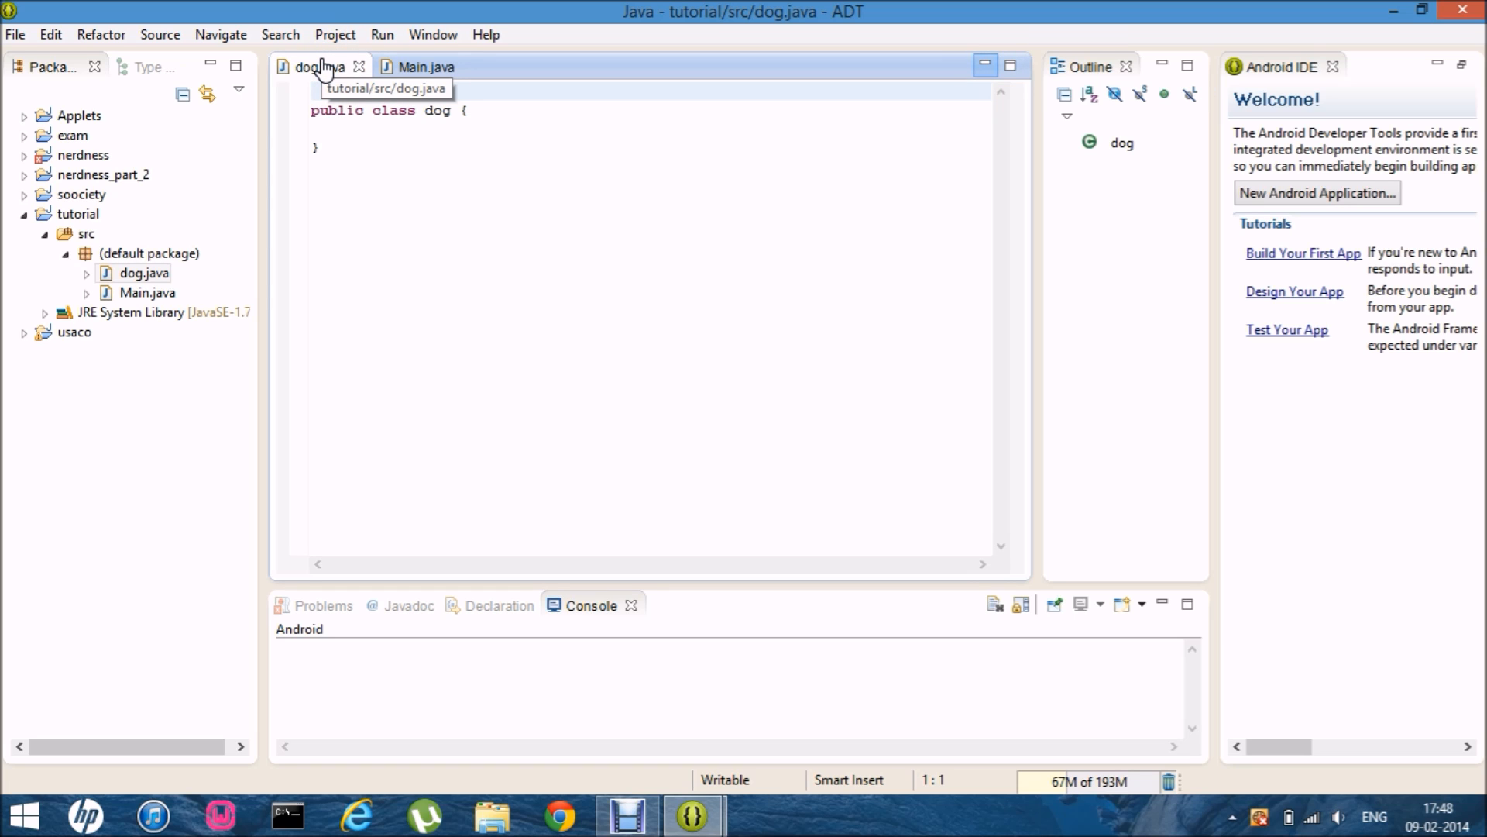
{"action": "left_click", "coordinate": [358, 127]}
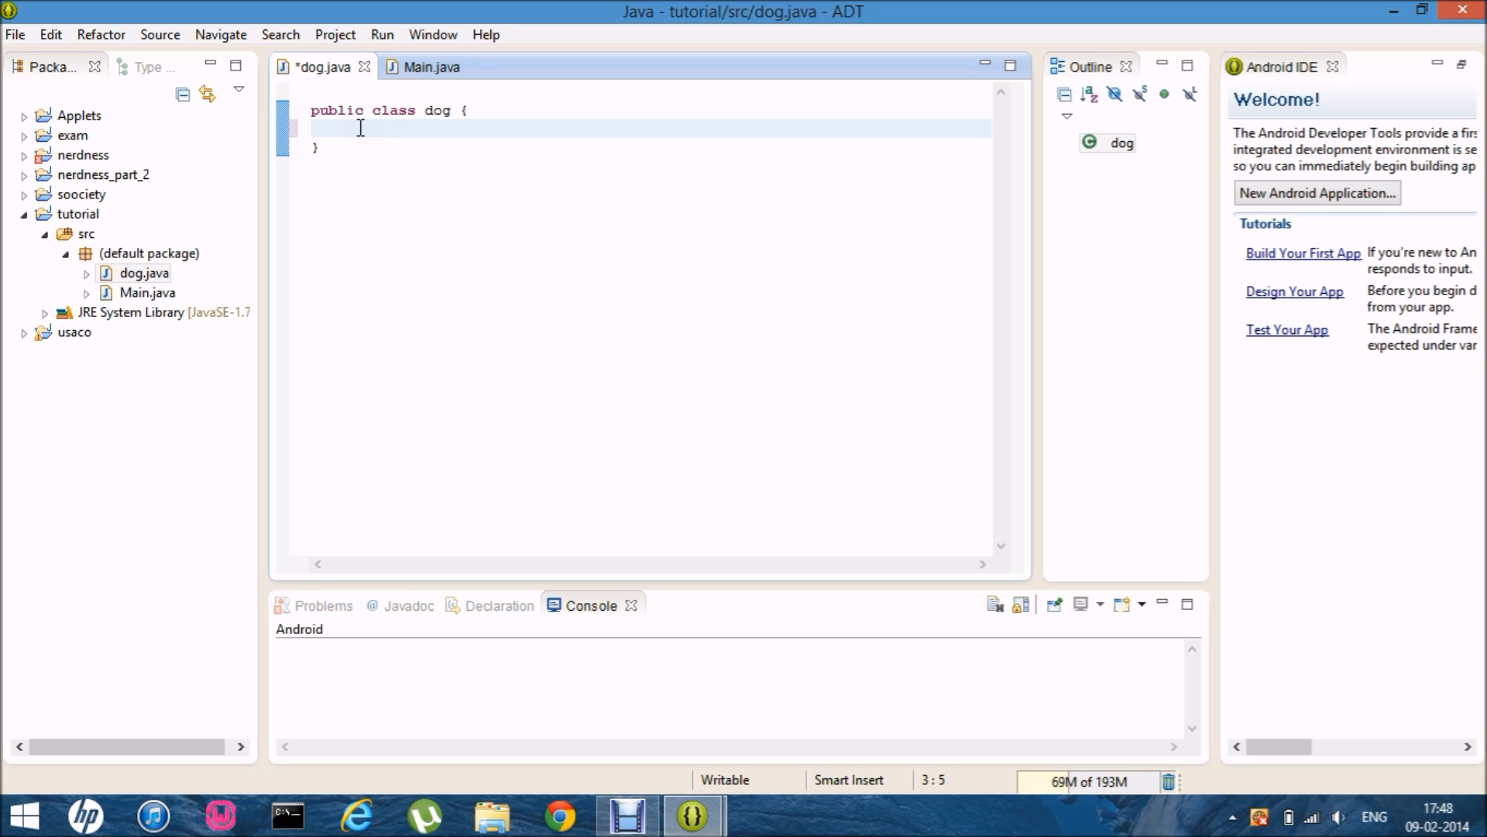
Add a display() method to dog that prints "Heyy!"
{"action": "type", "text": "vid"}
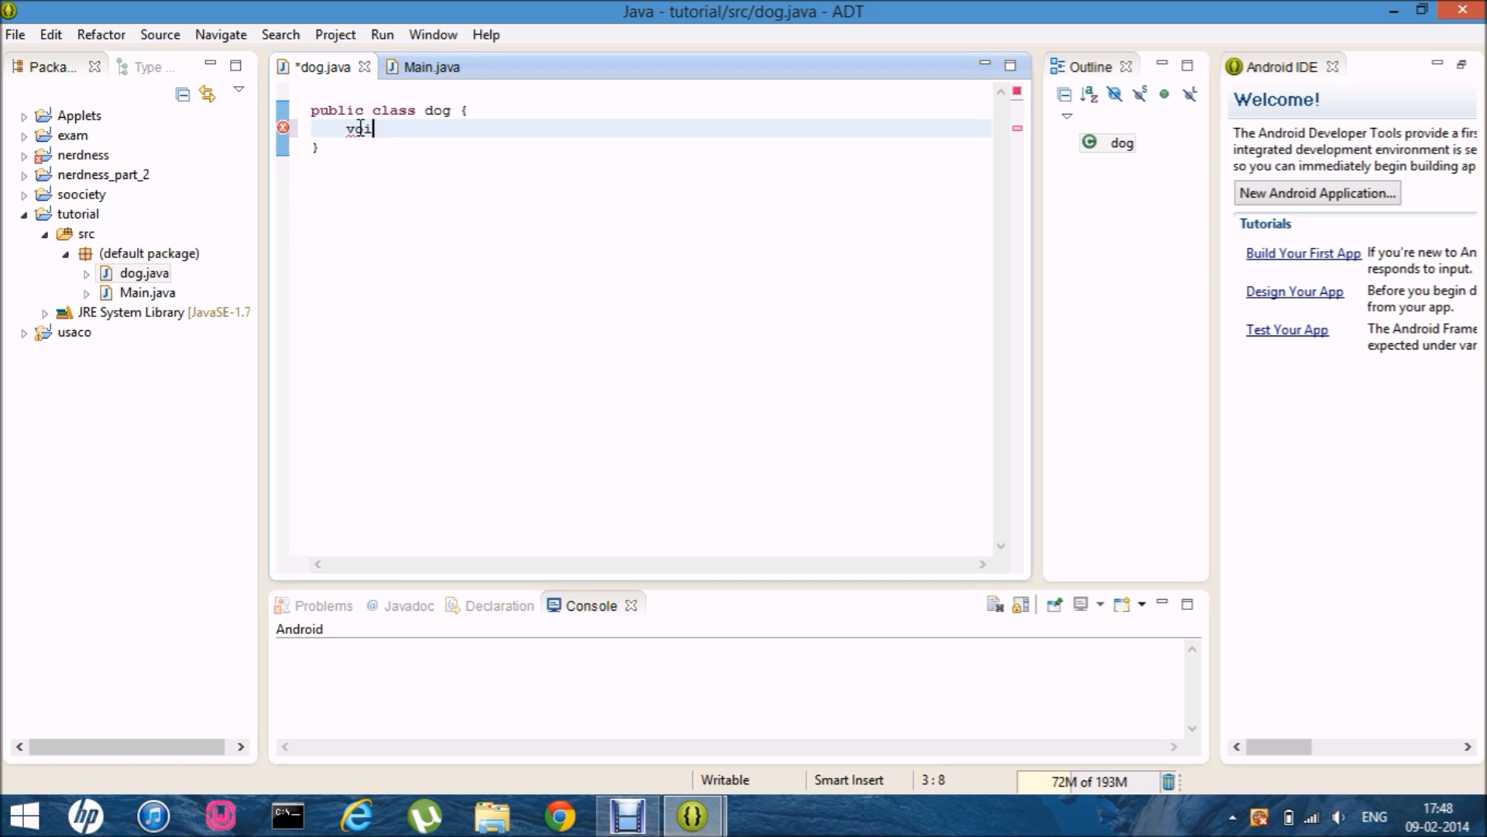
{"action": "type", "text": "dis"}
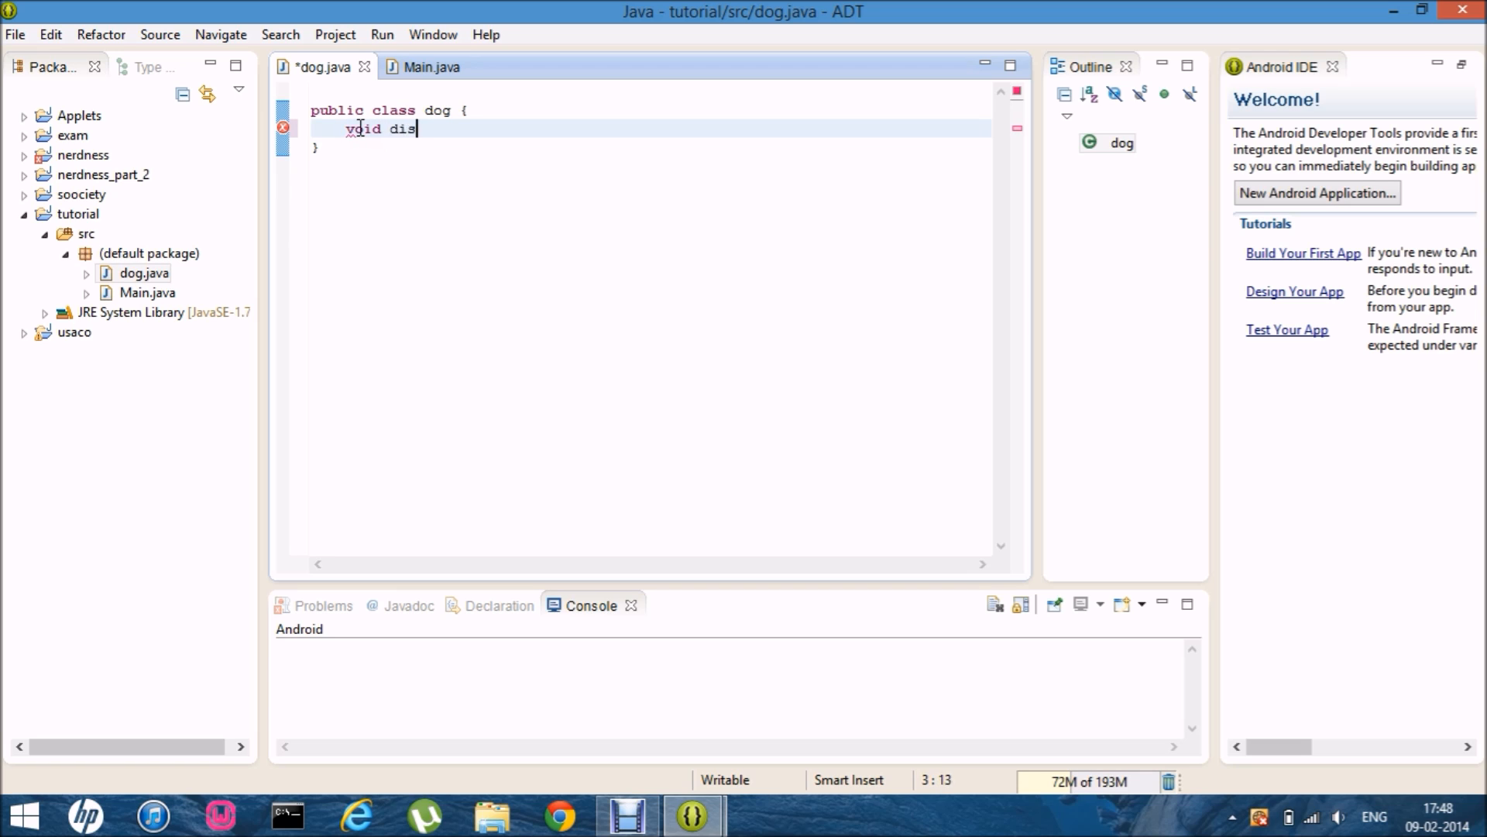
{"action": "type", "text": "play"}
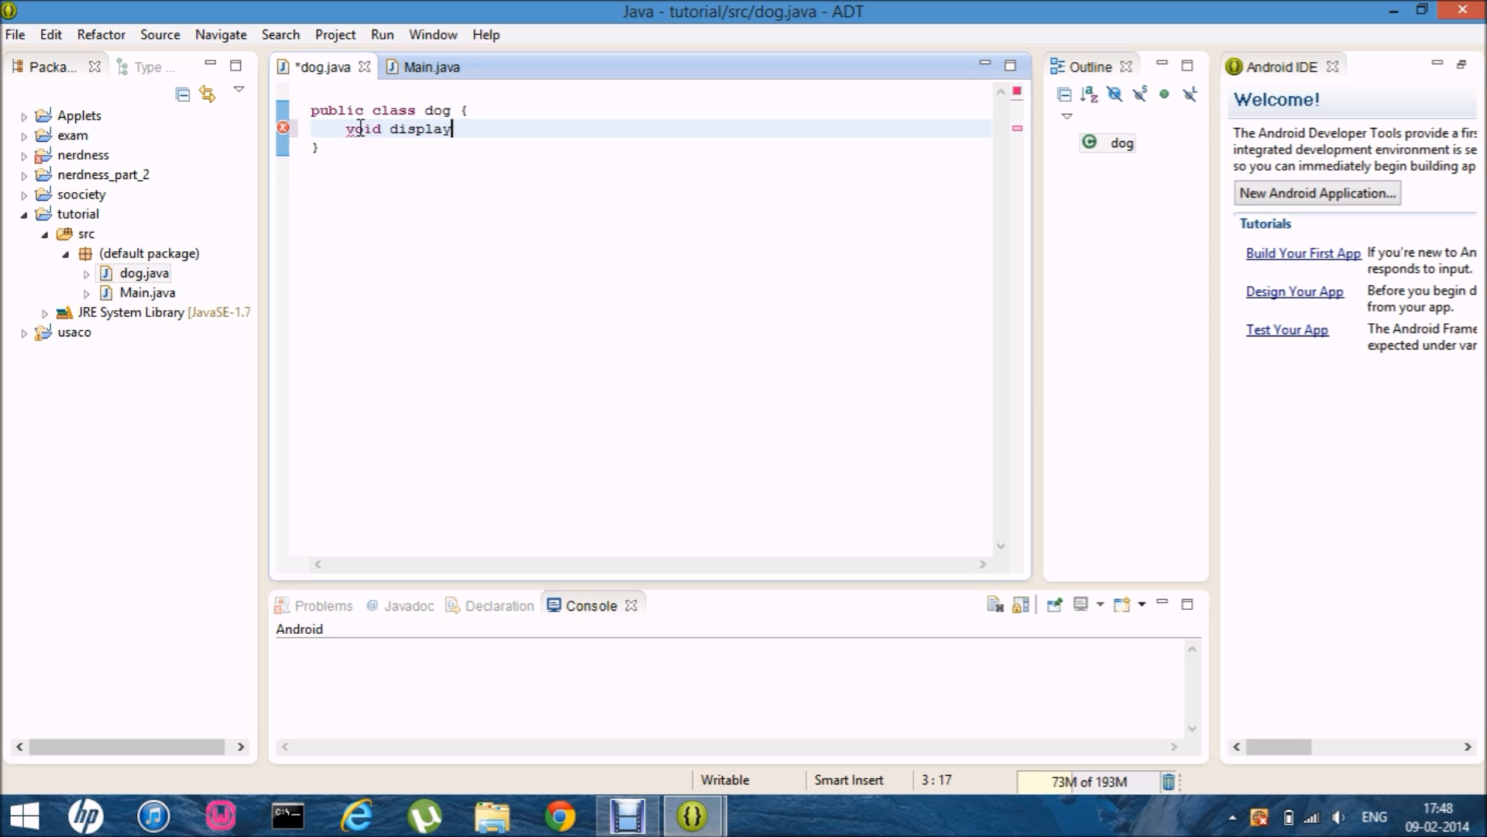
{"action": "type", "text": "()"}
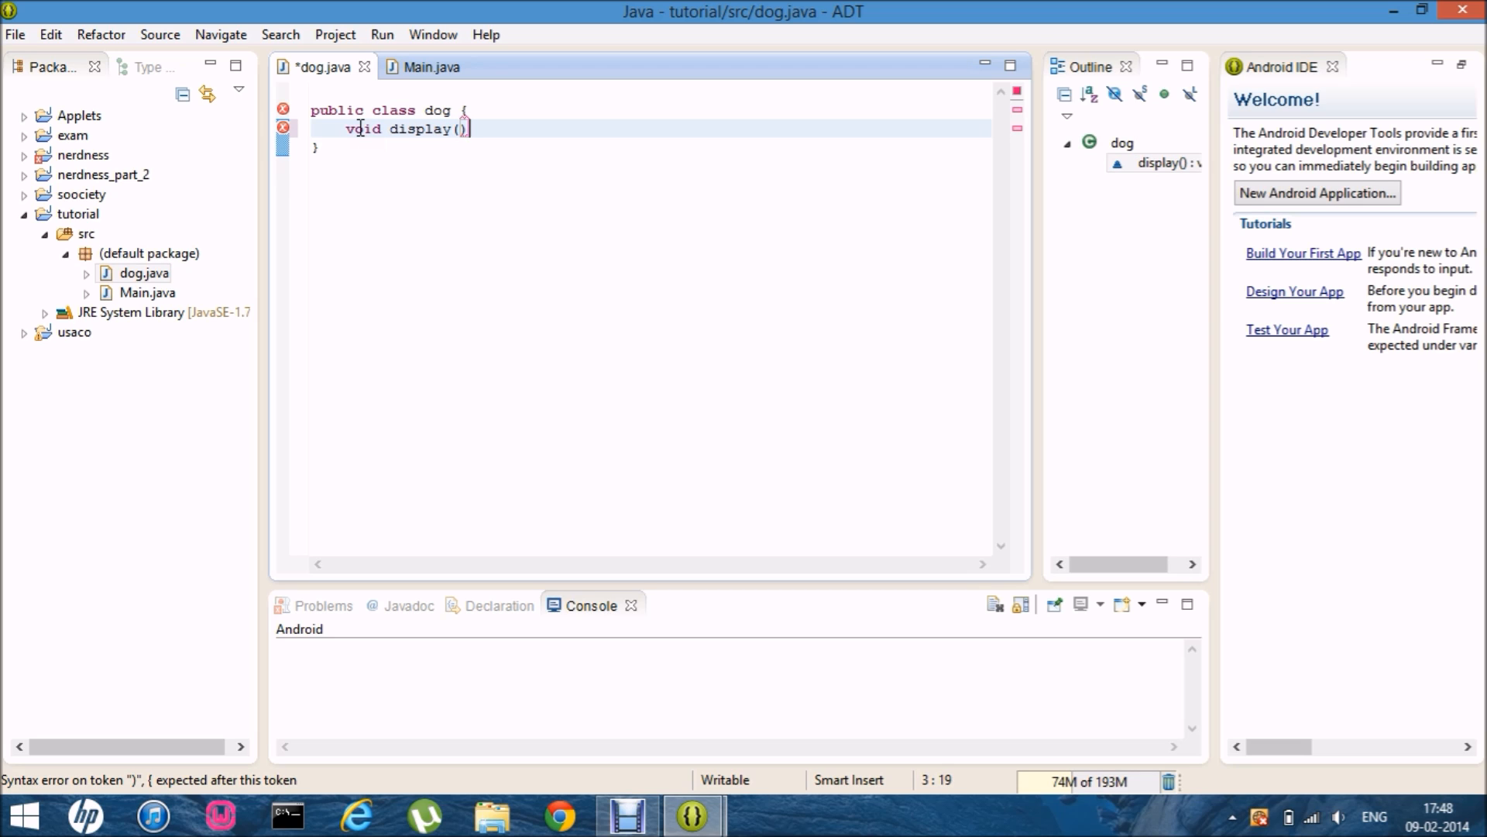
{"action": "type", "text": "{"}
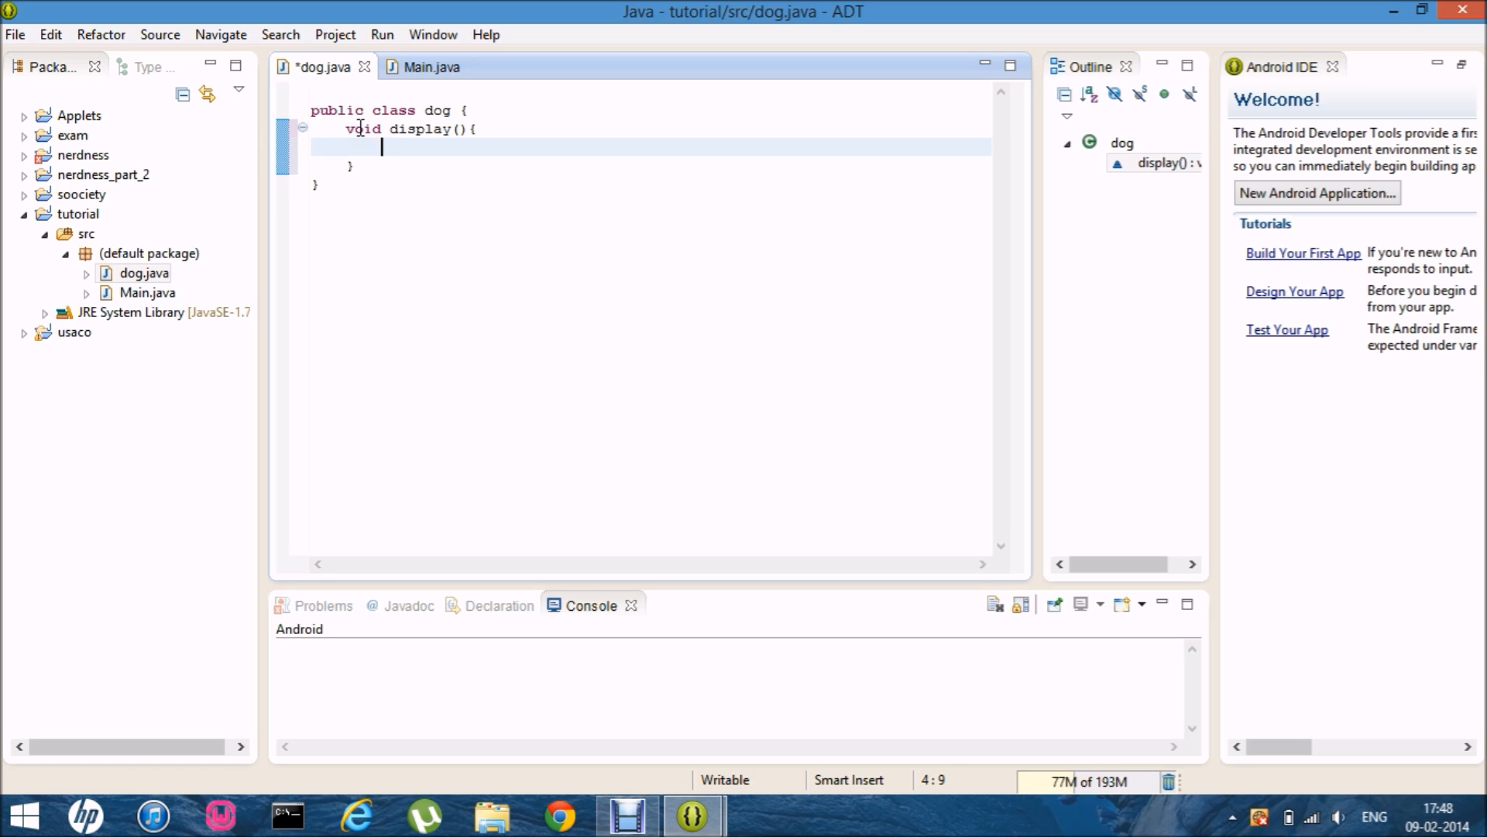
{"action": "type", "text": "System.out.println();"}
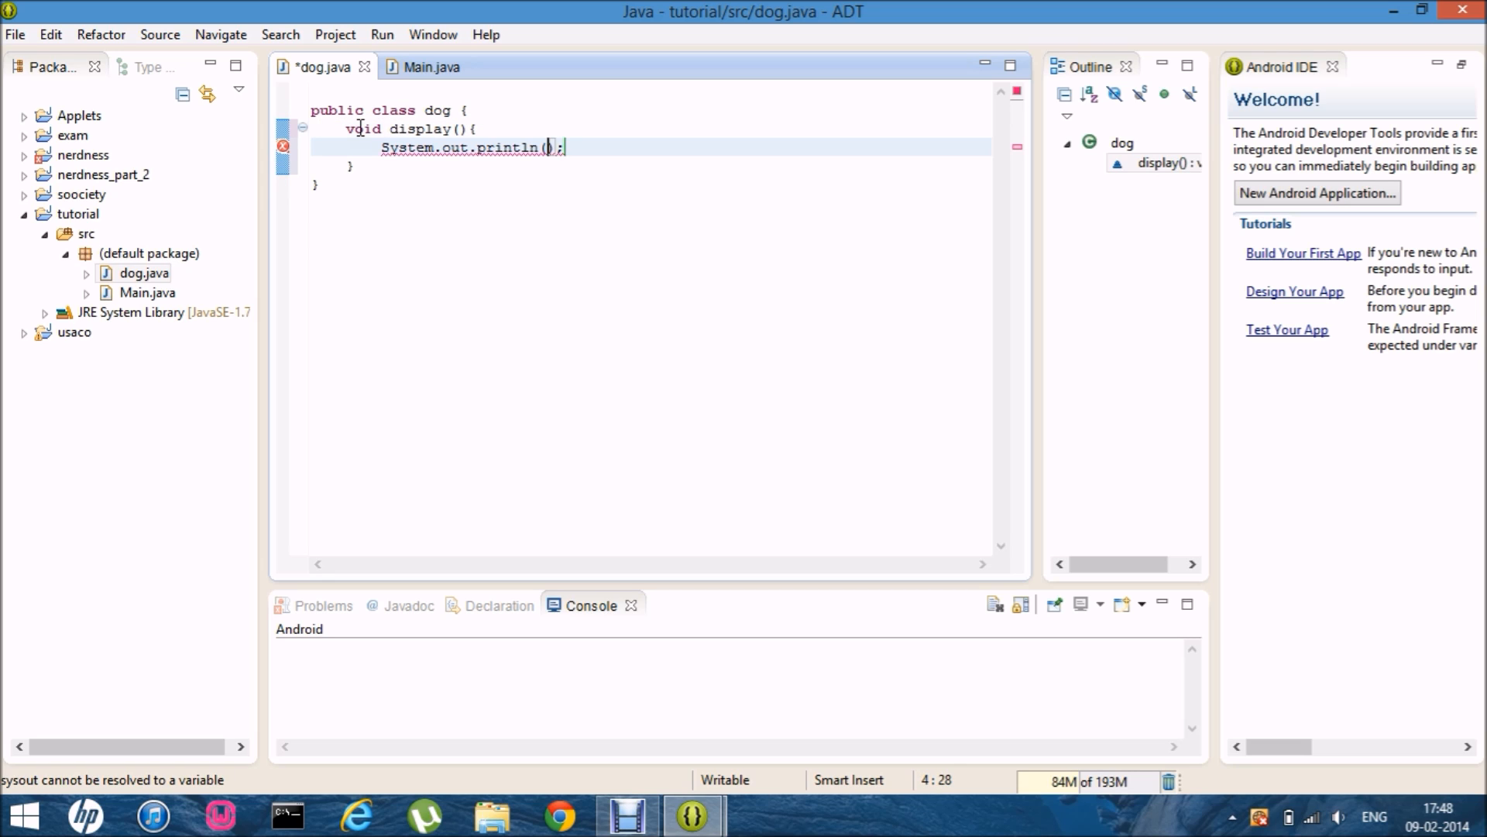
{"action": "type", "text": "\"Heyy"}
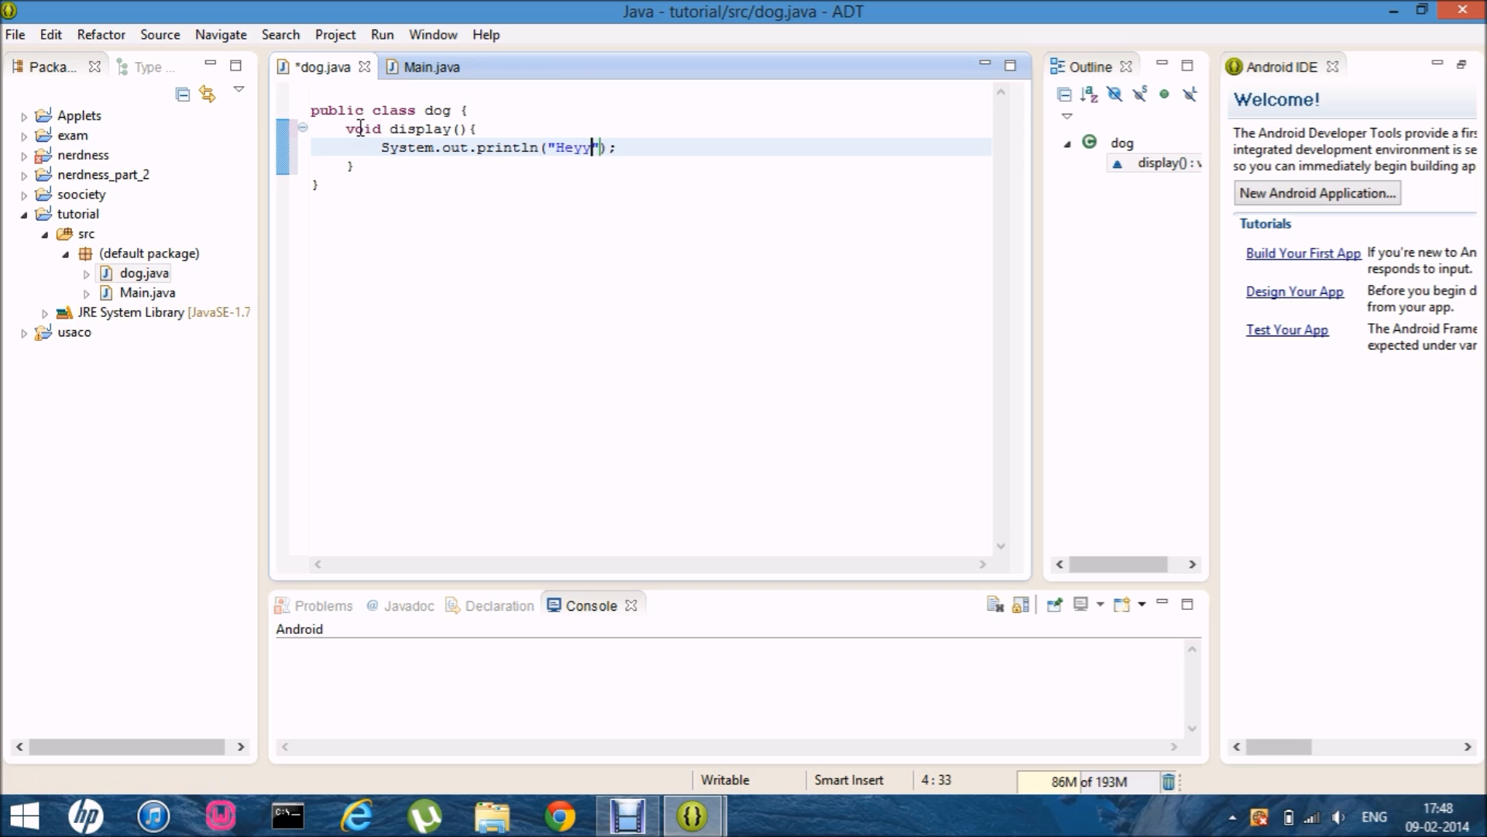
{"action": "type", "text": "!"}
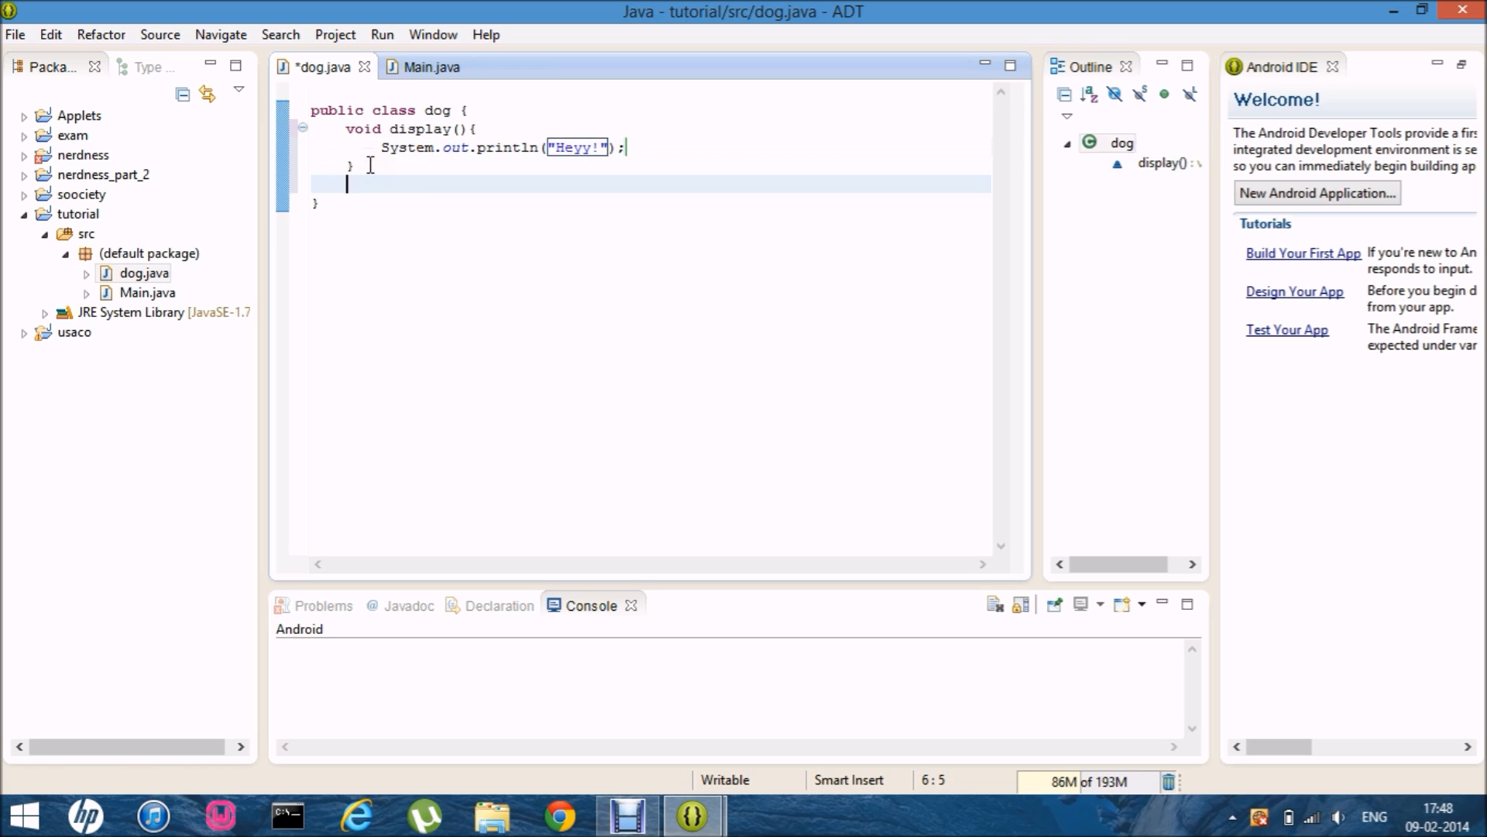
Add an overloaded display(int x) method printing "Heyy "+x
{"action": "type", "text": "void d"}
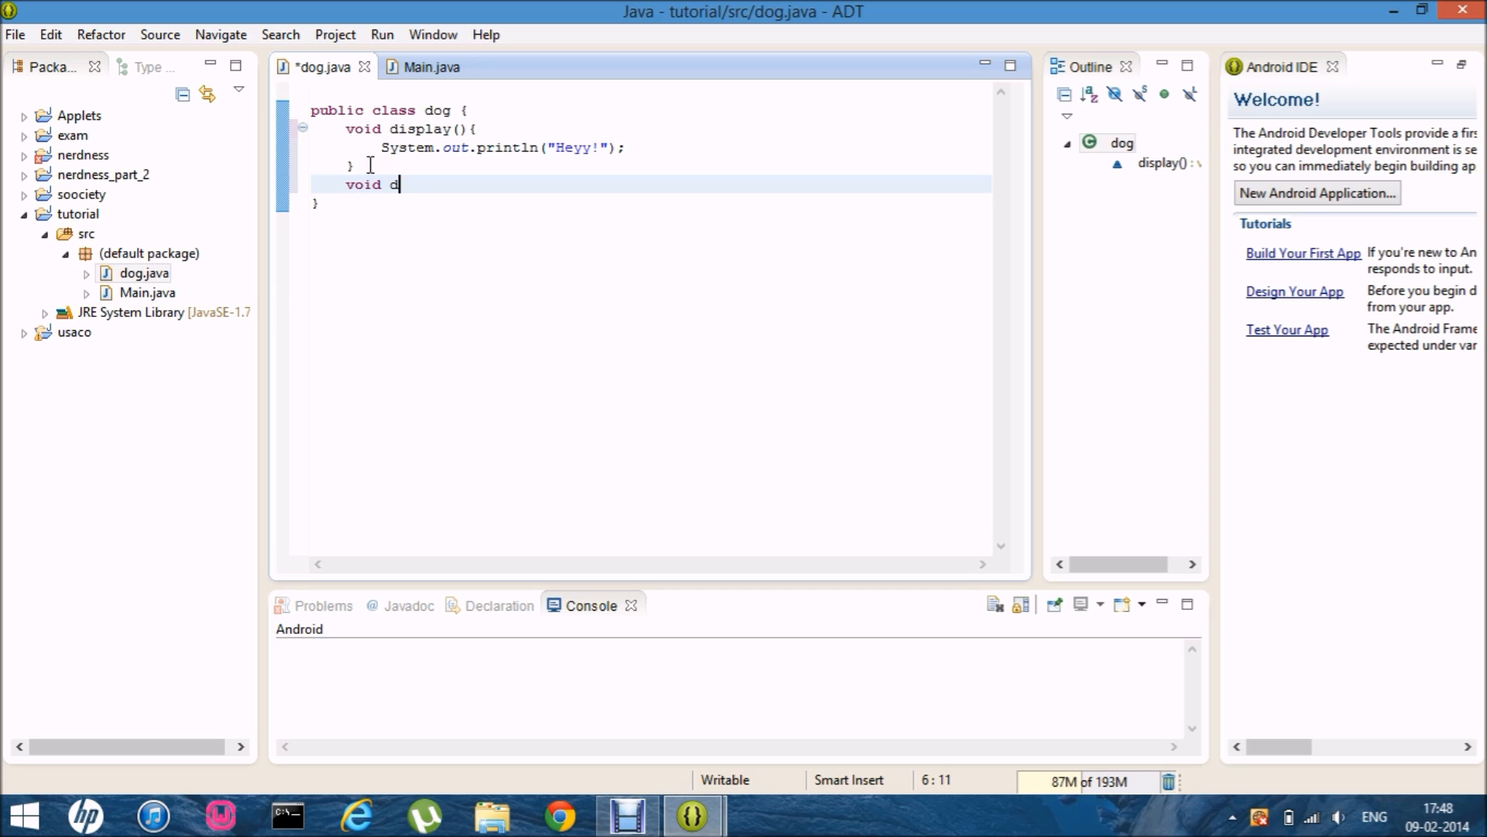
{"action": "type", "text": "isplay()"}
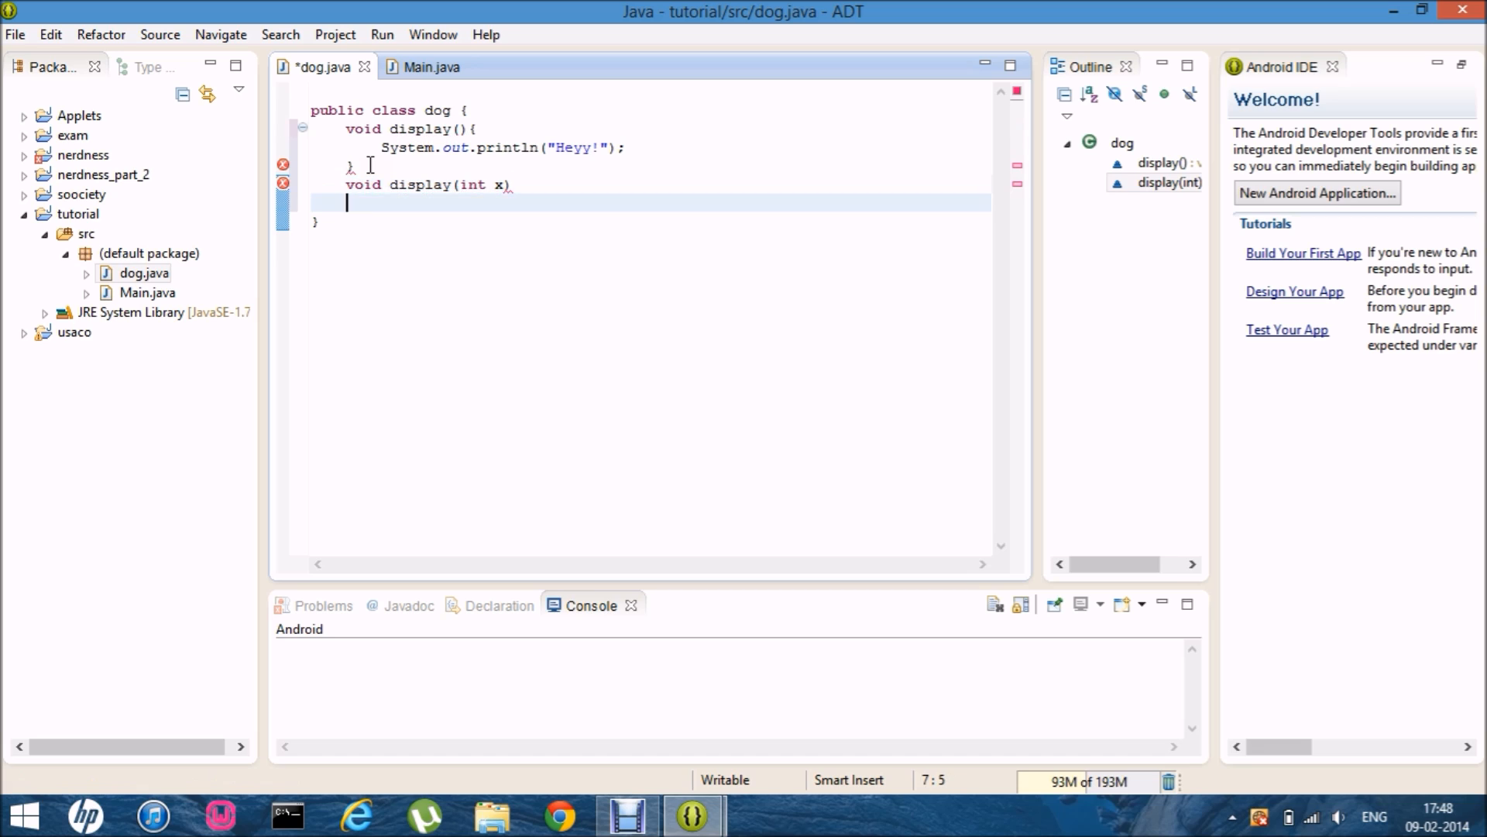
{"action": "type", "text": "{"}
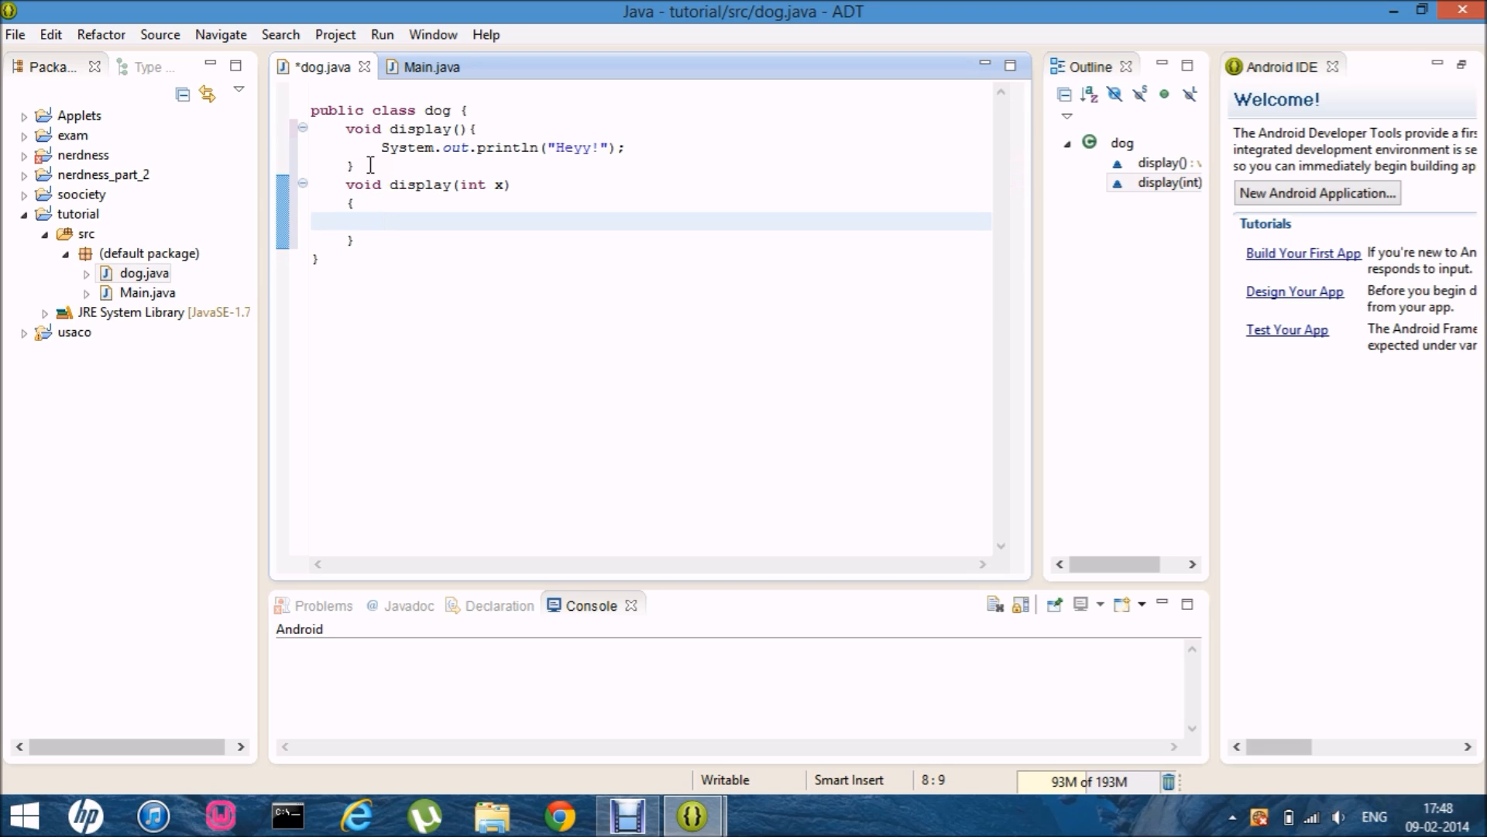
{"action": "type", "text": "syso"}
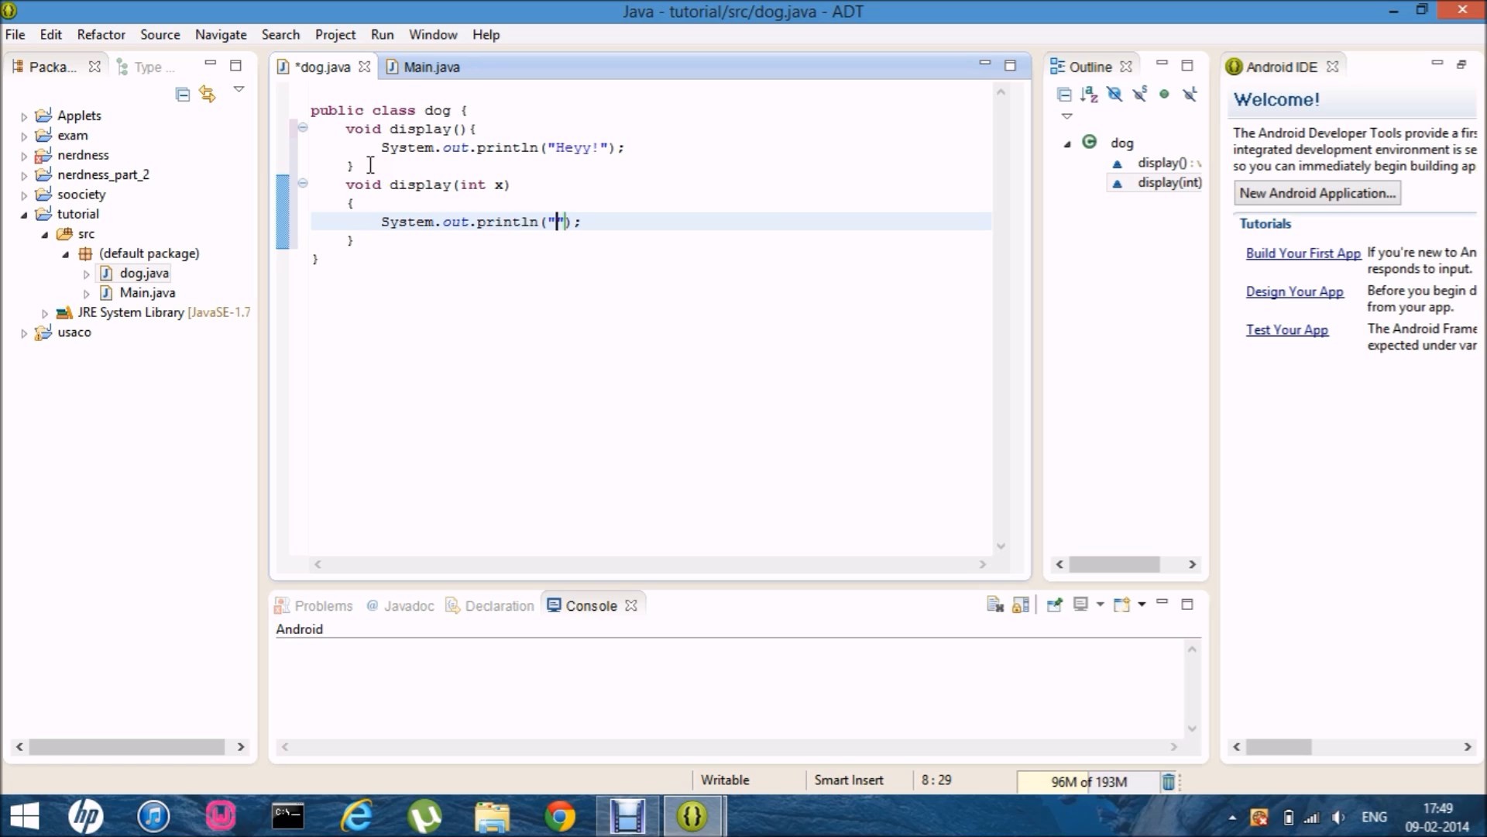
{"action": "type", "text": "Heyy"}
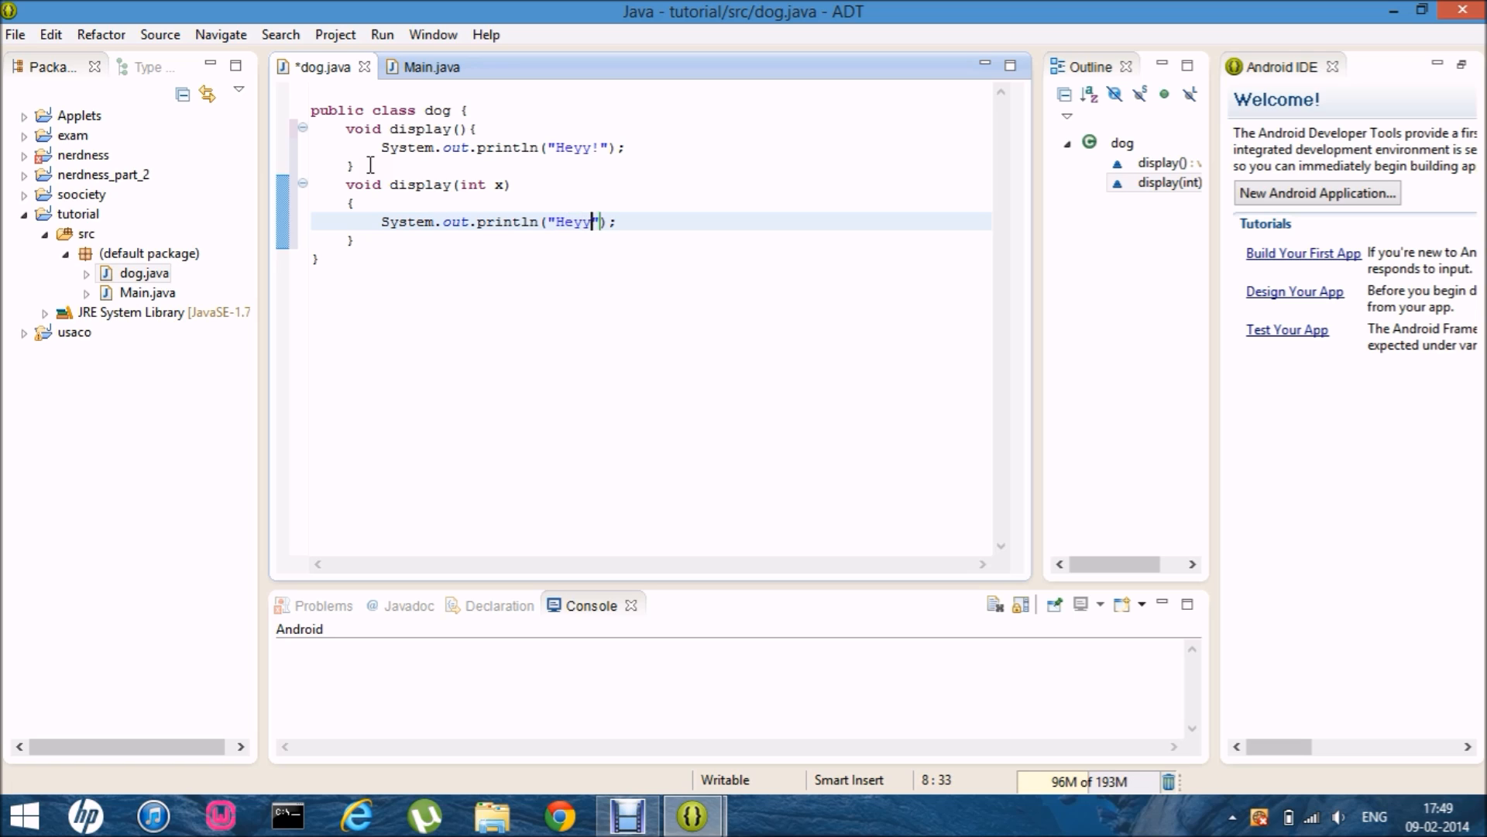
{"action": "type", "text": "+"}
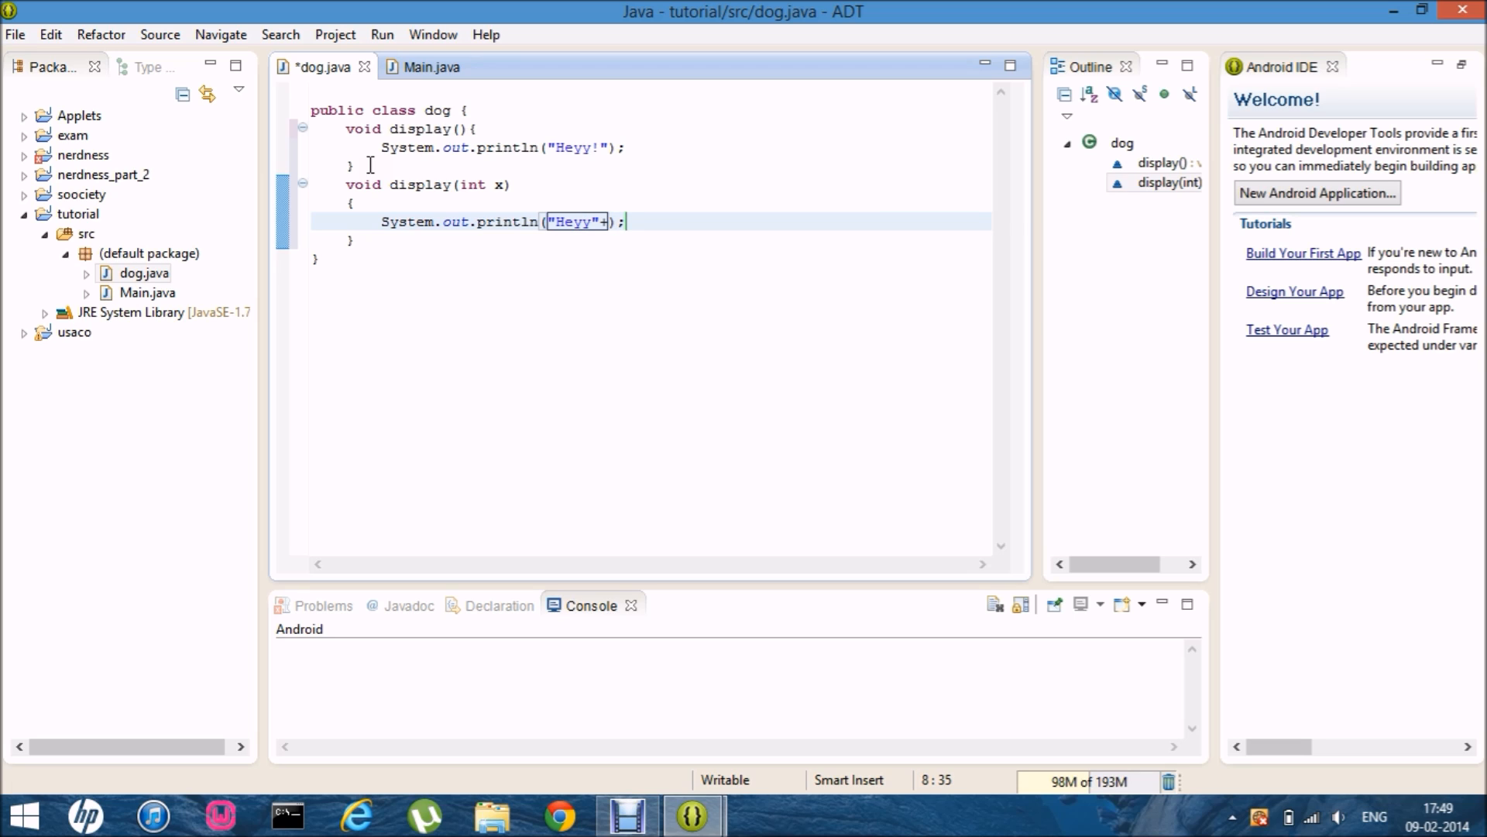
{"action": "type", "text": "x"}
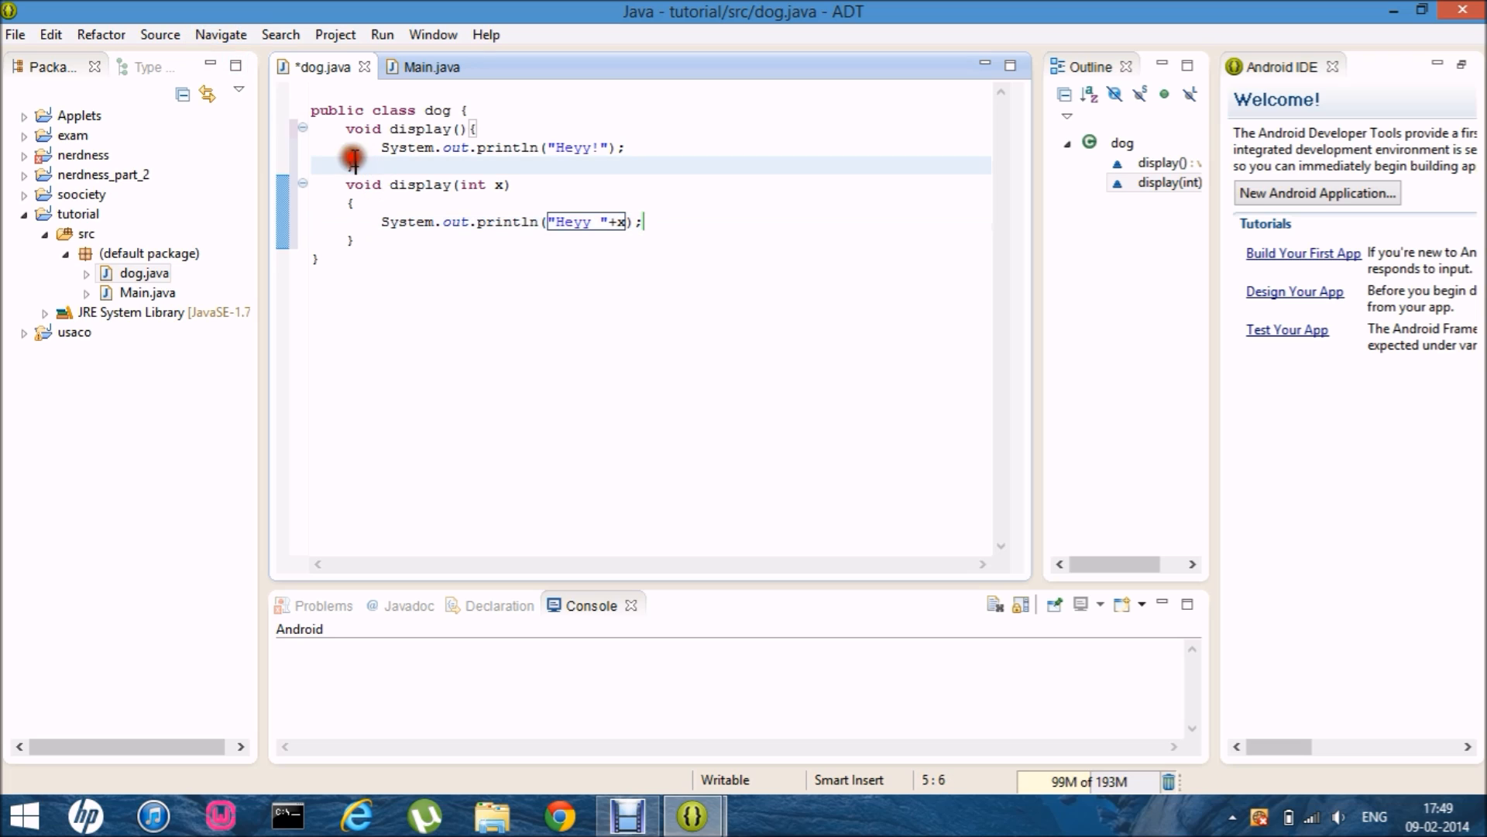
{"action": "left_click", "coordinate": [428, 67]}
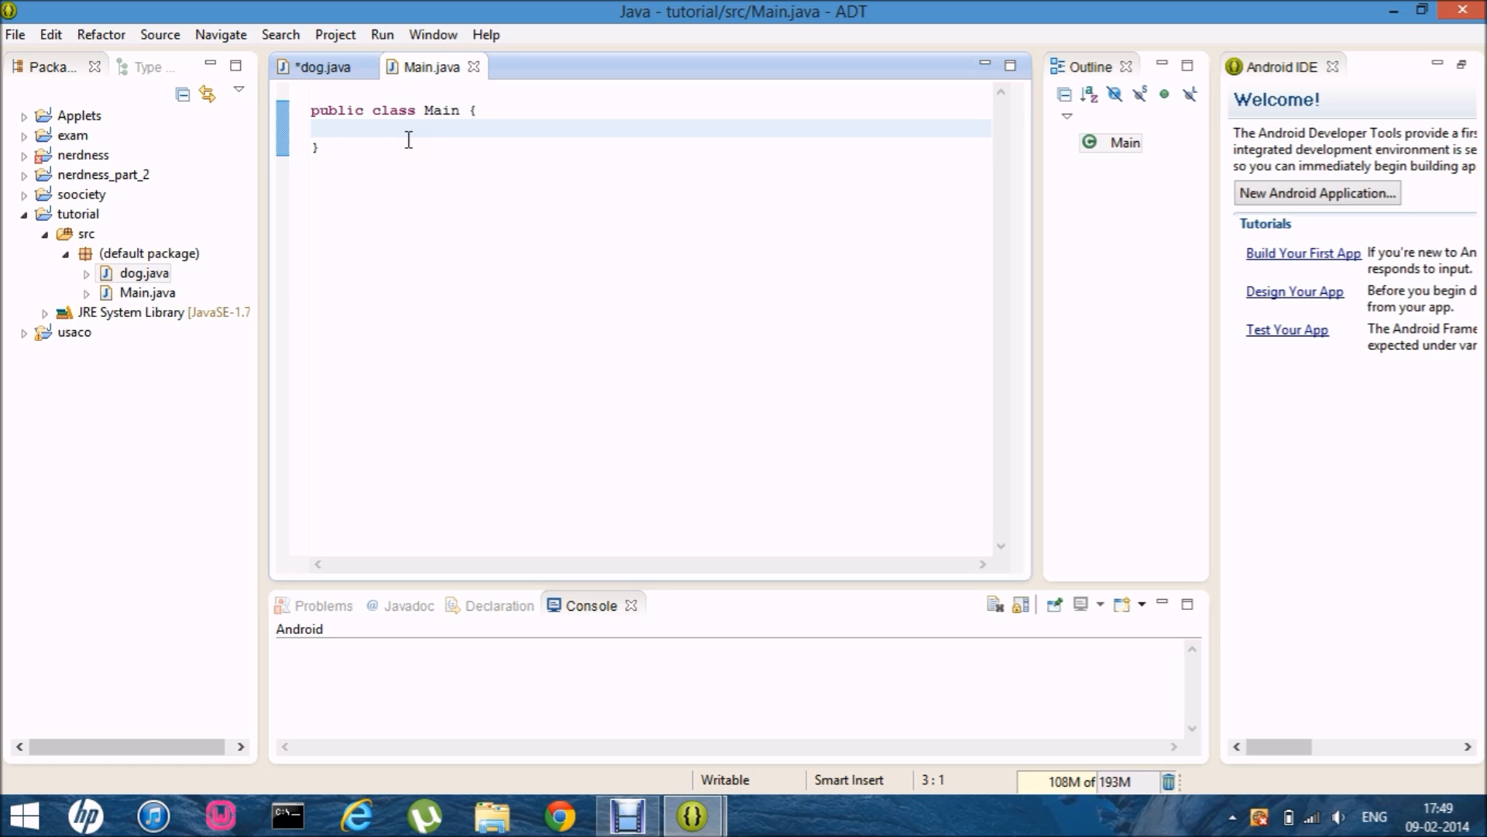
Write main in Main creating dog obj and calling obj.display() and obj.display(4)
{"action": "type", "text": "public s"}
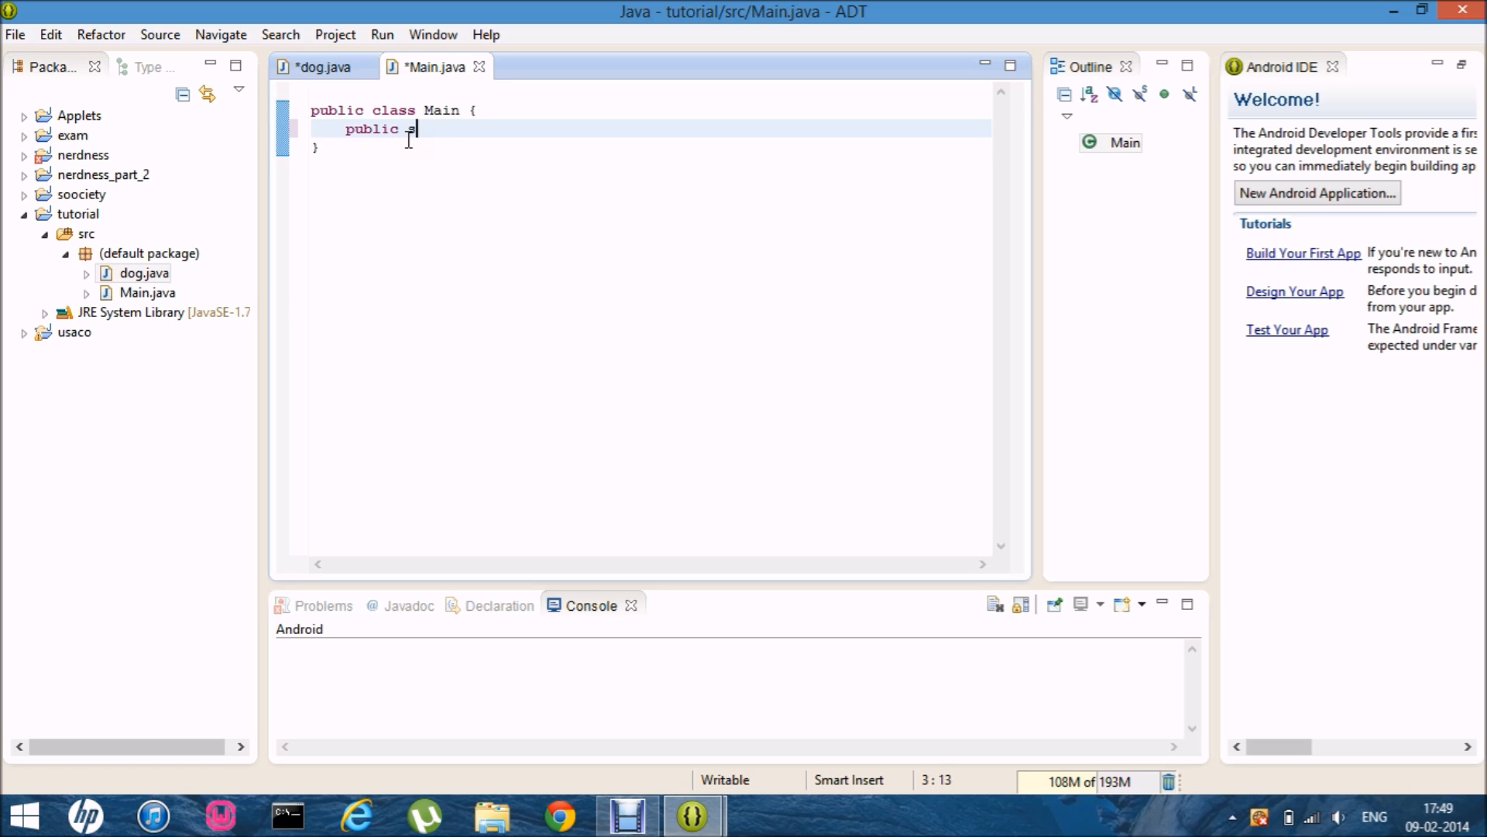
{"action": "type", "text": "static void ma"}
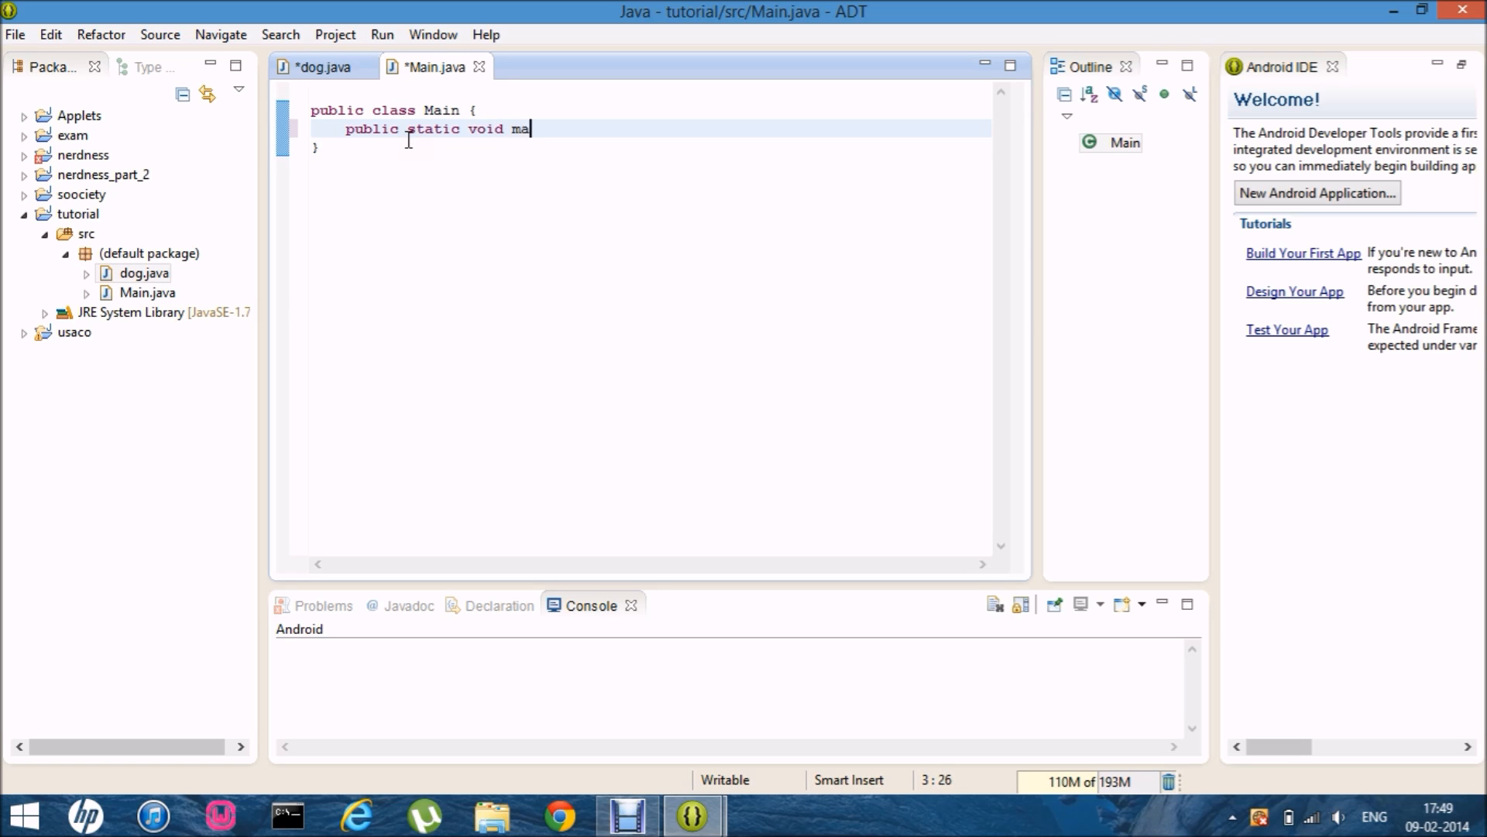
{"action": "type", "text": "in(String args["}
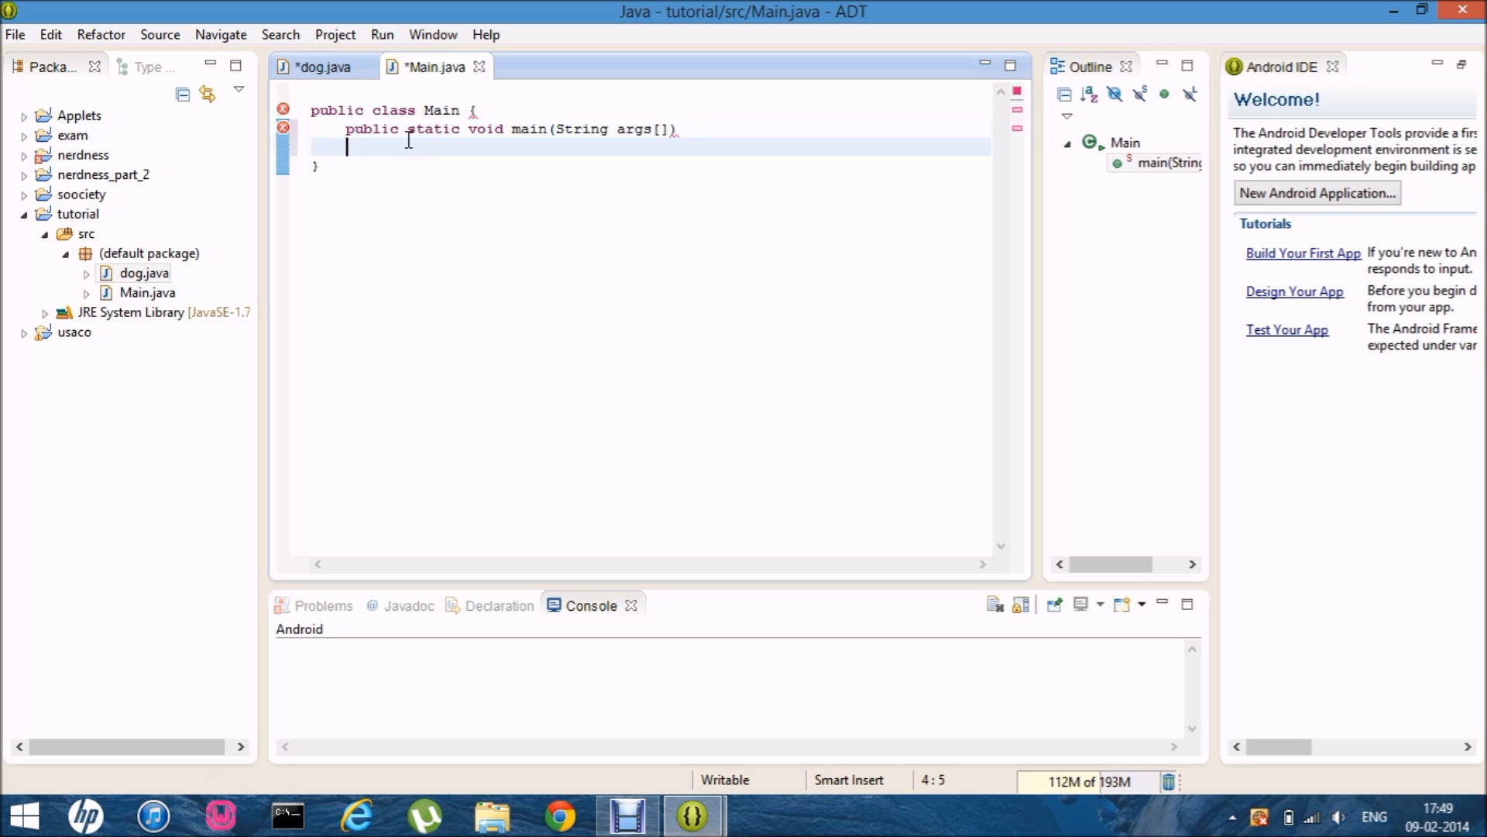
{"action": "type", "text": "{"}
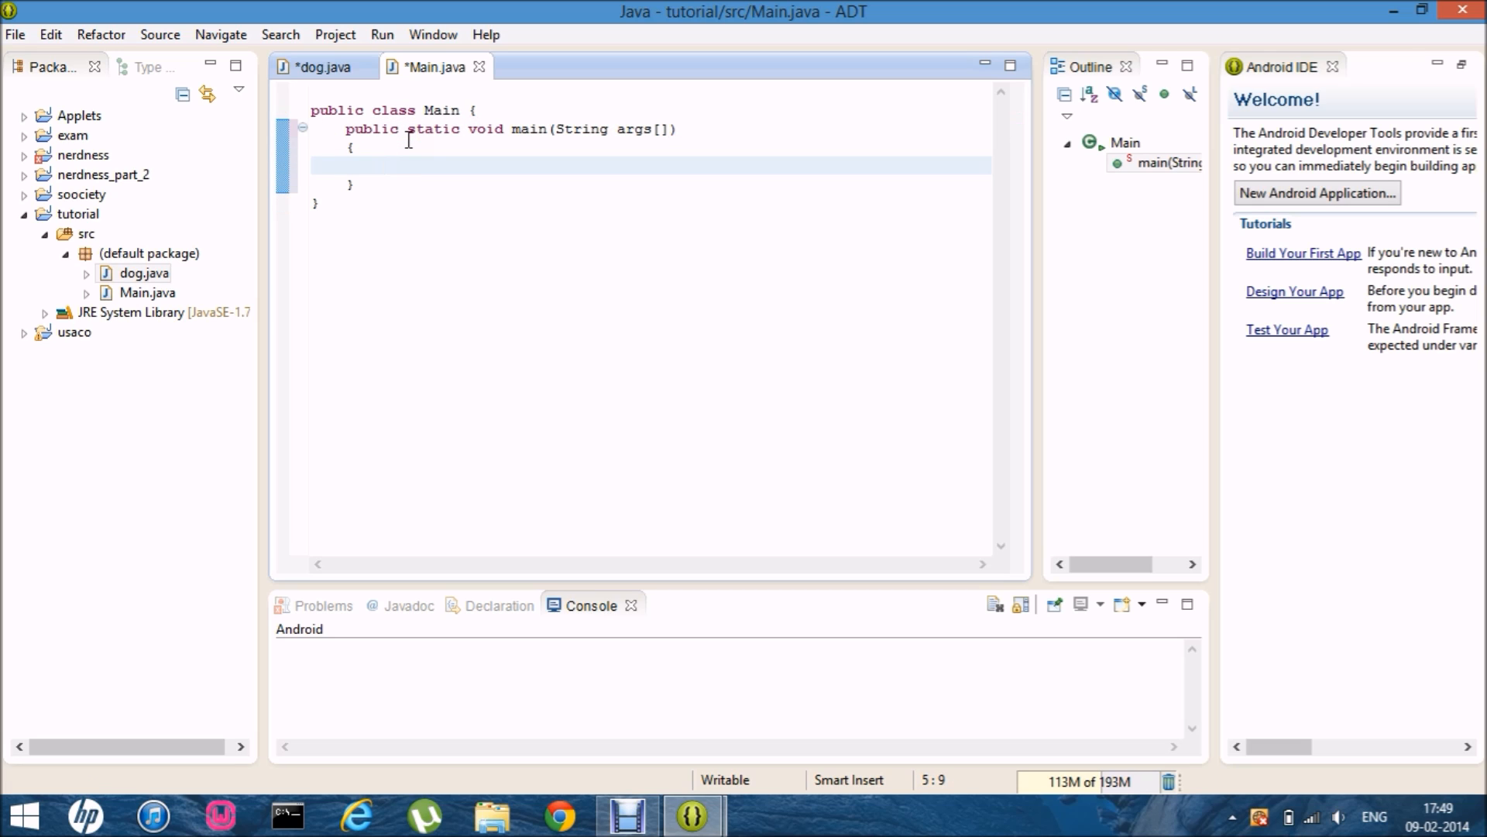
{"action": "type", "text": "dog ob"}
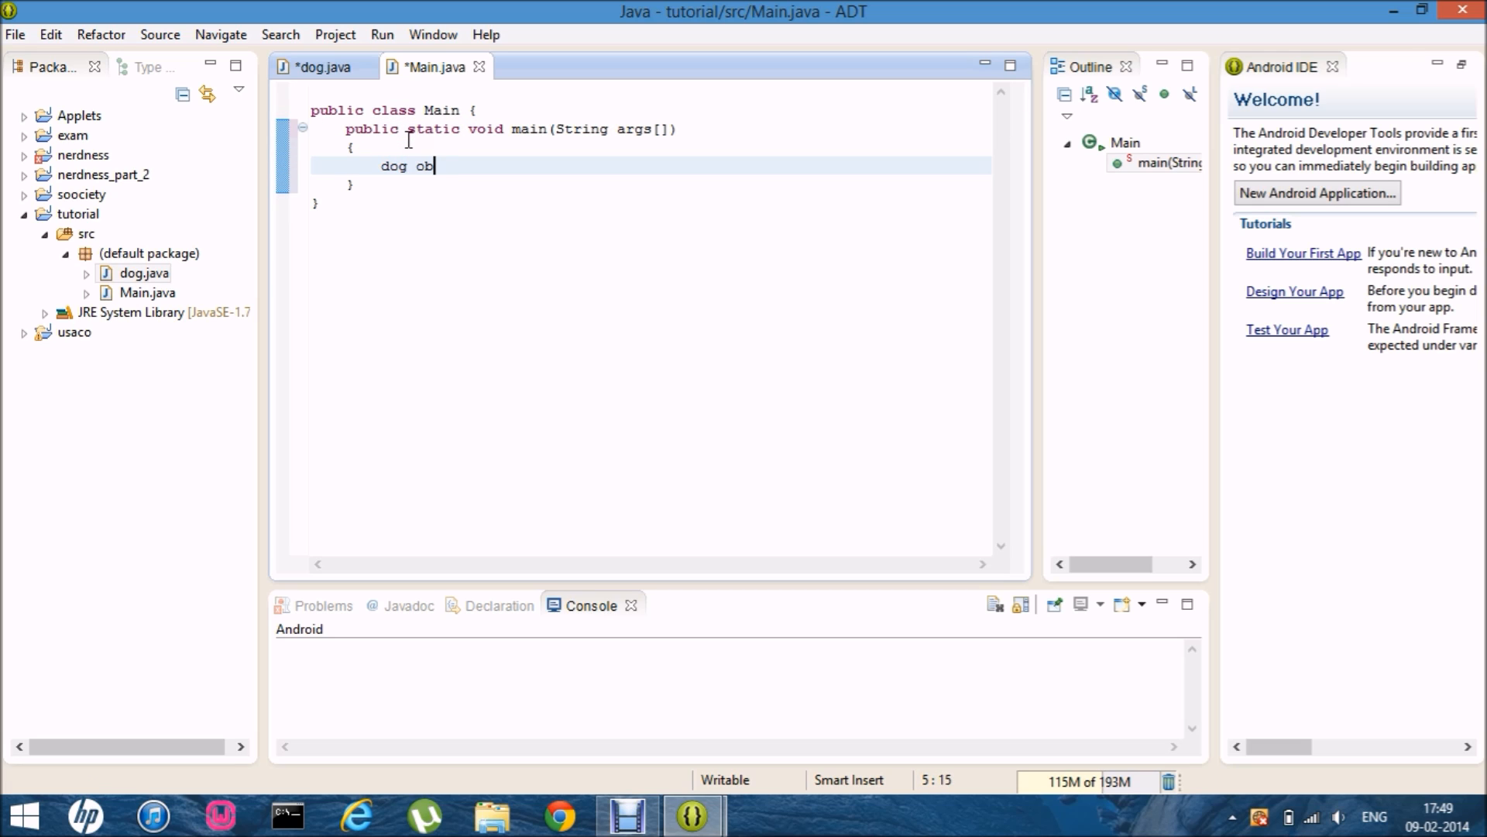
{"action": "type", "text": "j=new dog"}
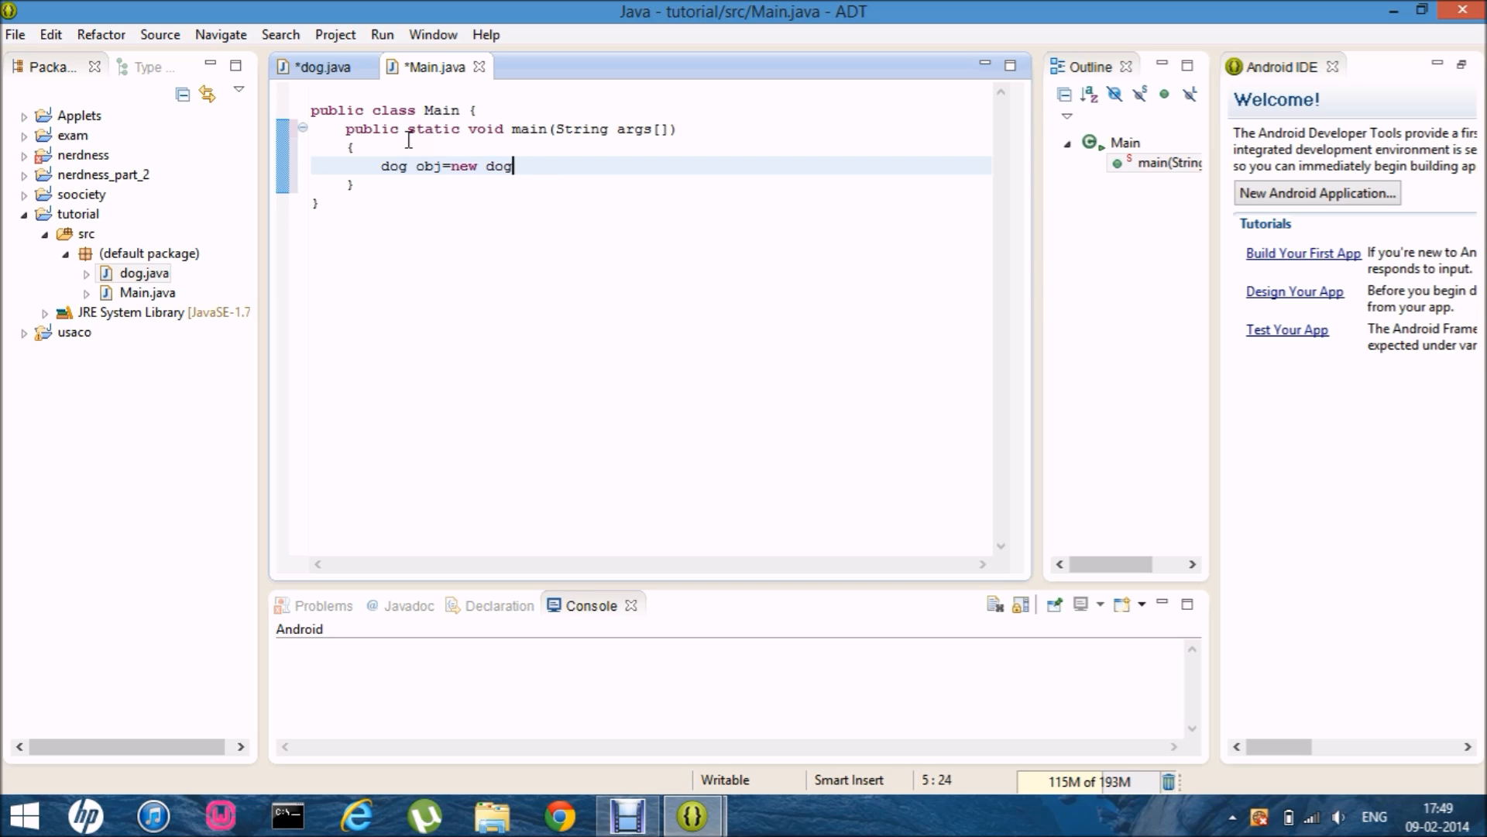
{"action": "type", "text": "();"}
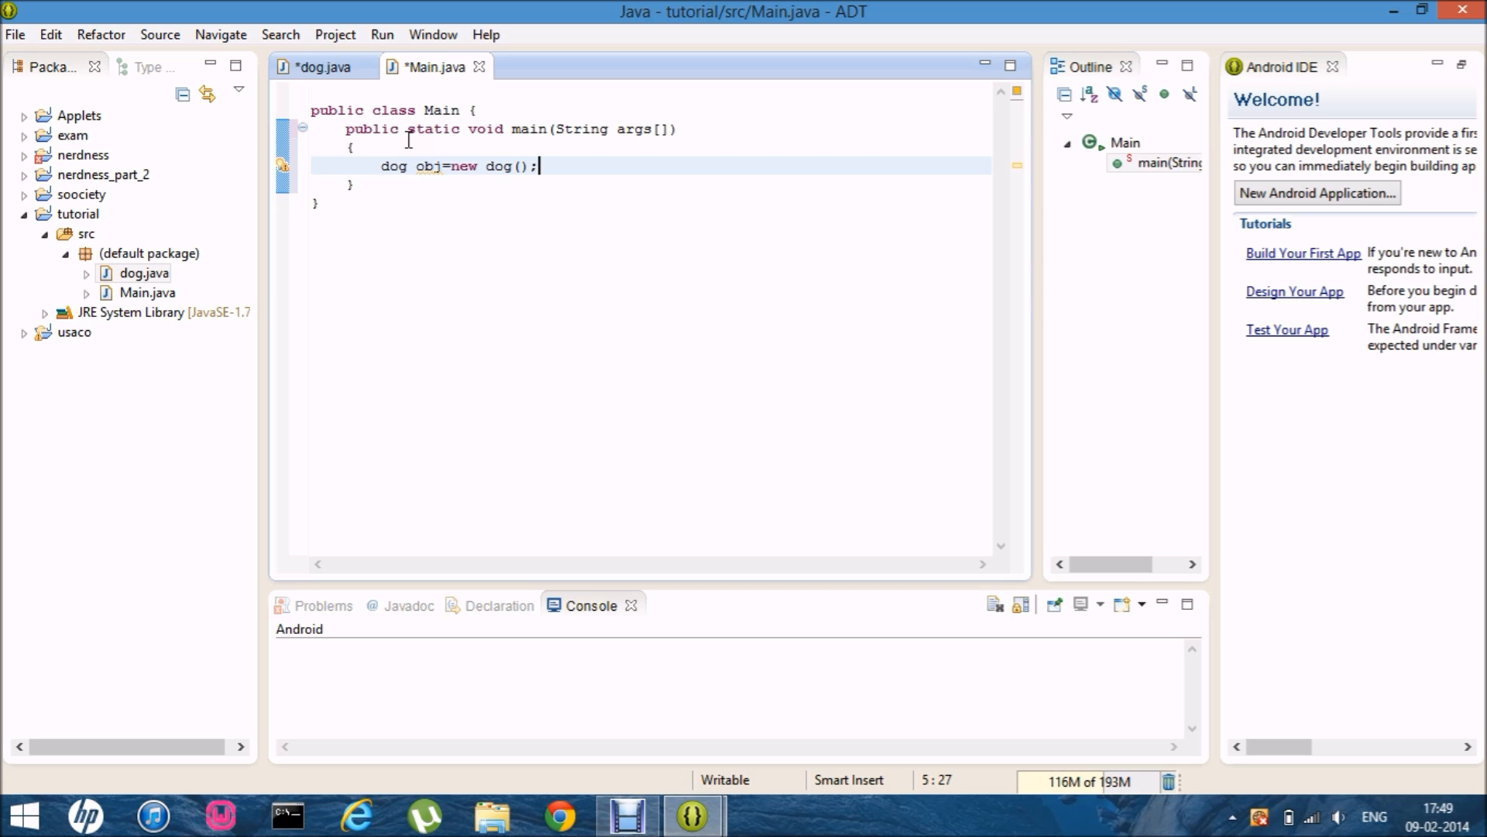
{"action": "type", "text": "obj."}
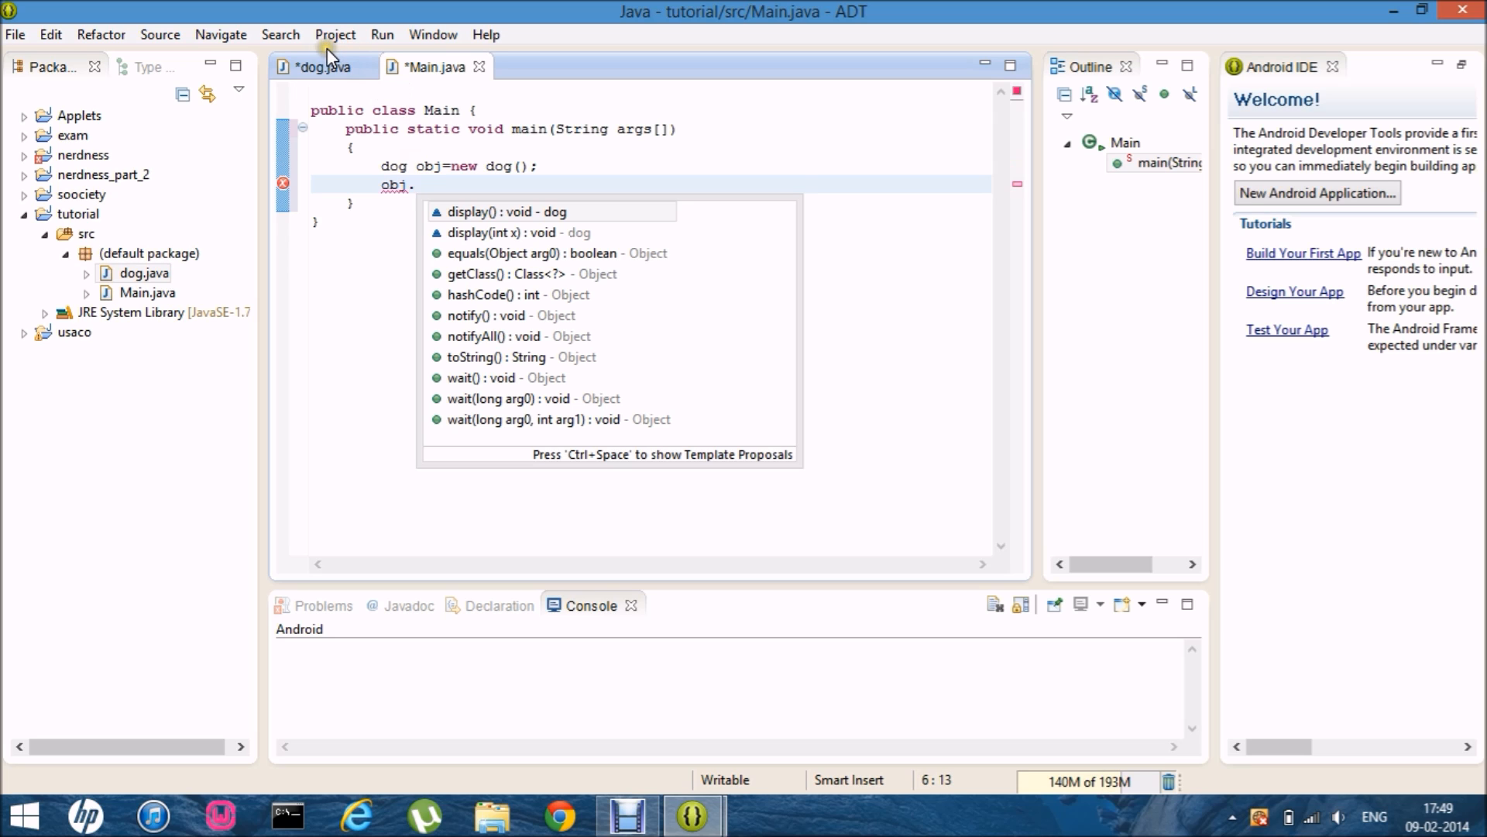
{"action": "left_click", "coordinate": [322, 67]}
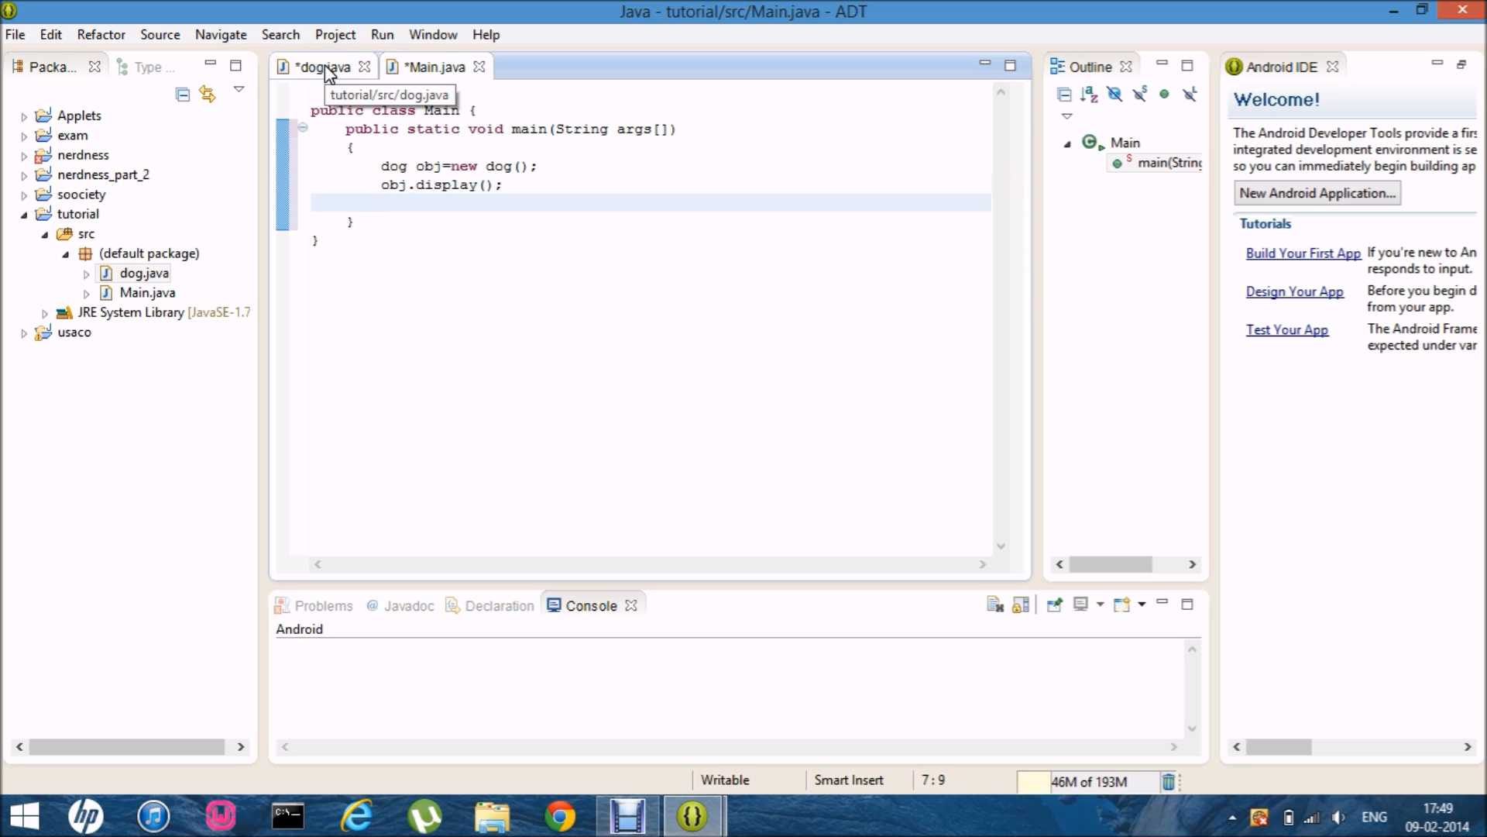
{"action": "type", "text": "obj.display(4);"}
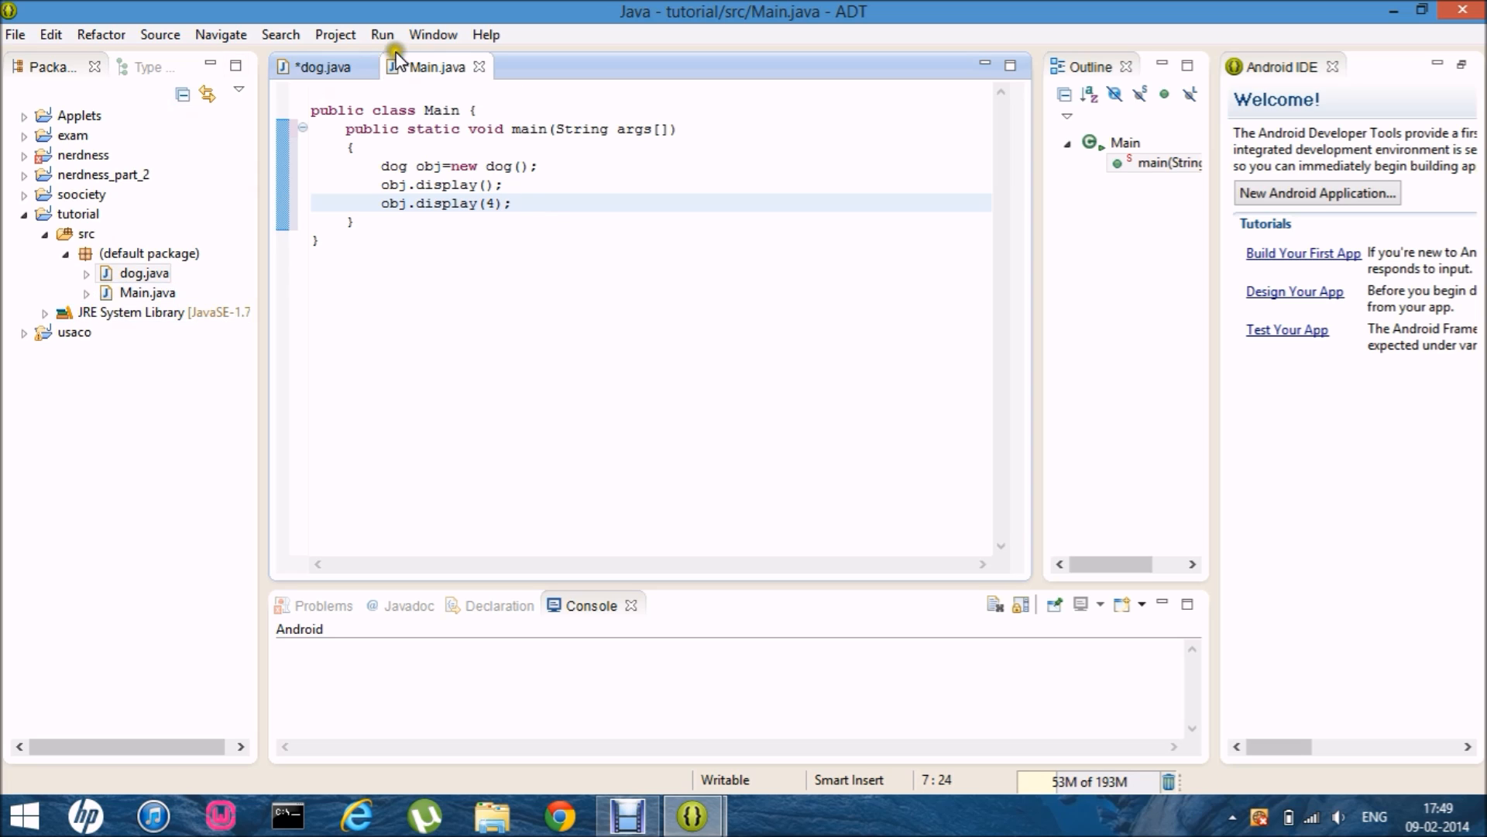
Save dog.java and Main.java and run Main, printing Heyy! and Heyy 4
{"action": "left_click", "coordinate": [382, 34]}
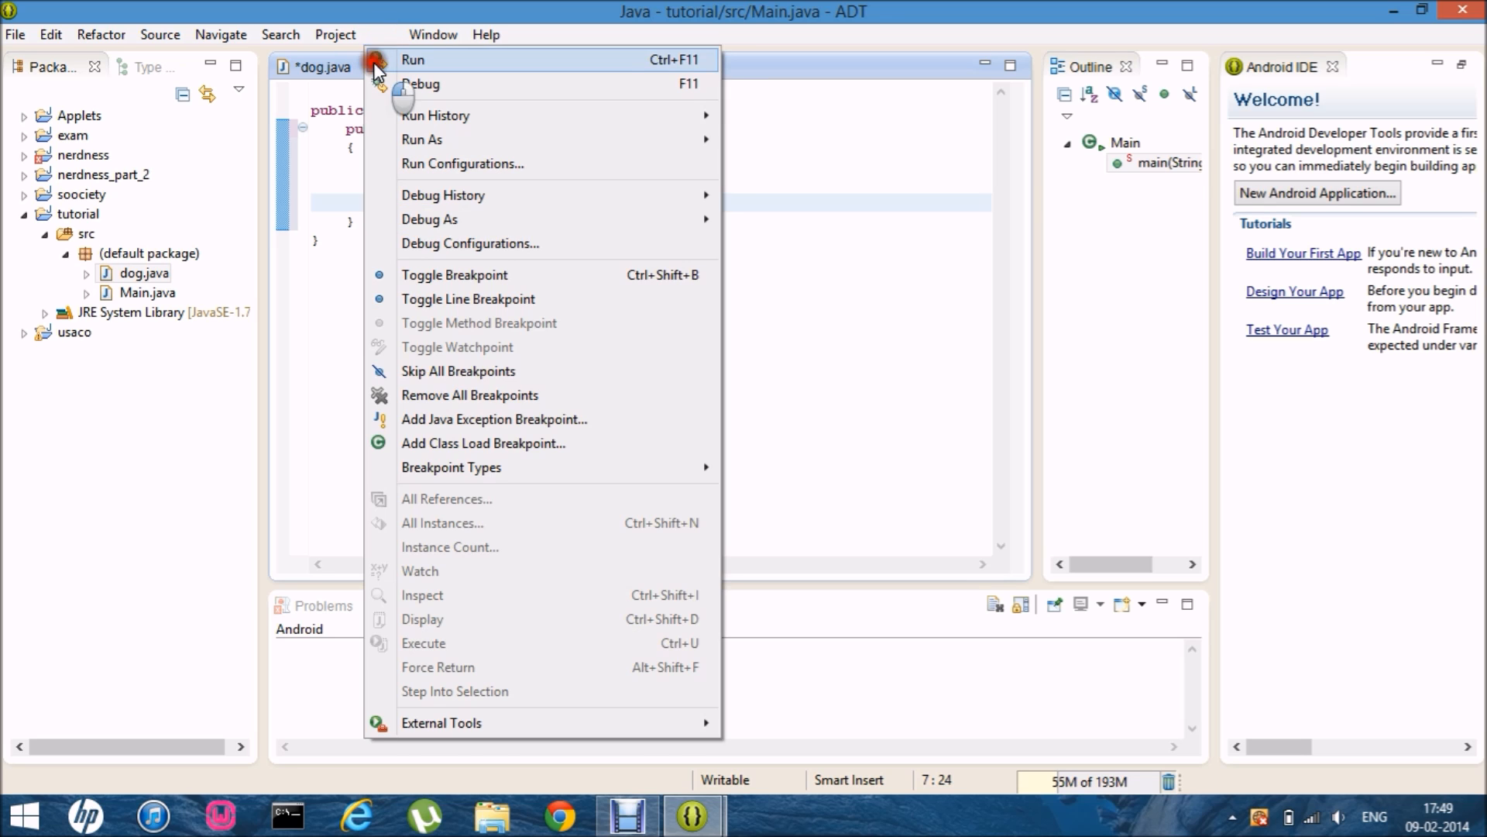
{"action": "left_click", "coordinate": [413, 59]}
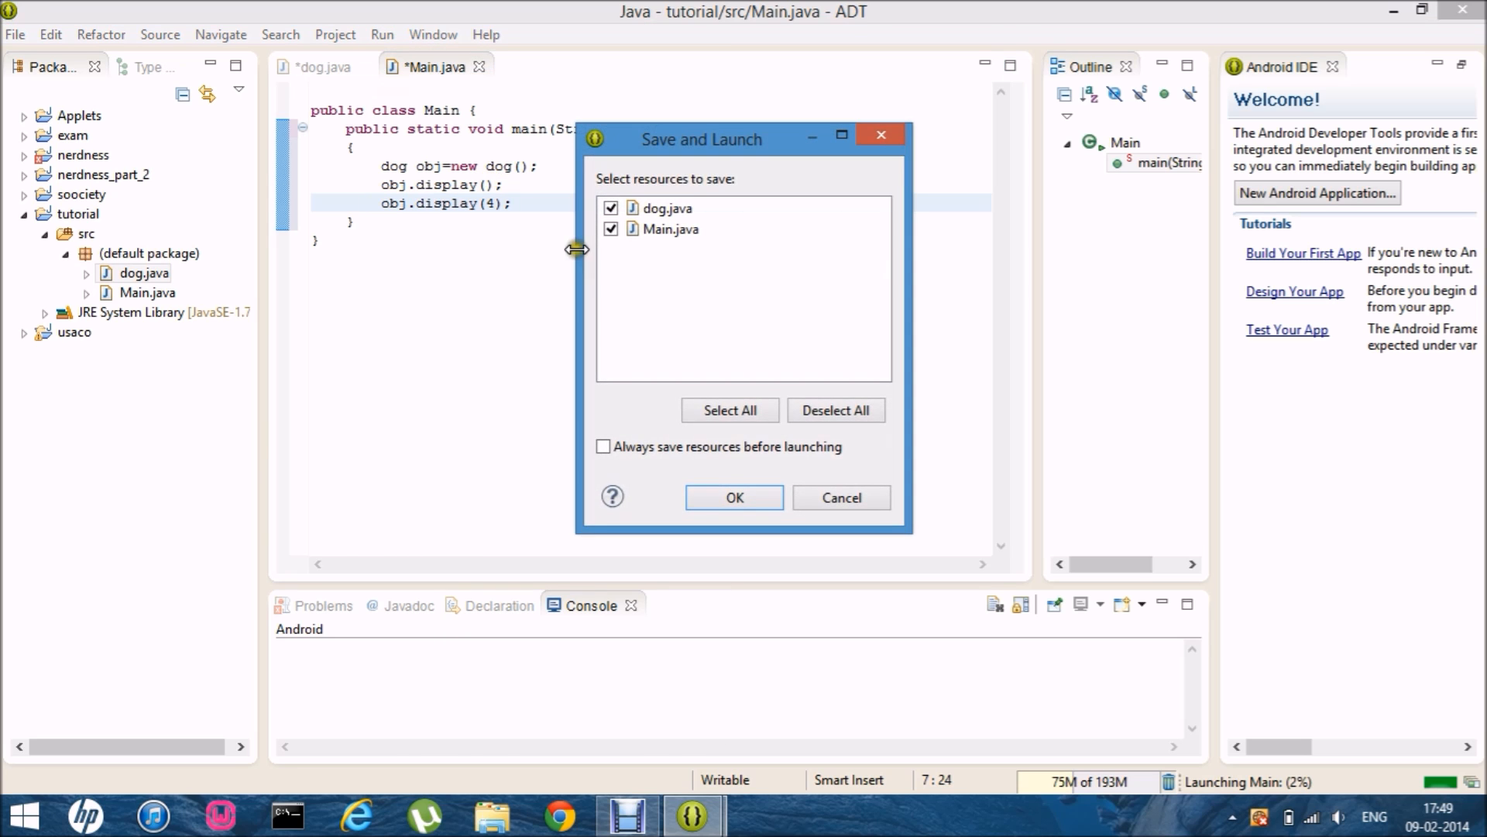
{"action": "left_click", "coordinate": [734, 497]}
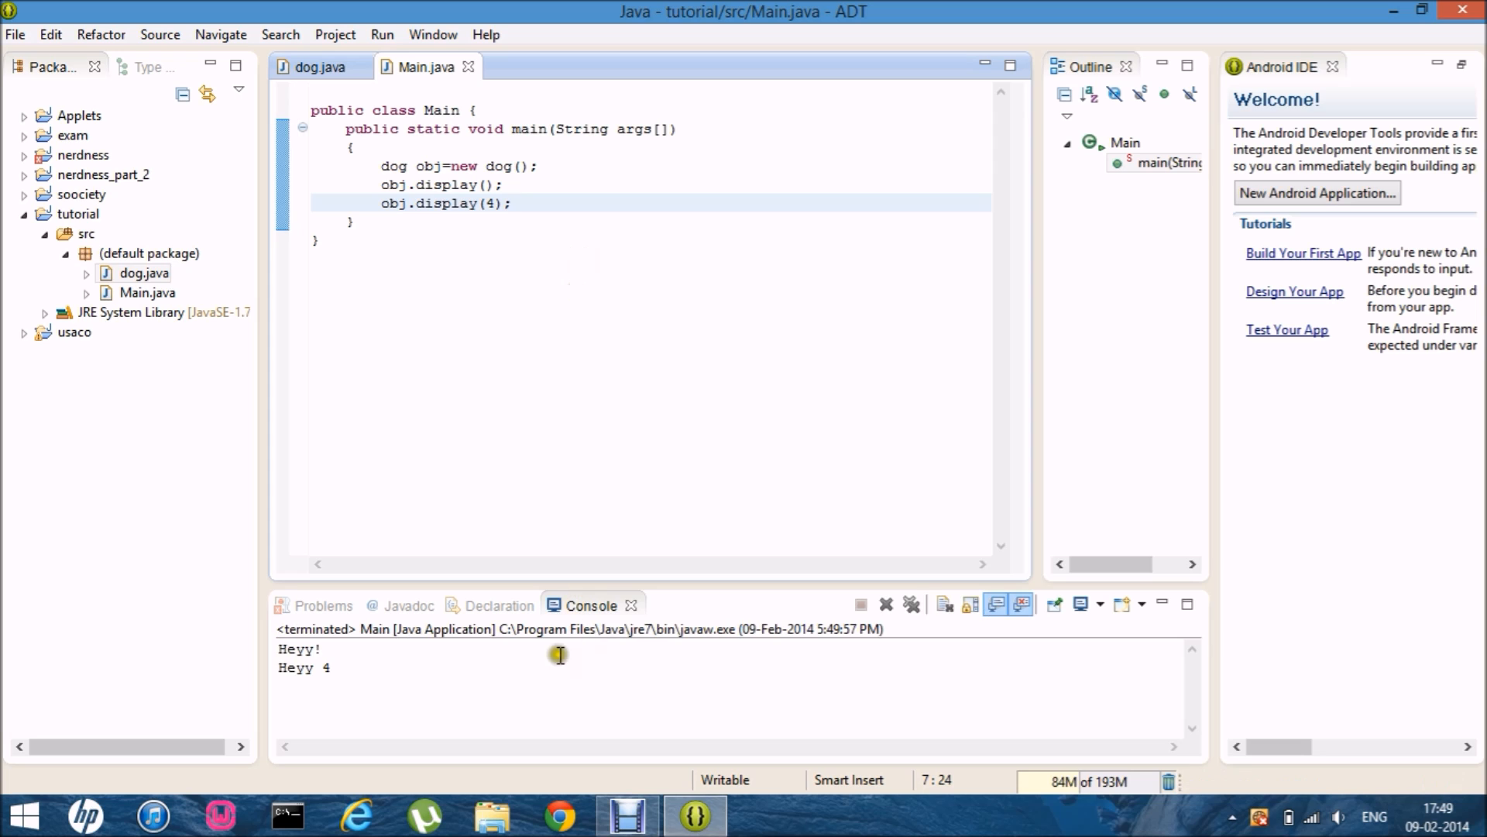
{"action": "mouse_move", "coordinate": [315, 684]}
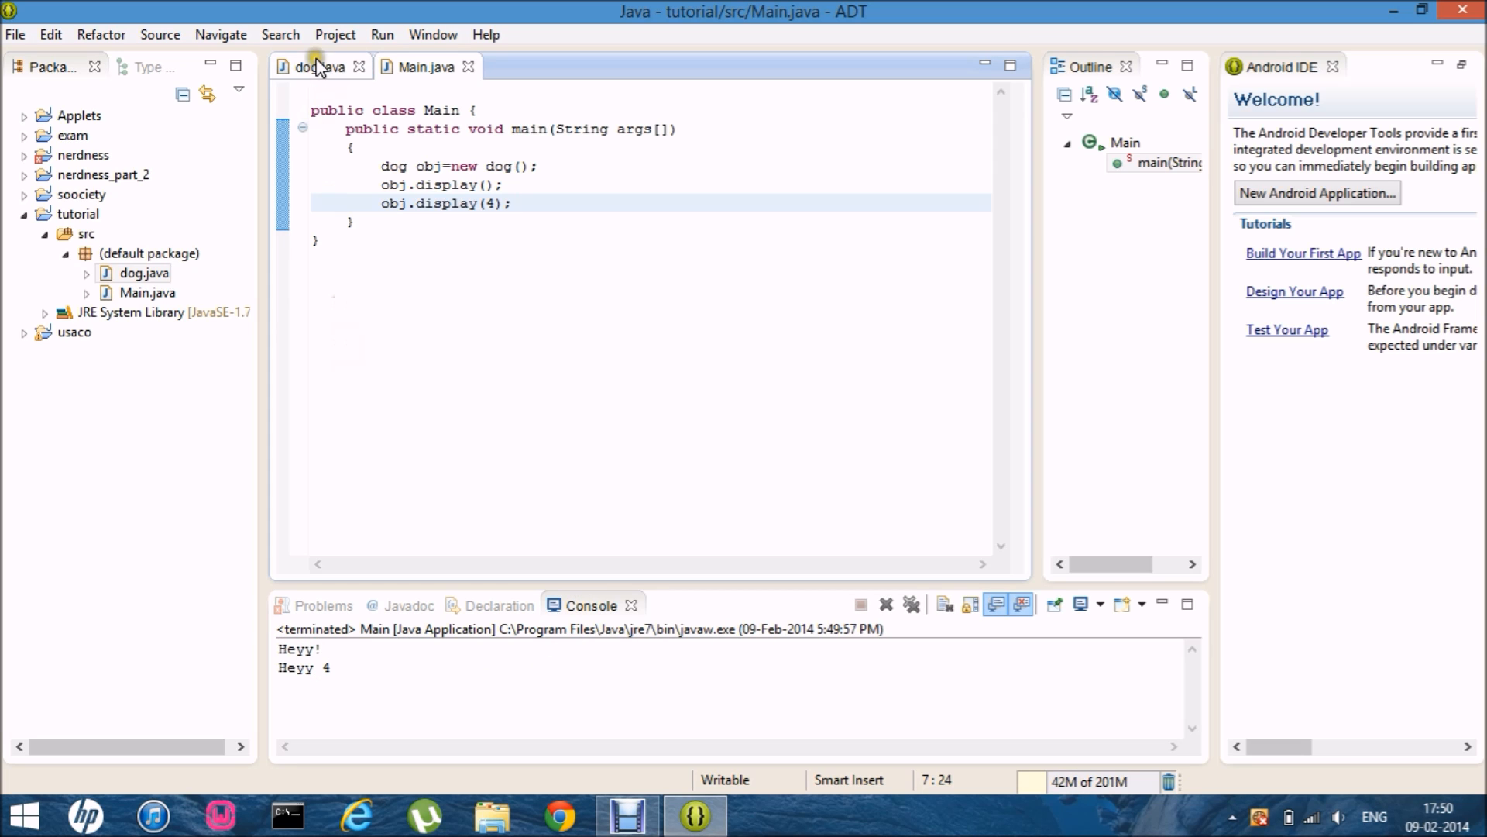
Show the dog.java source and browse the Source and Project menus
{"action": "left_click", "coordinate": [317, 66]}
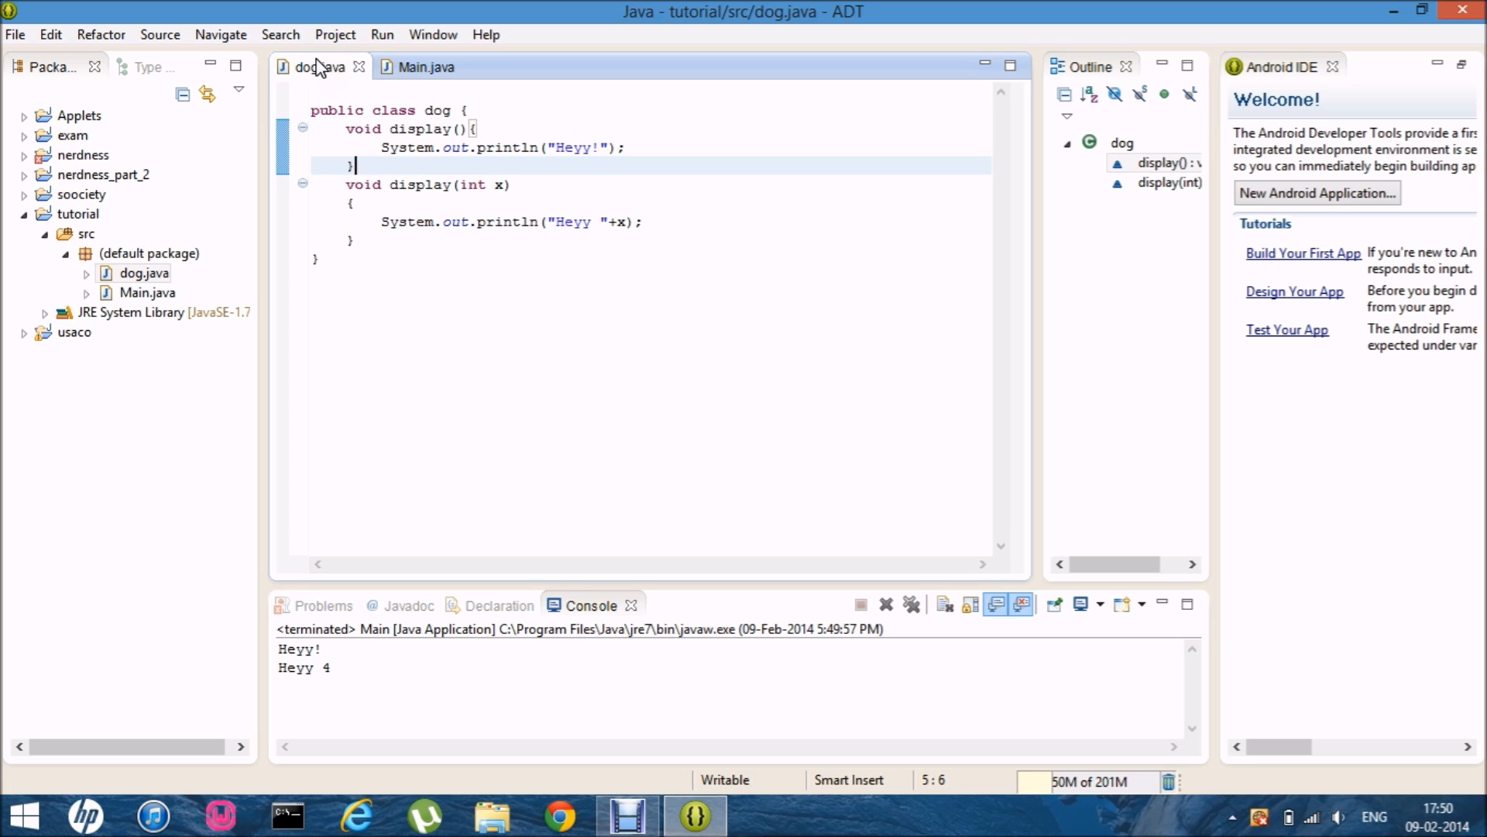
{"action": "mouse_move", "coordinate": [148, 13]}
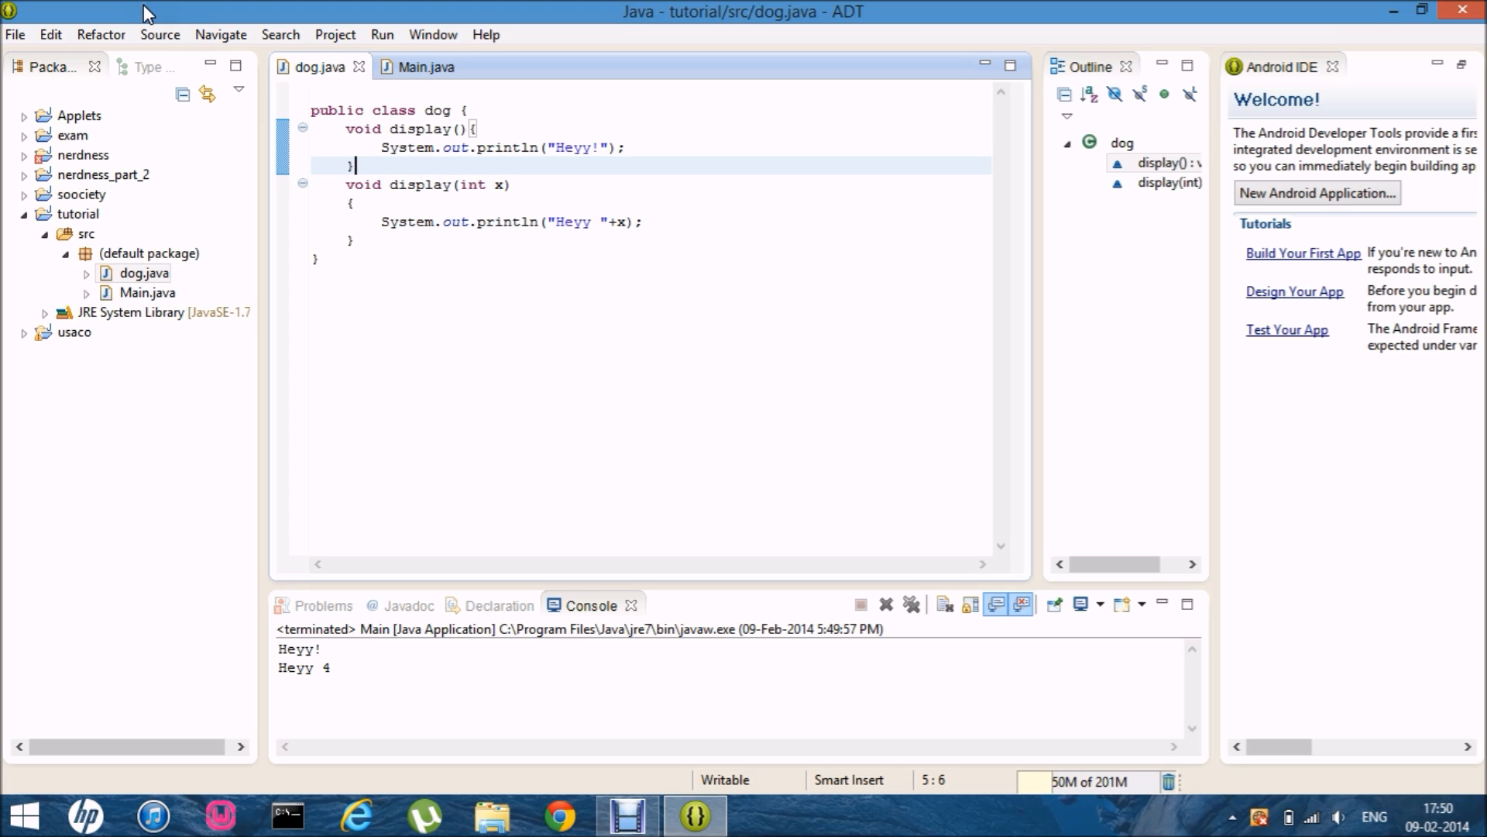
{"action": "left_click", "coordinate": [159, 34]}
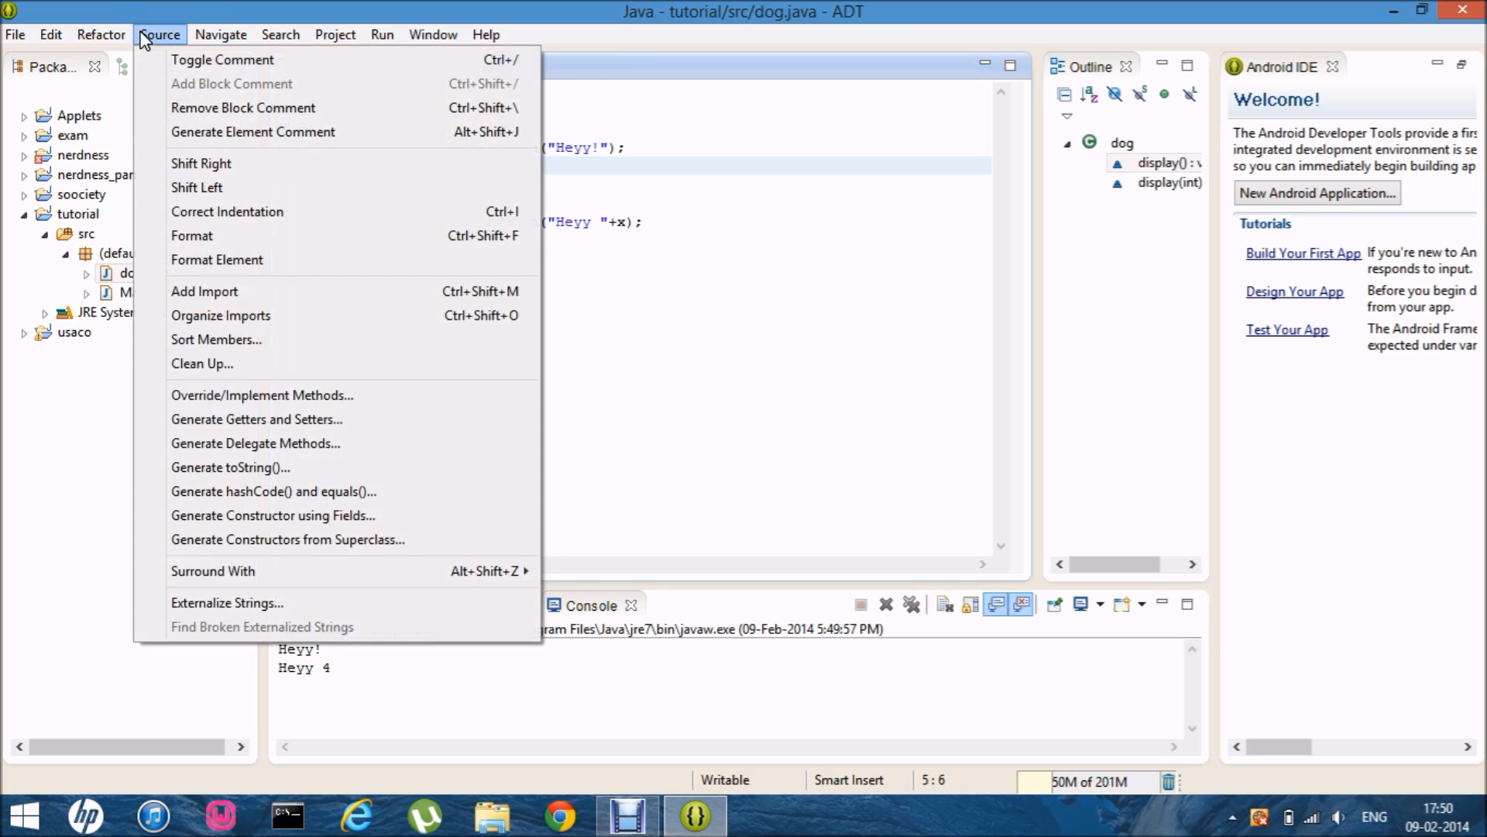
{"action": "left_click", "coordinate": [335, 34]}
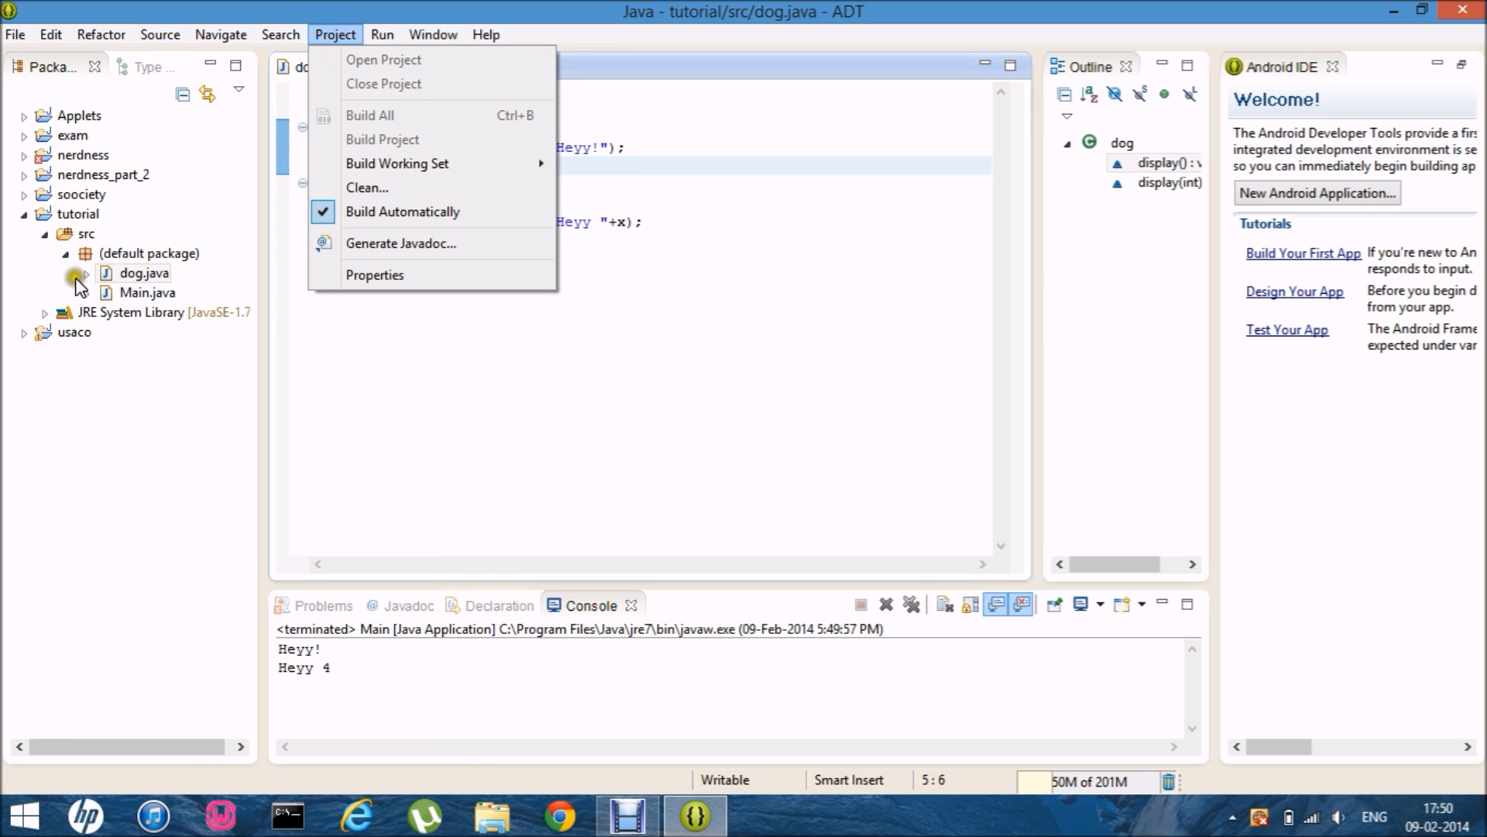
Use New > Class on the default package to create the puppies class
{"action": "right_click", "coordinate": [148, 273]}
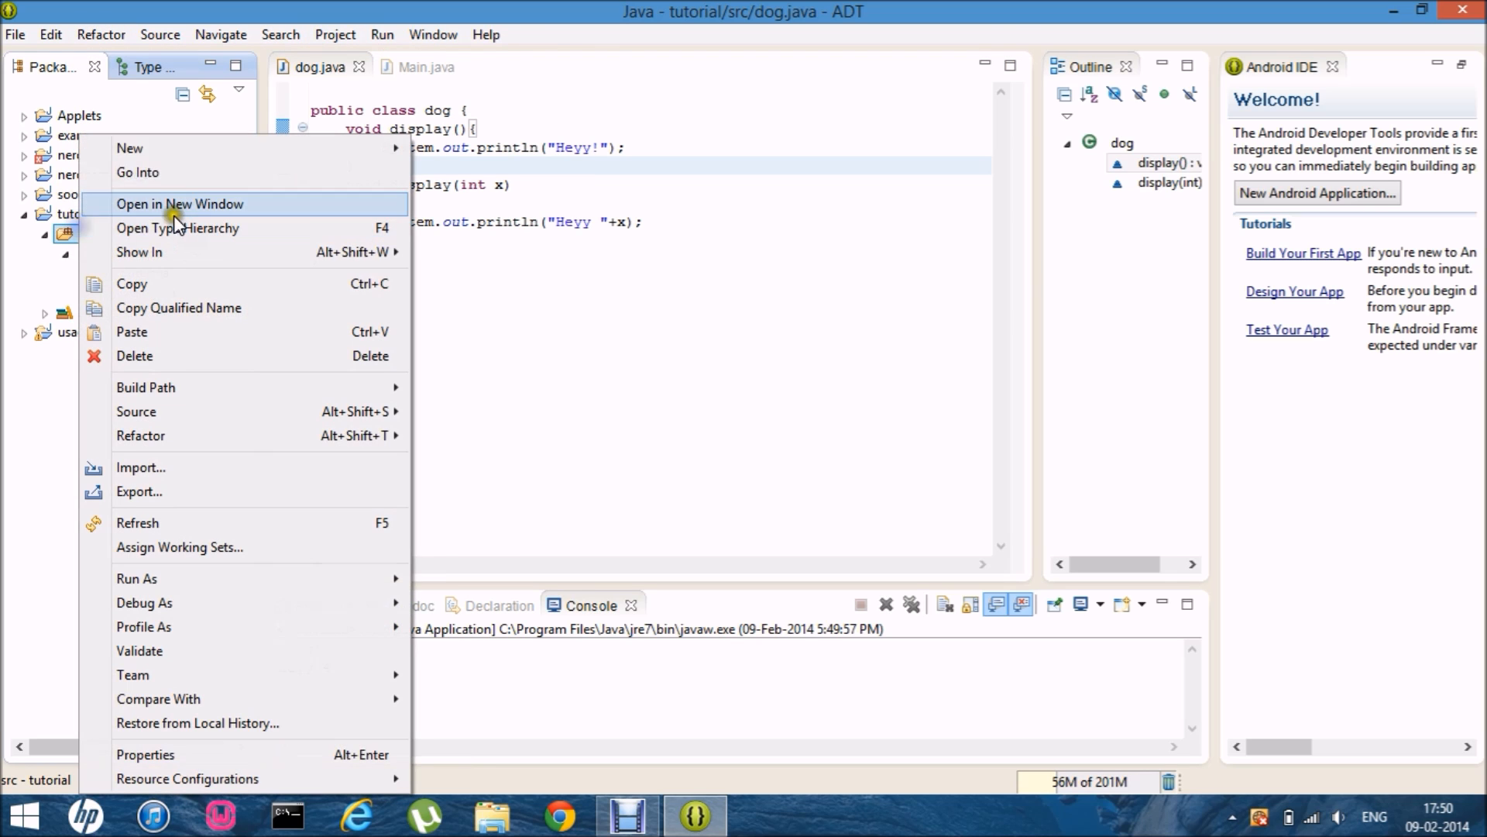
{"action": "mouse_move", "coordinate": [64, 261]}
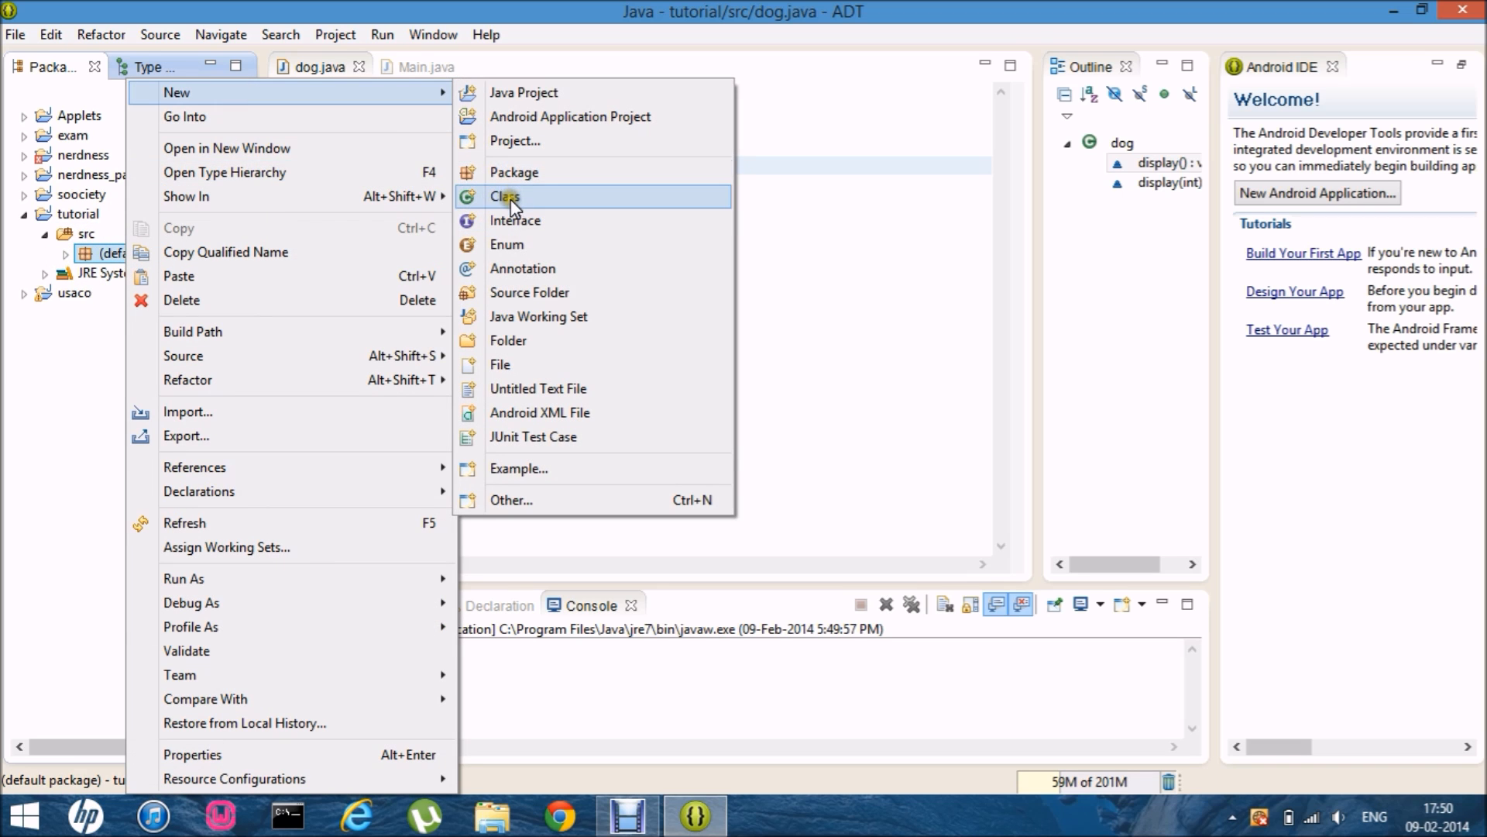
{"action": "left_click", "coordinate": [506, 196]}
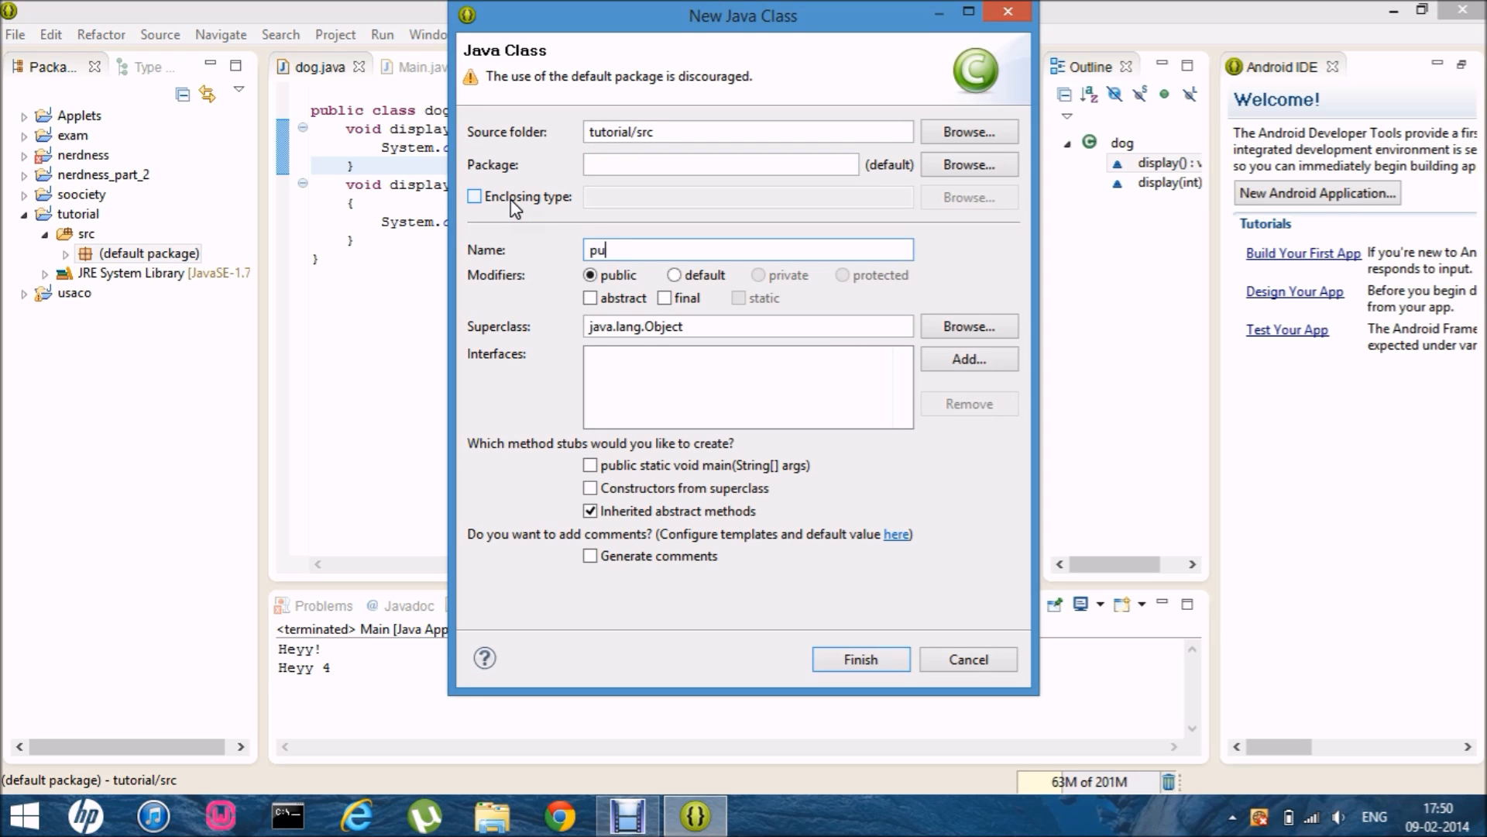
{"action": "left_click", "coordinate": [859, 658]}
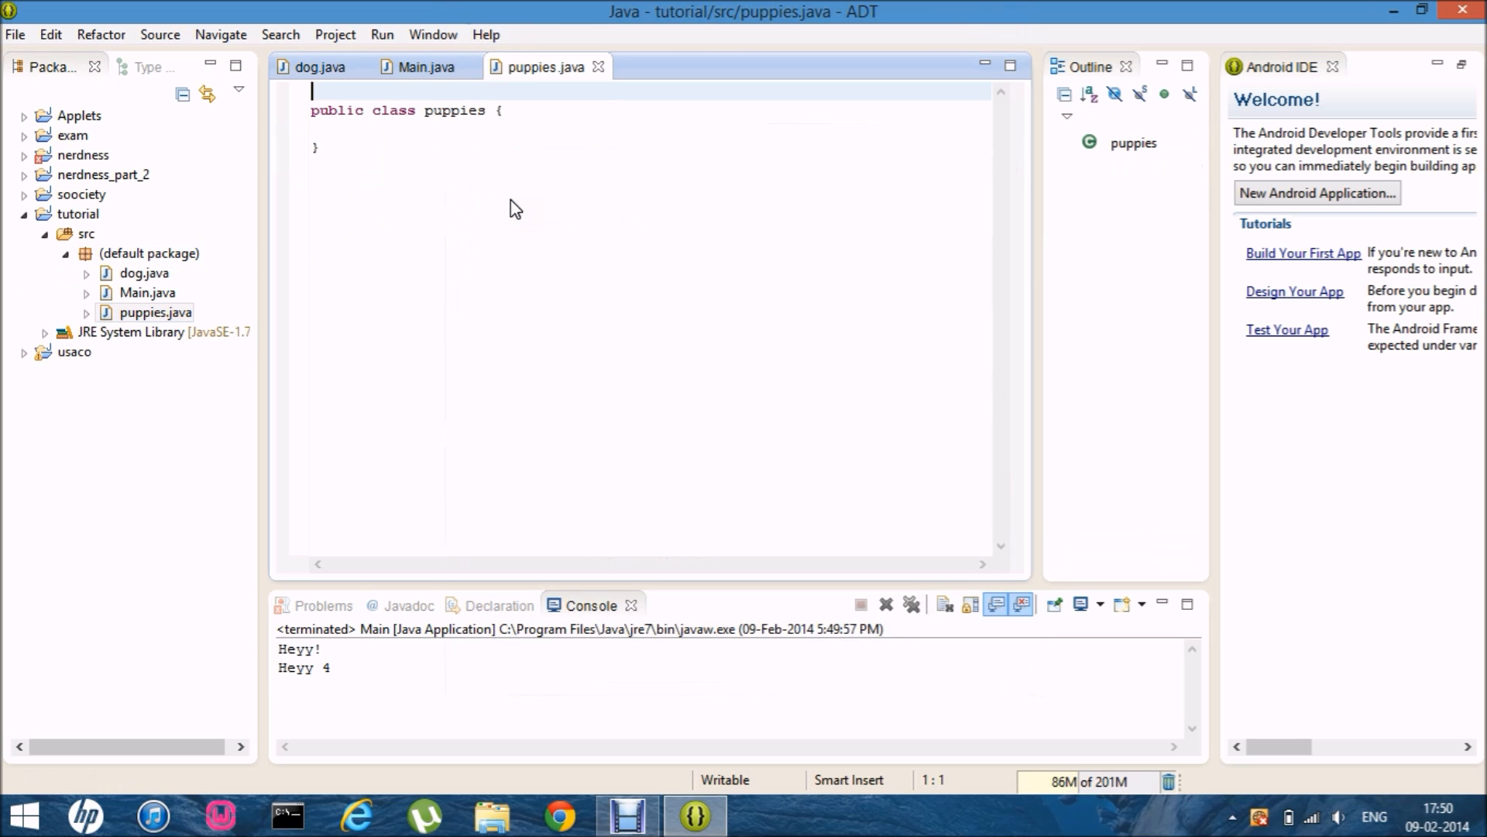
Make the puppies class extend dog
{"action": "left_click", "coordinate": [443, 124]}
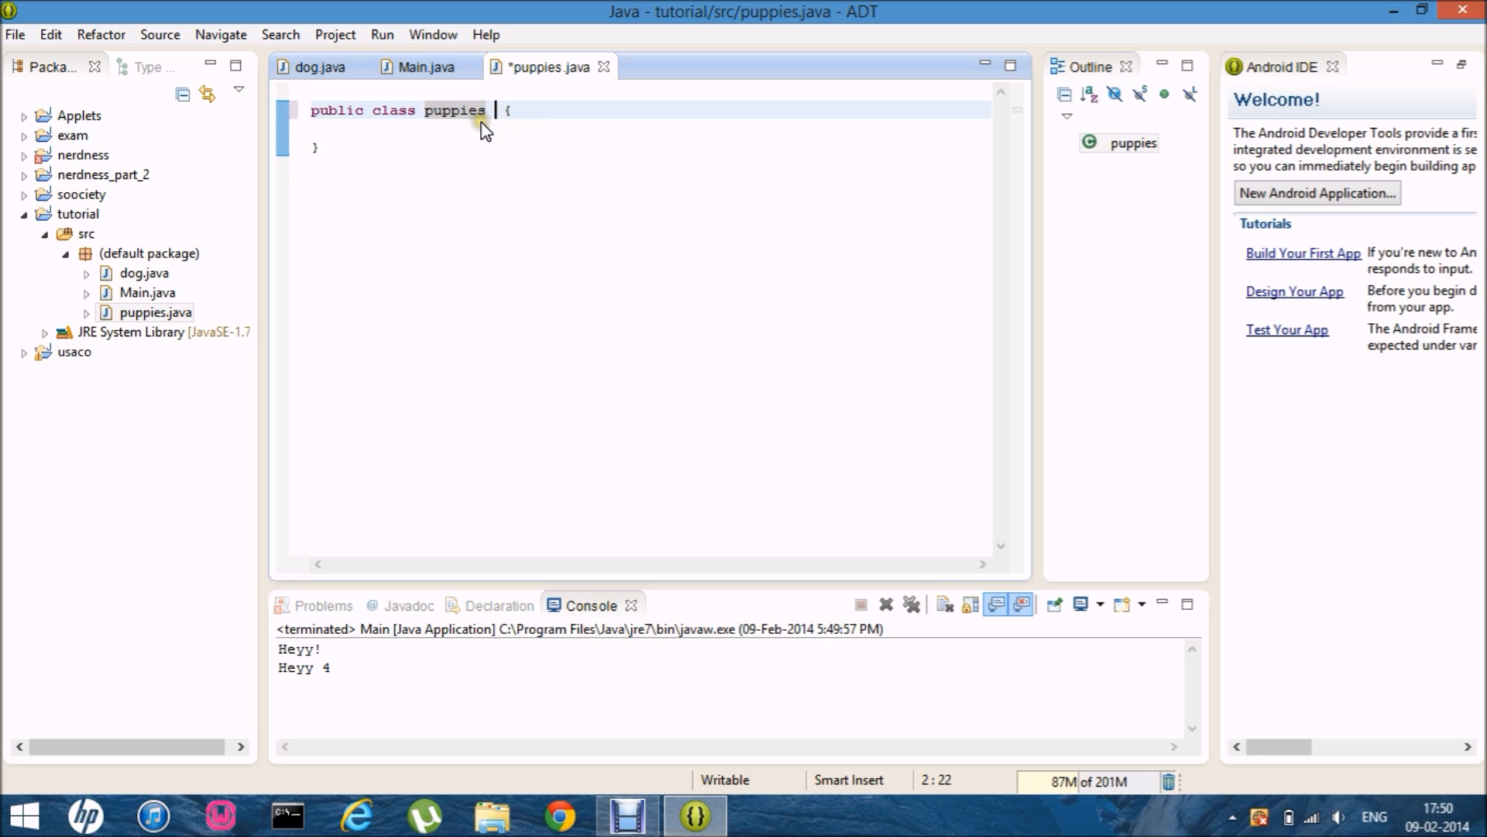
{"action": "type", "text": "extends"}
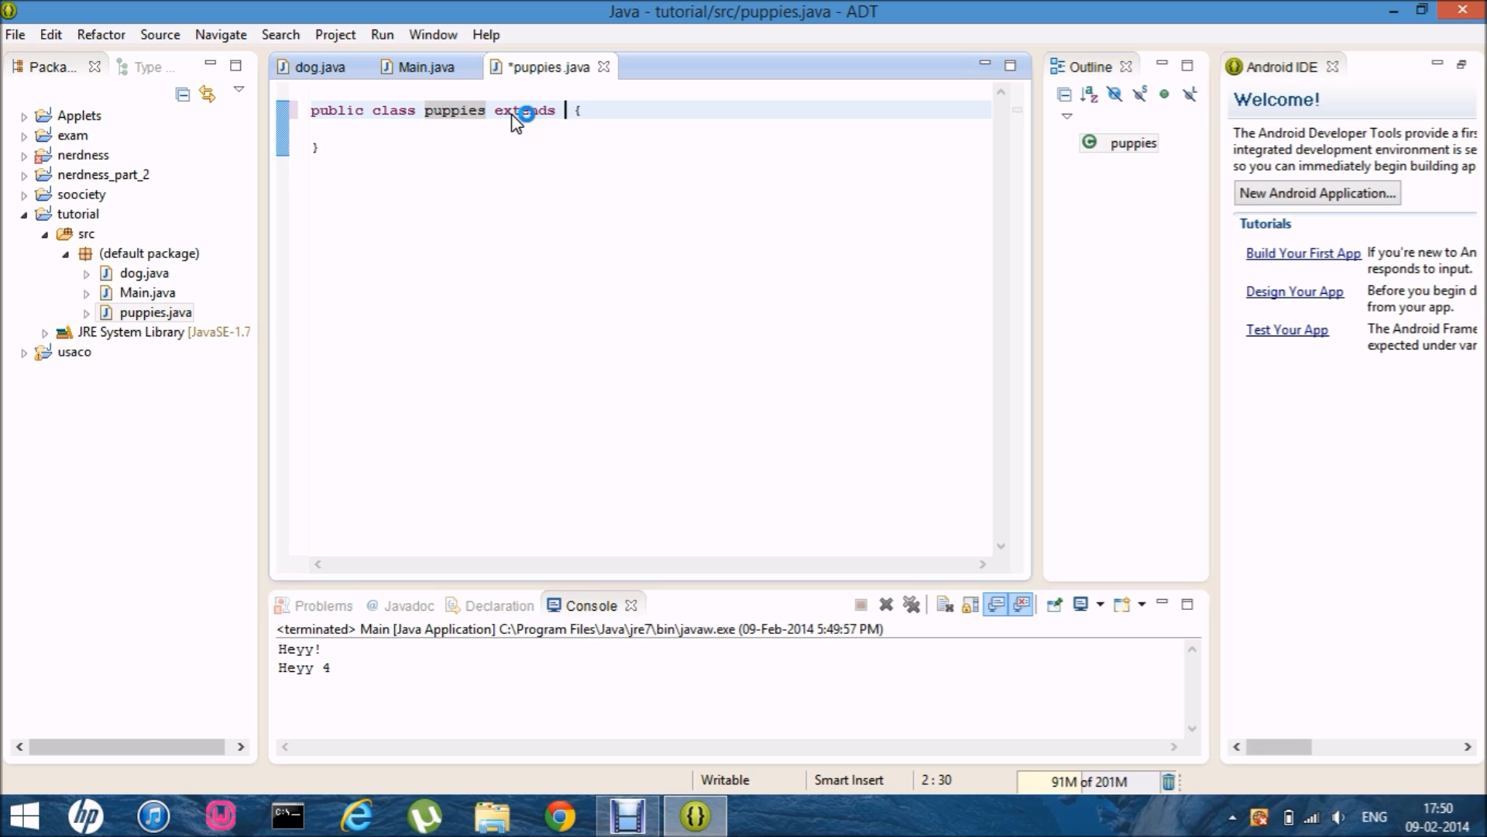
{"action": "mouse_move", "coordinate": [526, 110]}
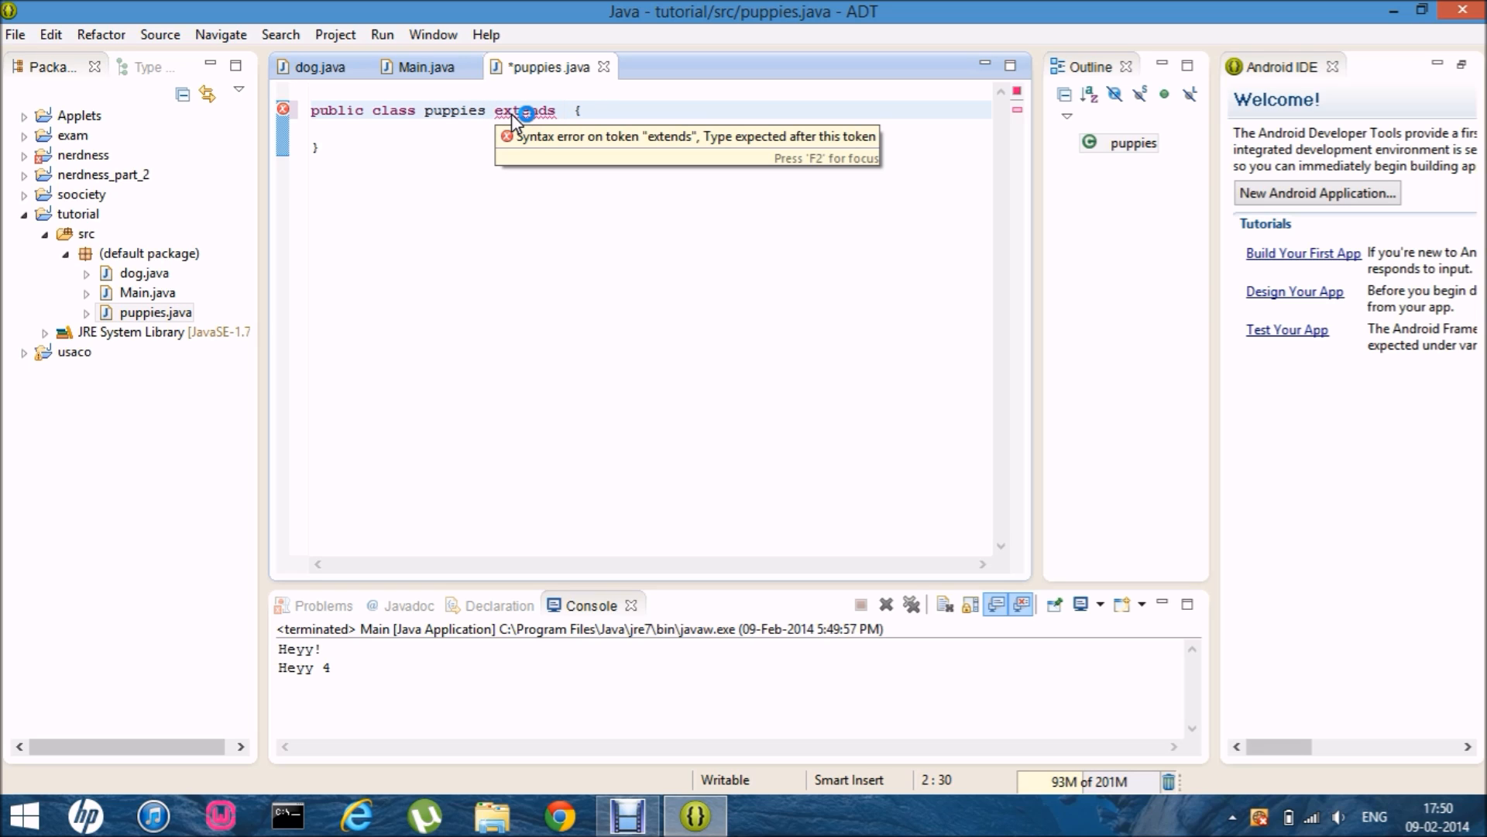
{"action": "type", "text": "dog"}
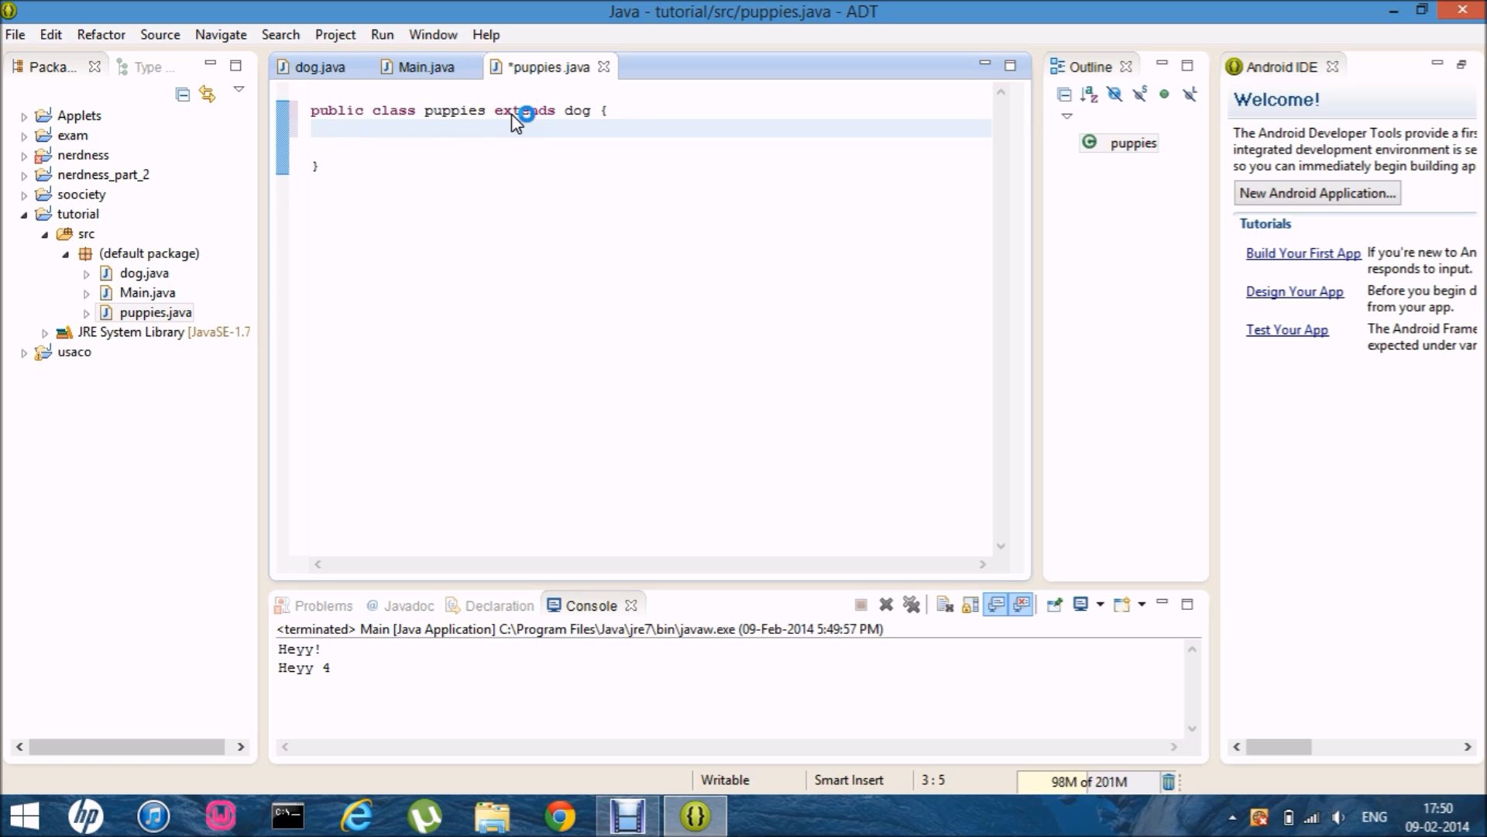
Override display() in puppies to print "Heyy m in puupy!"
{"action": "type", "text": "void displa"}
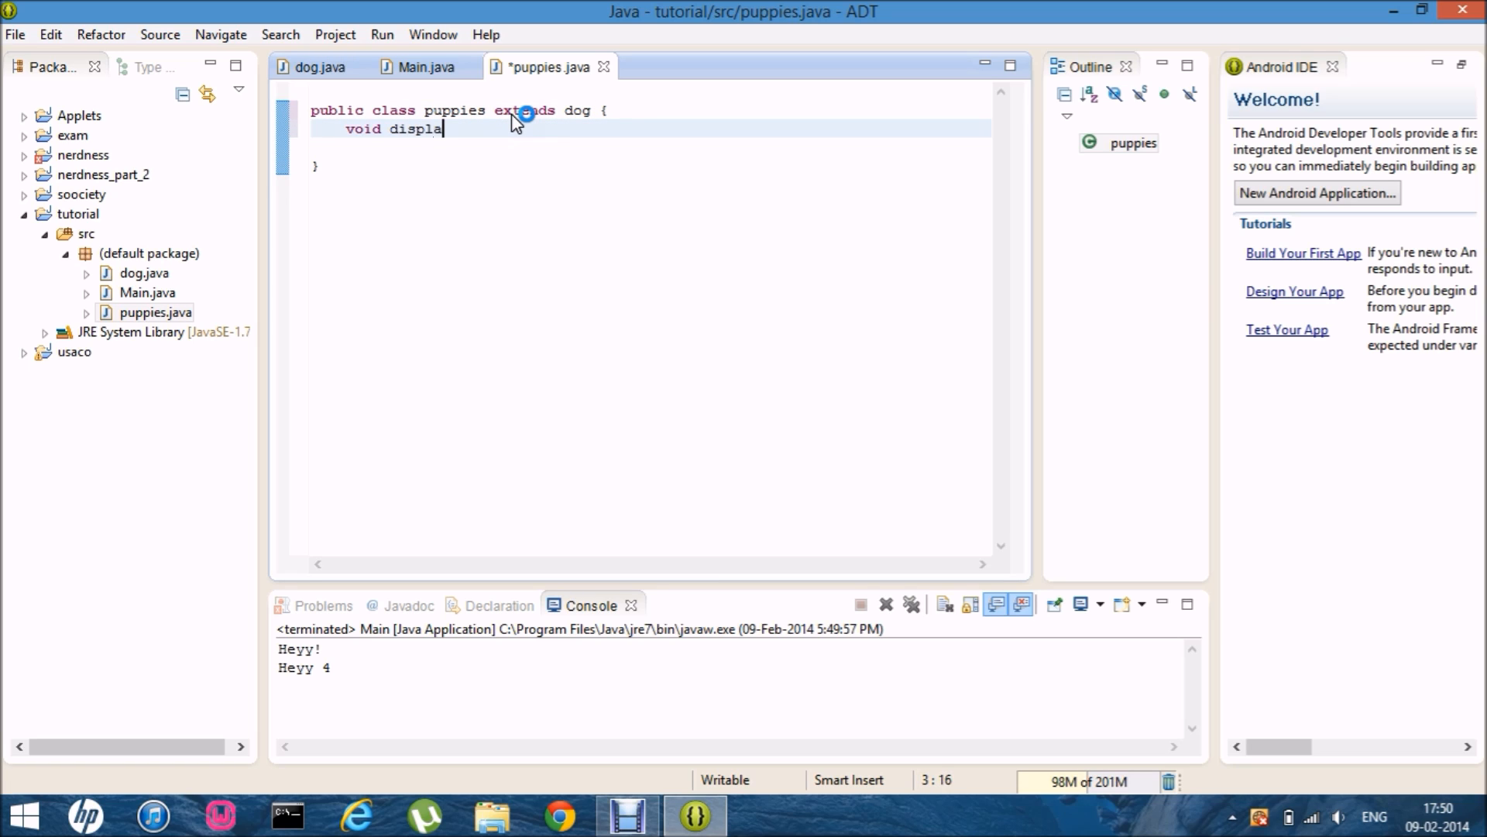
{"action": "type", "text": "y()"}
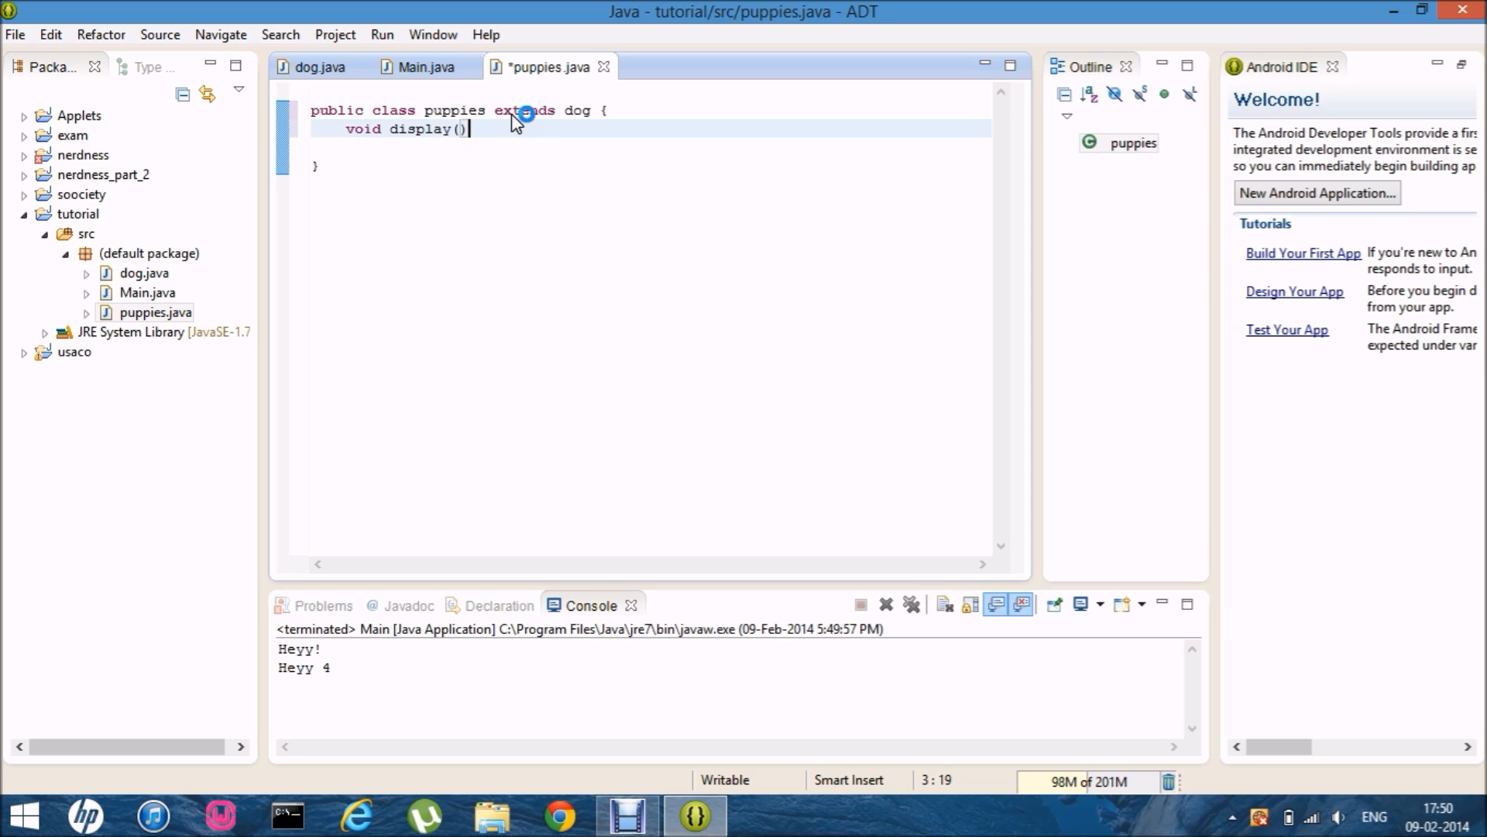
{"action": "type", "text": "{"}
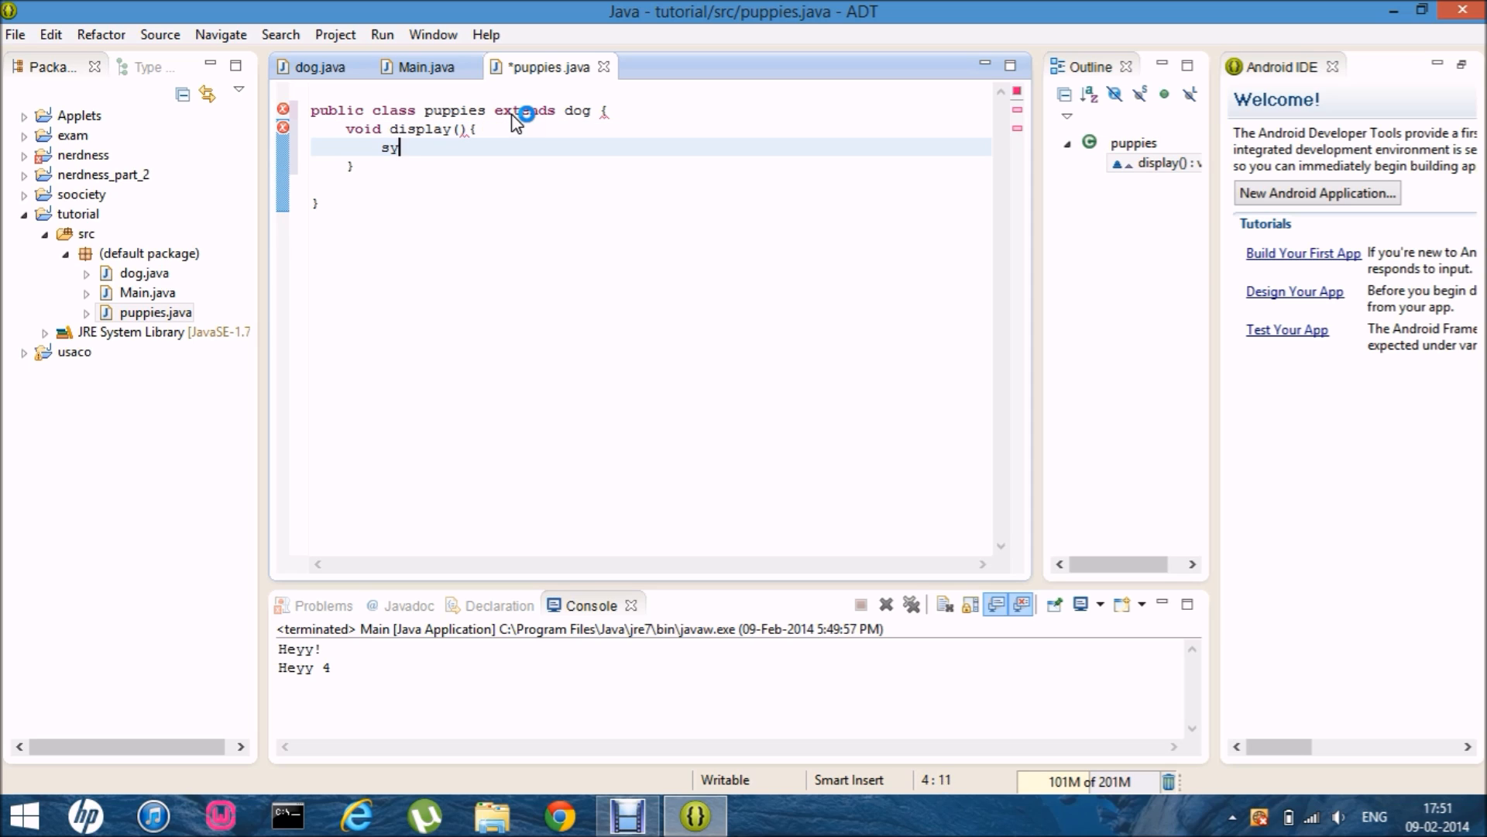
{"action": "type", "text": "System.out.println();"}
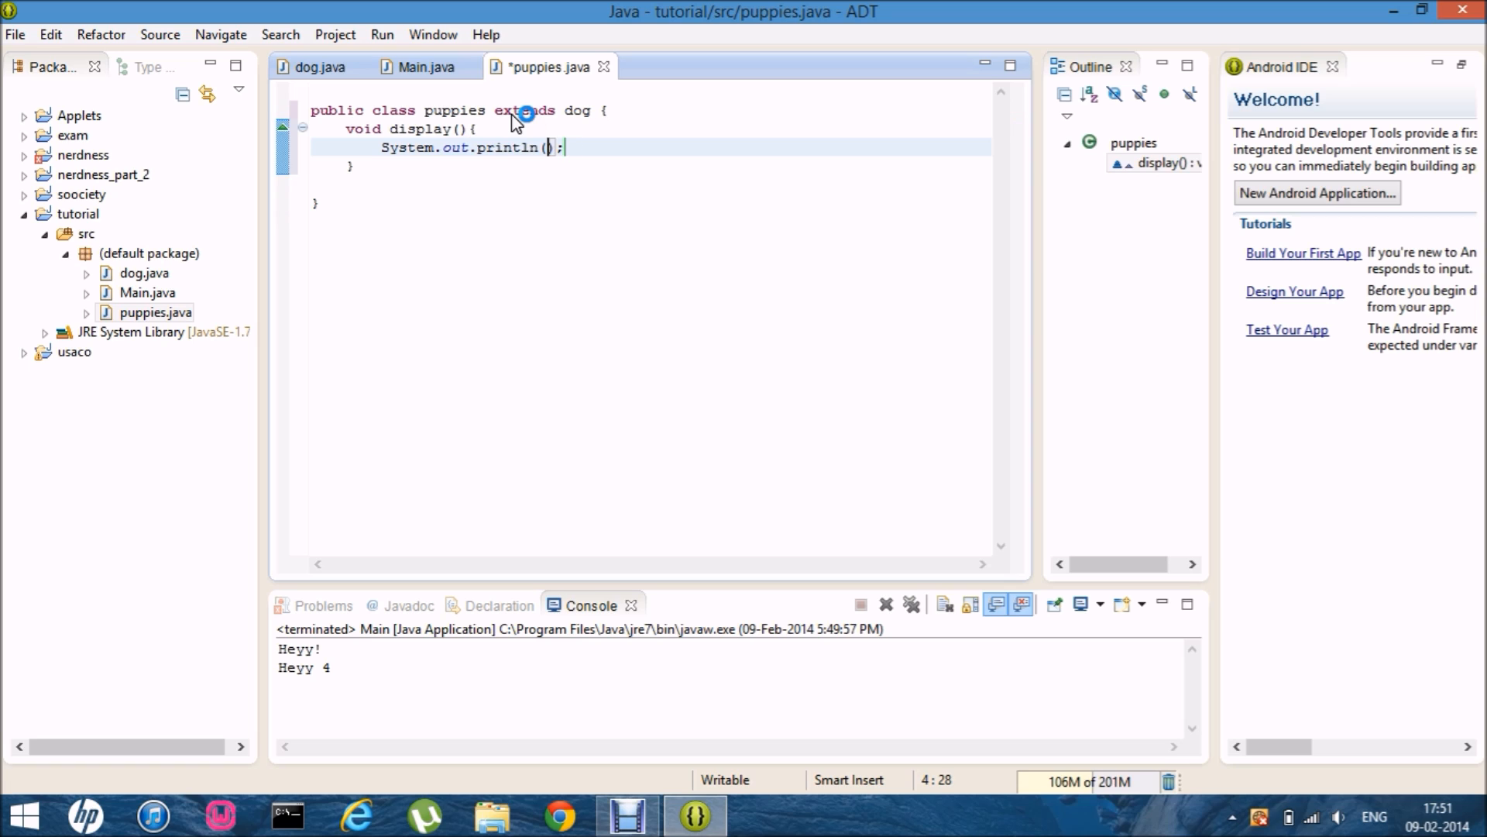
{"action": "type", "text": "\"Heyy m in\""}
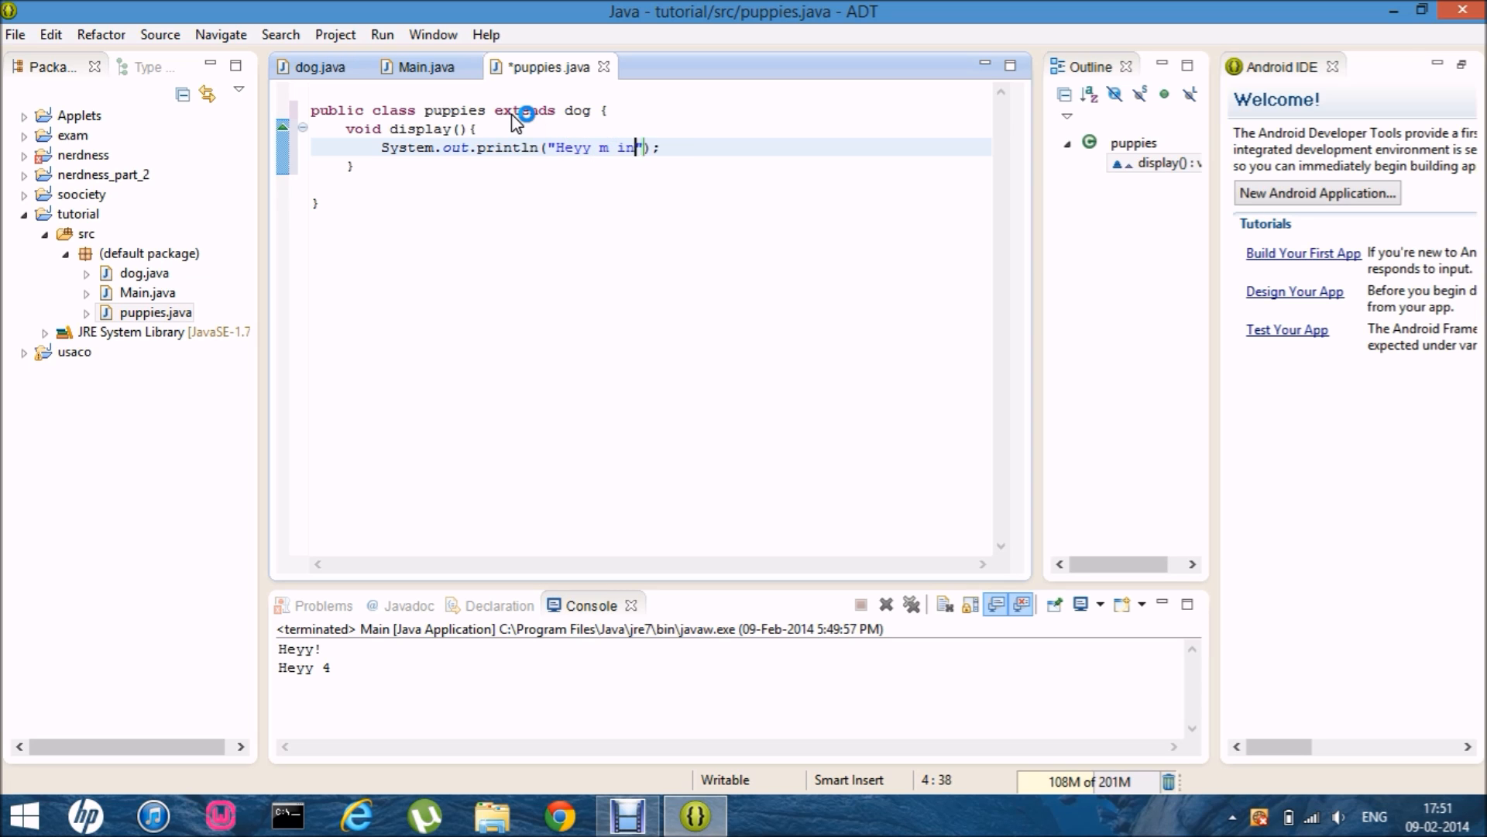
{"action": "type", "text": "puupy!"}
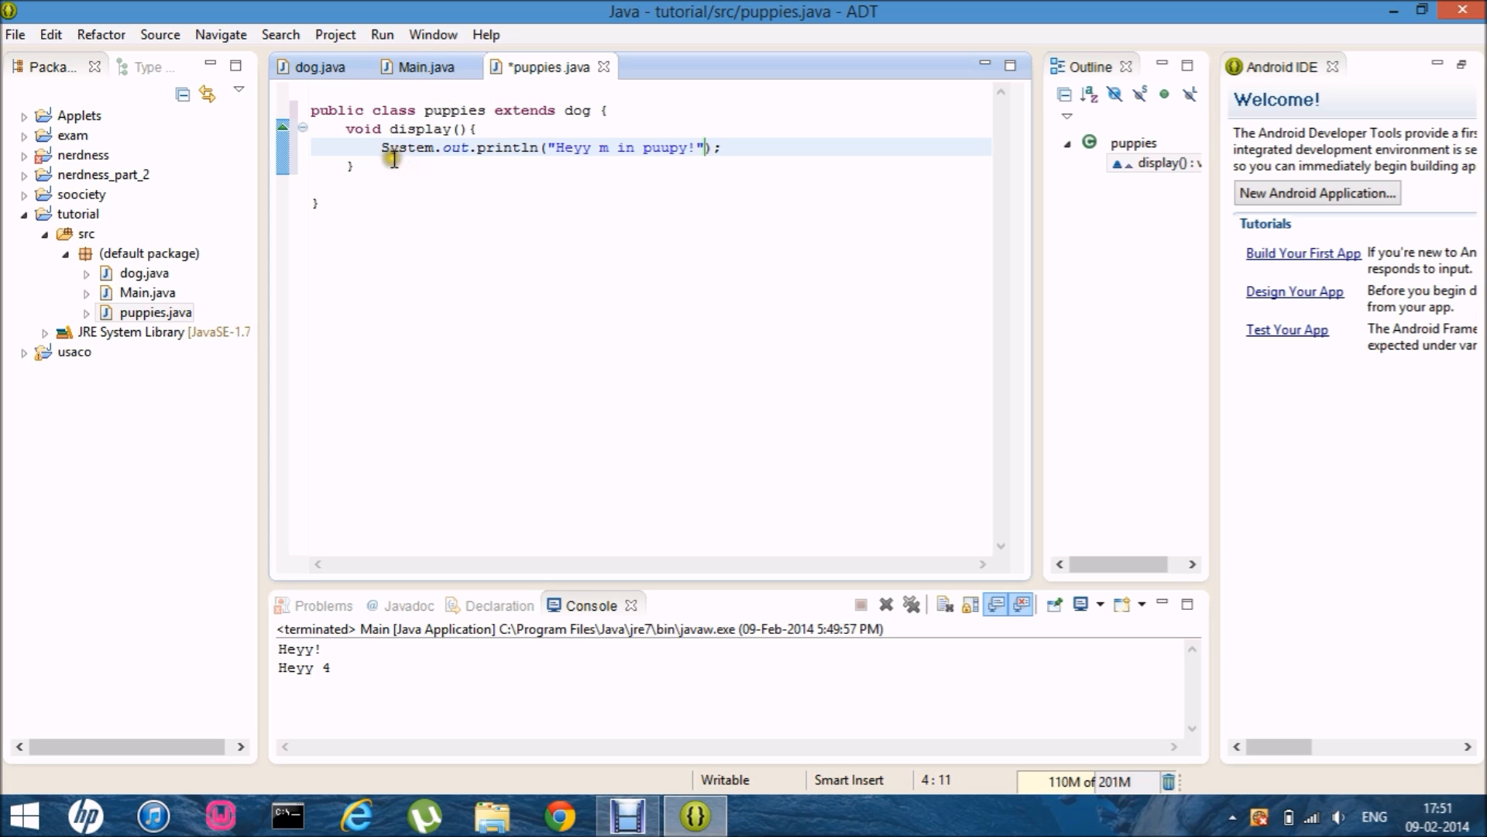
{"action": "left_click", "coordinate": [423, 67]}
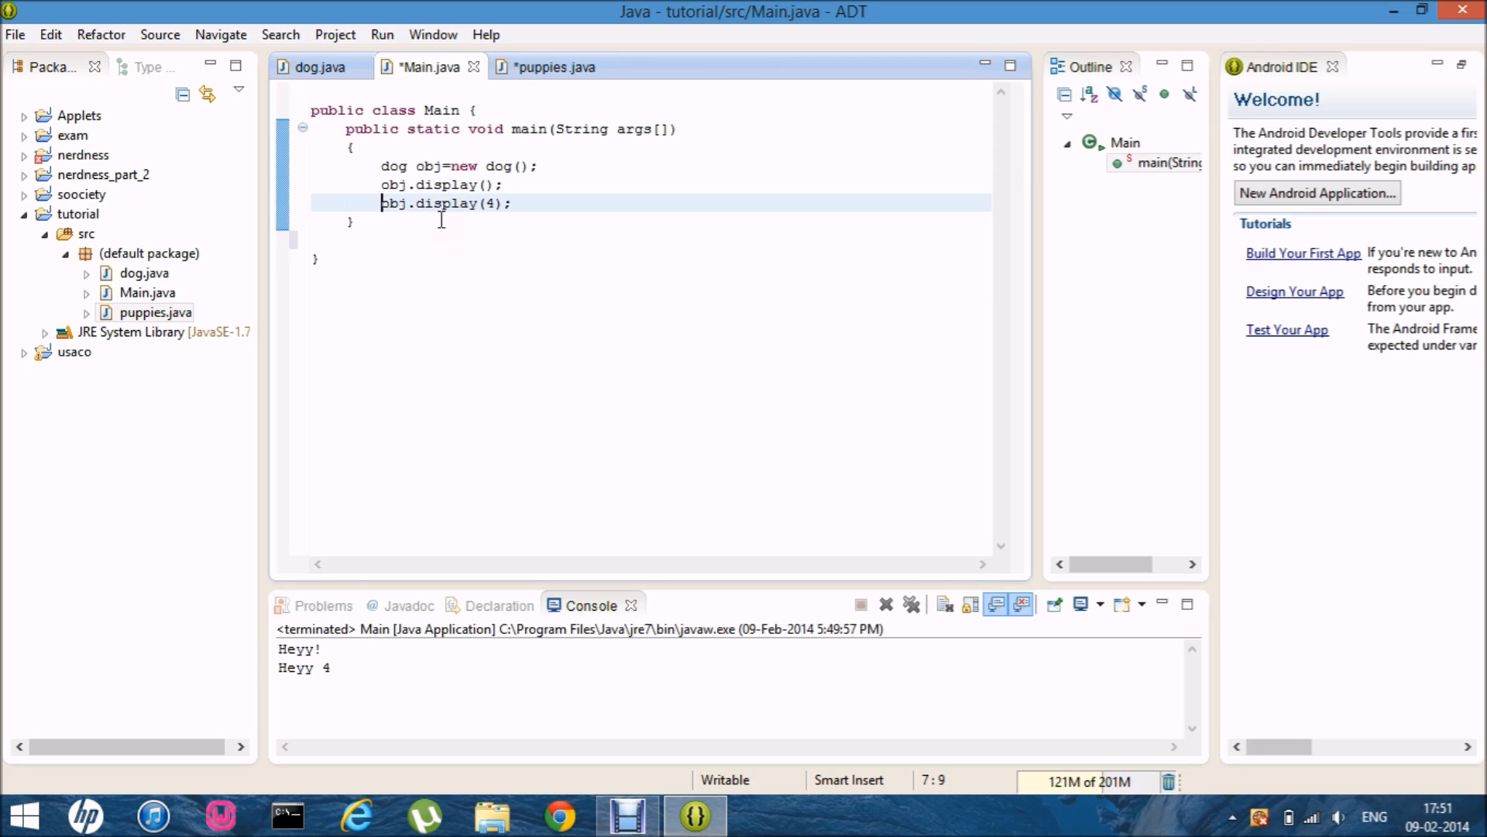
Declare puppies obj2 = new puppies() in main after the display(4) call
{"action": "left_click", "coordinate": [441, 219]}
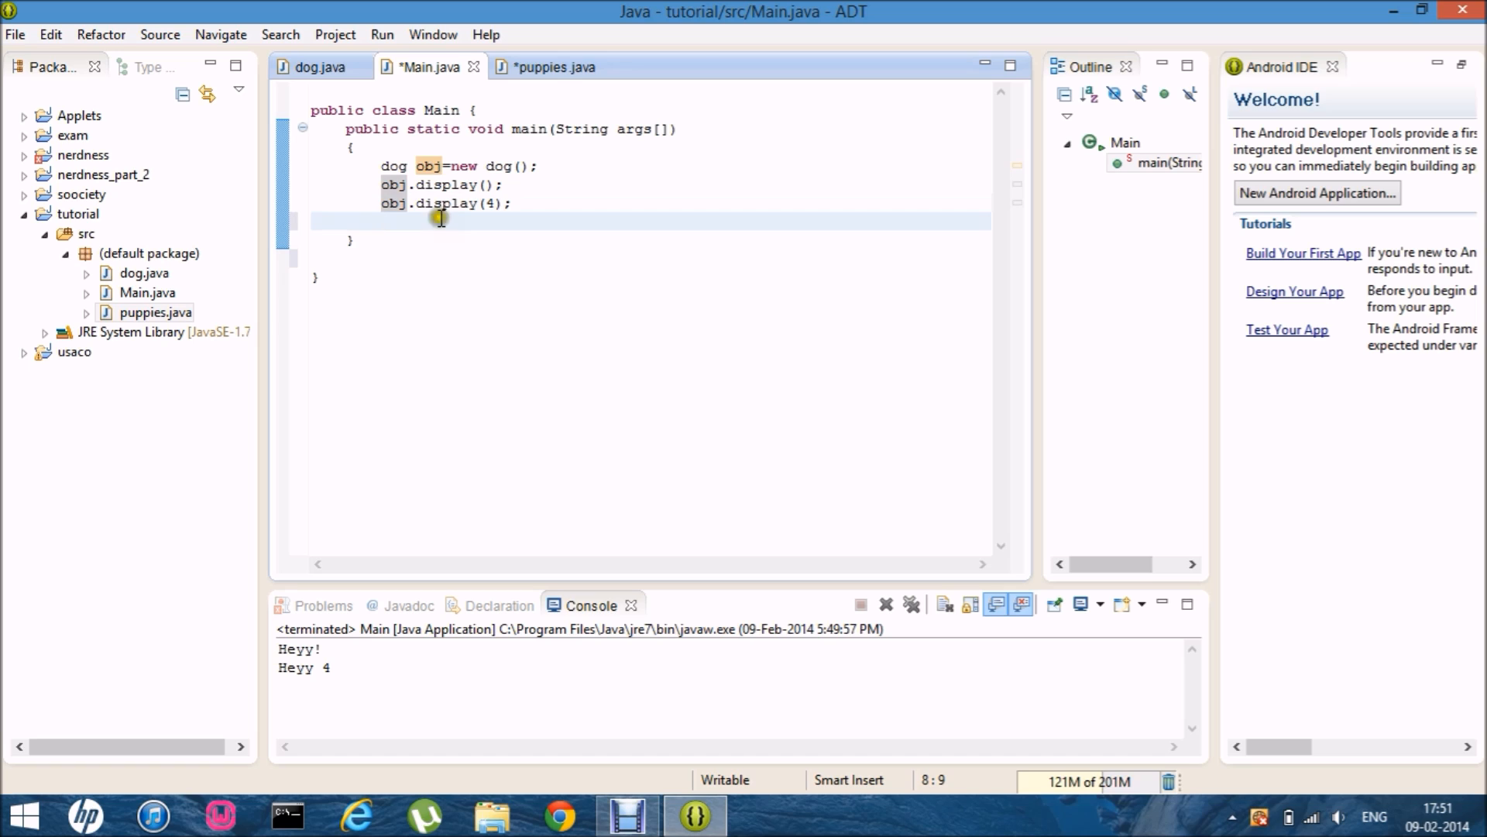
{"action": "mouse_move", "coordinate": [557, 67]}
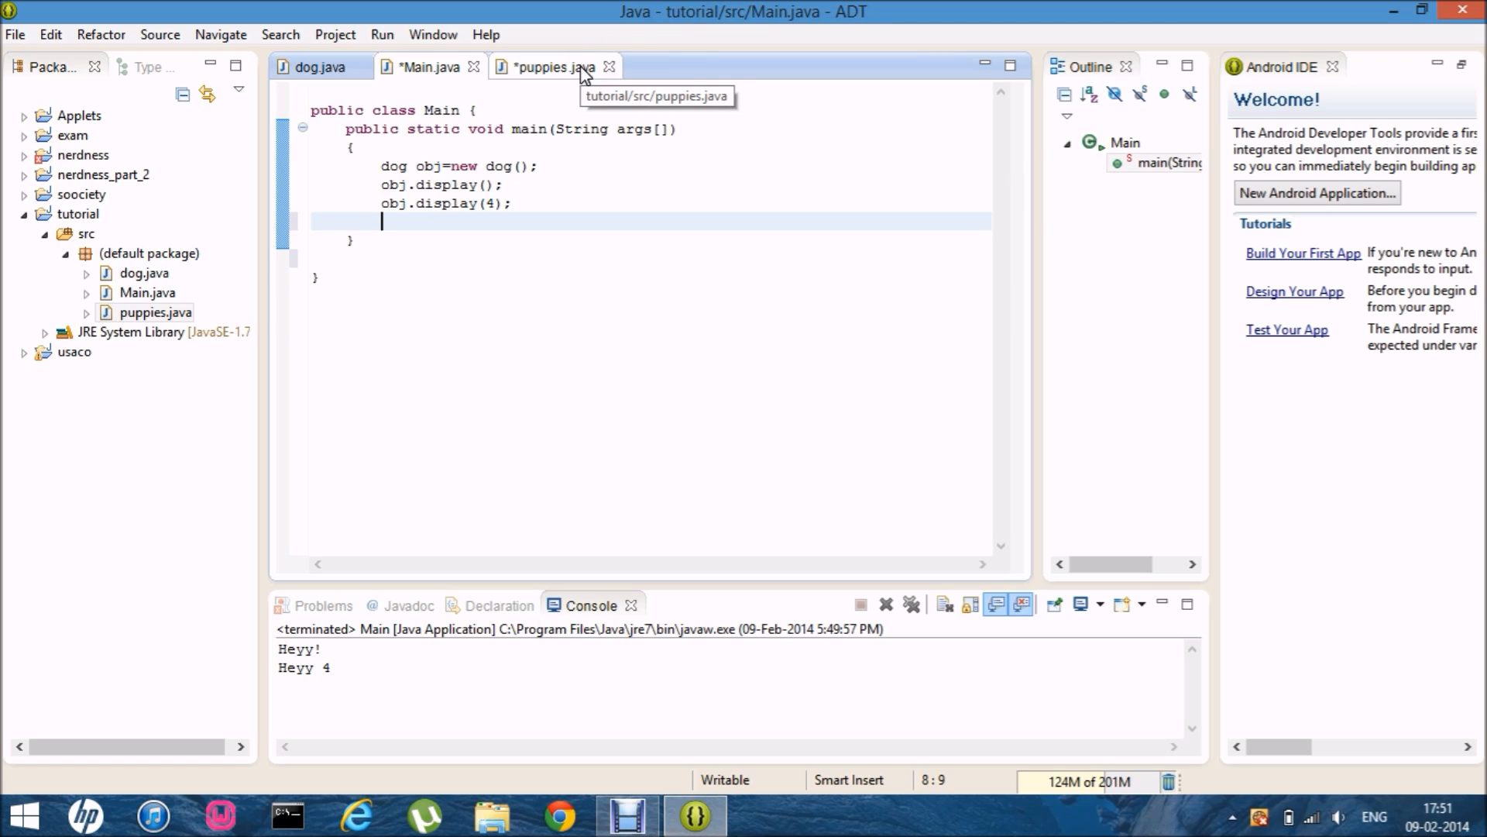
{"action": "type", "text": "puppies"}
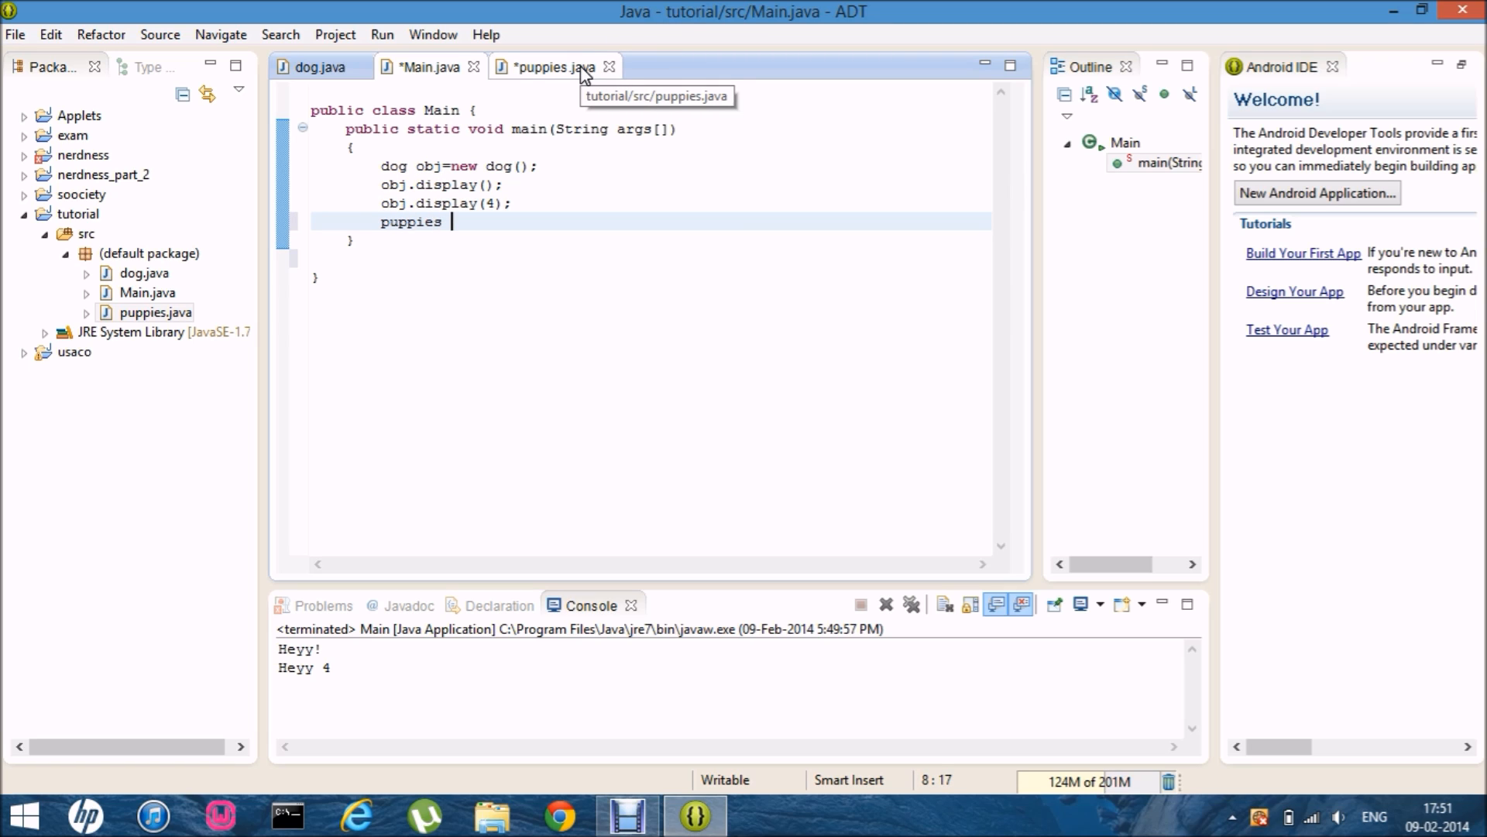
{"action": "type", "text": "obj2 = new"}
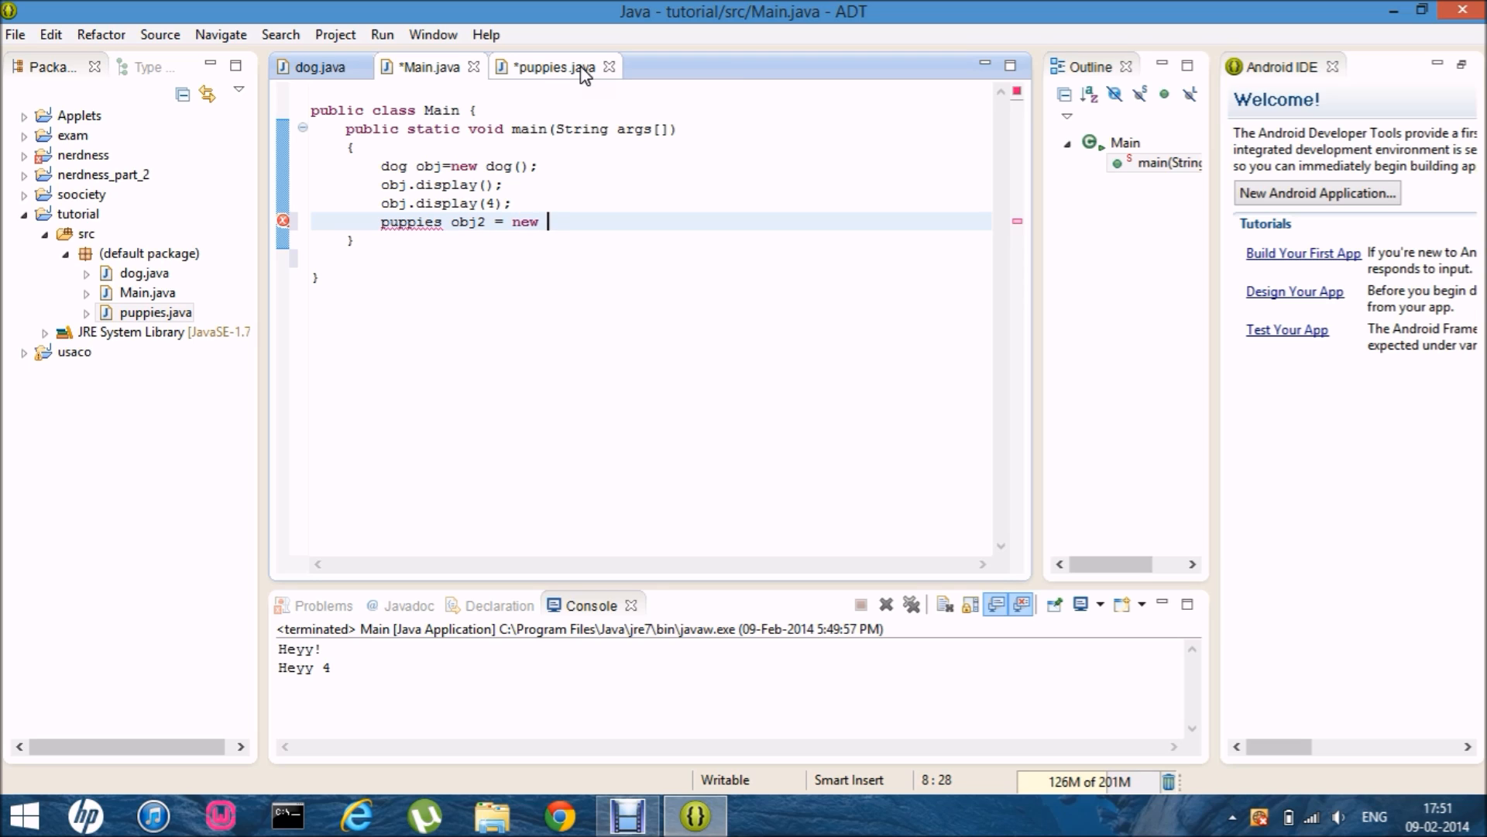
{"action": "type", "text": "puppies();"}
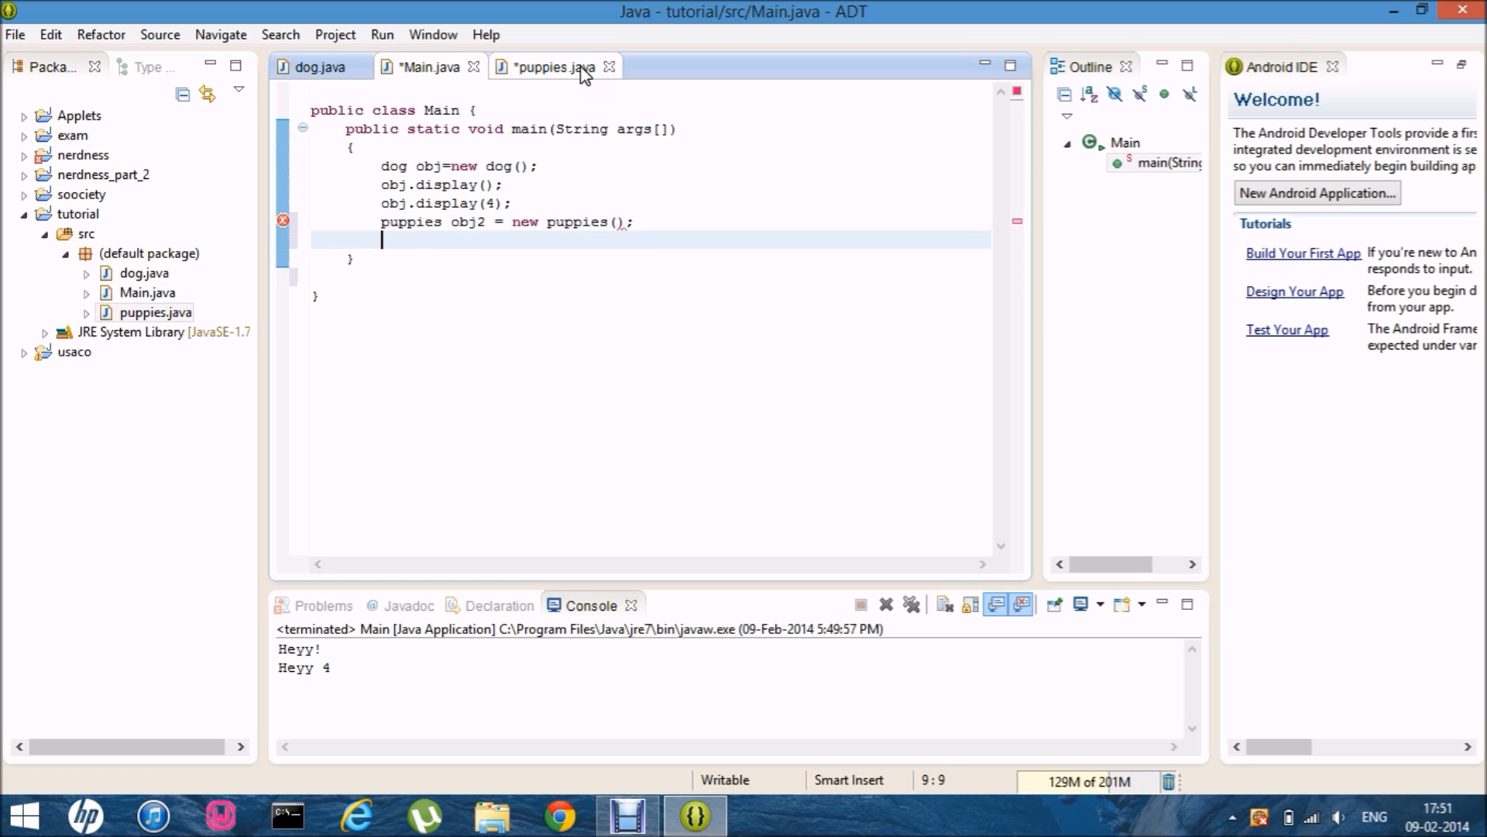
{"action": "type", "text": "puppies."}
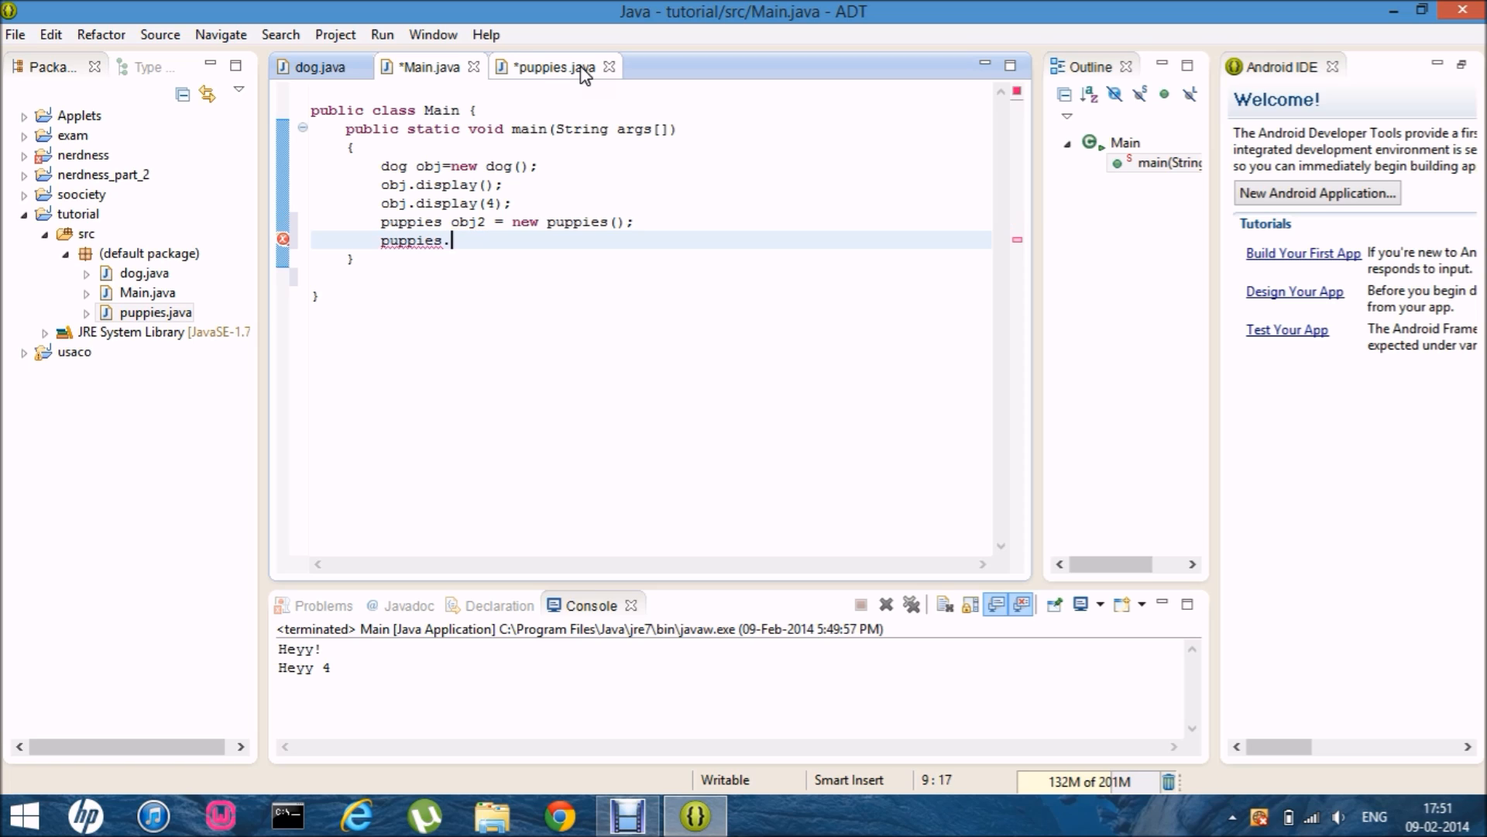
Call obj2.display() and obj2.display(5), dismissing the static-modifier quick fix
{"action": "type", "text": "display();"}
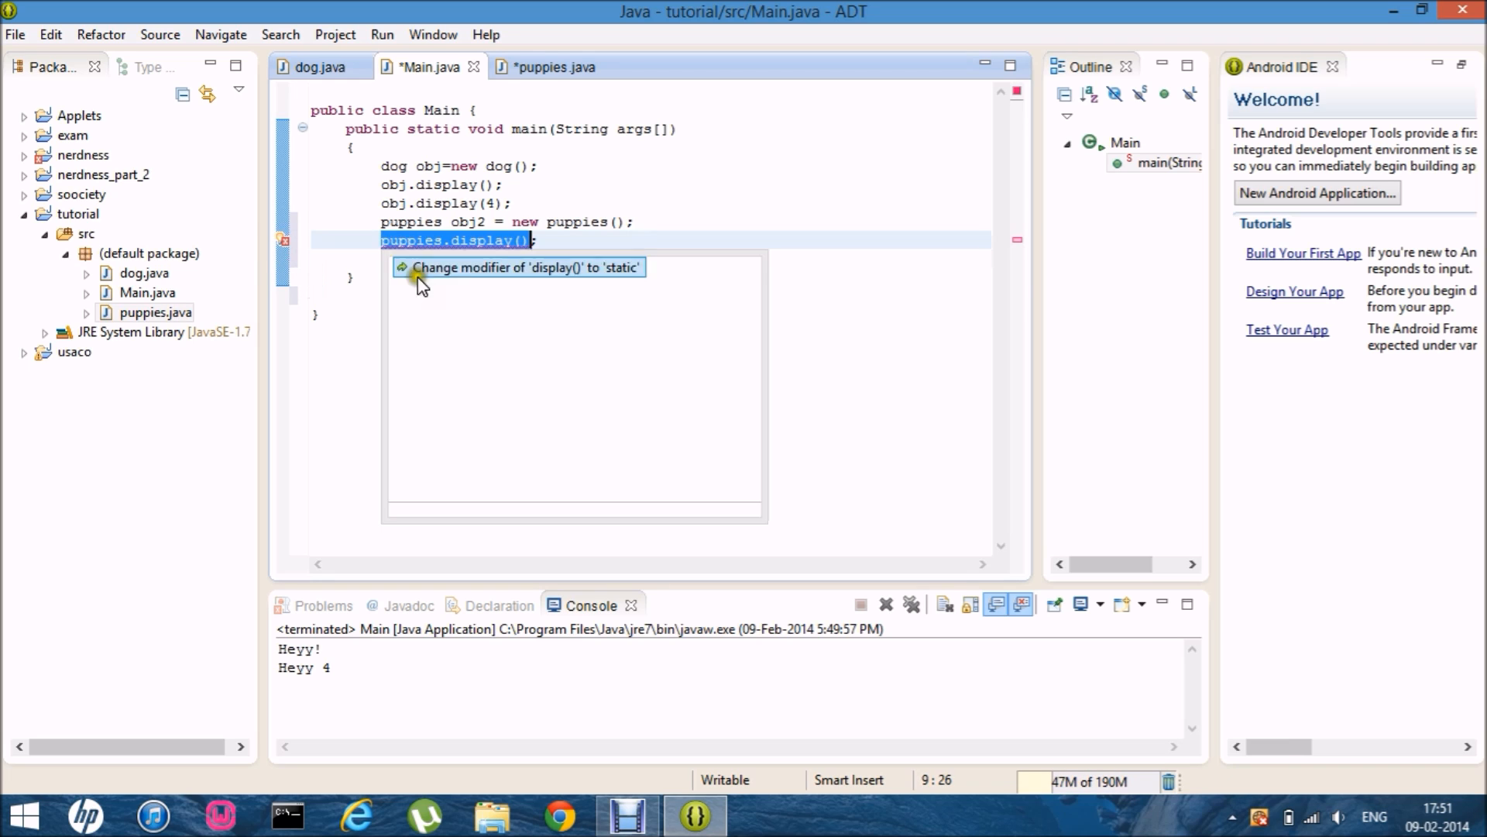
{"action": "left_click", "coordinate": [446, 239]}
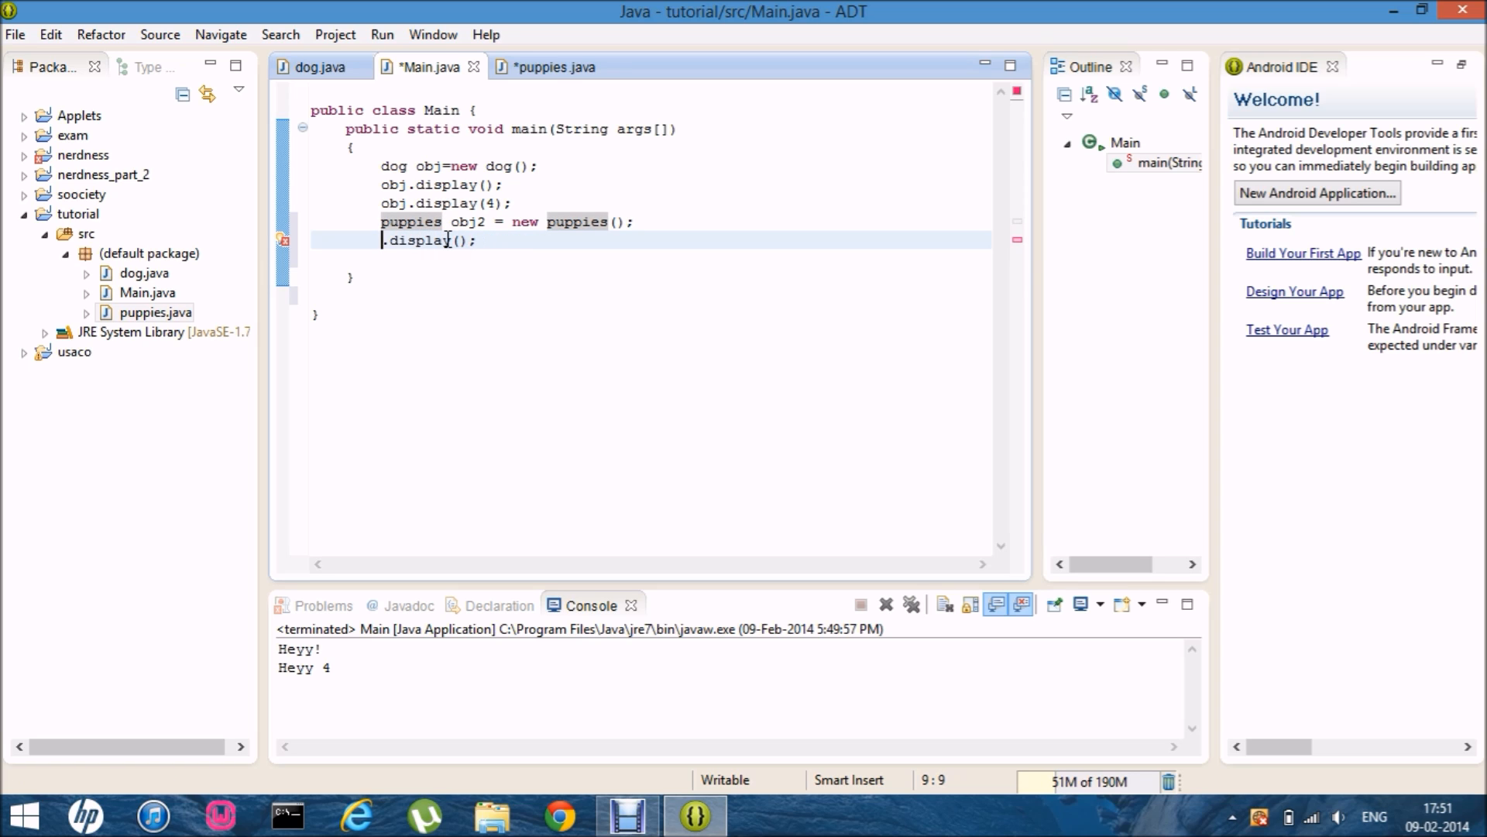
{"action": "type", "text": "obj2"}
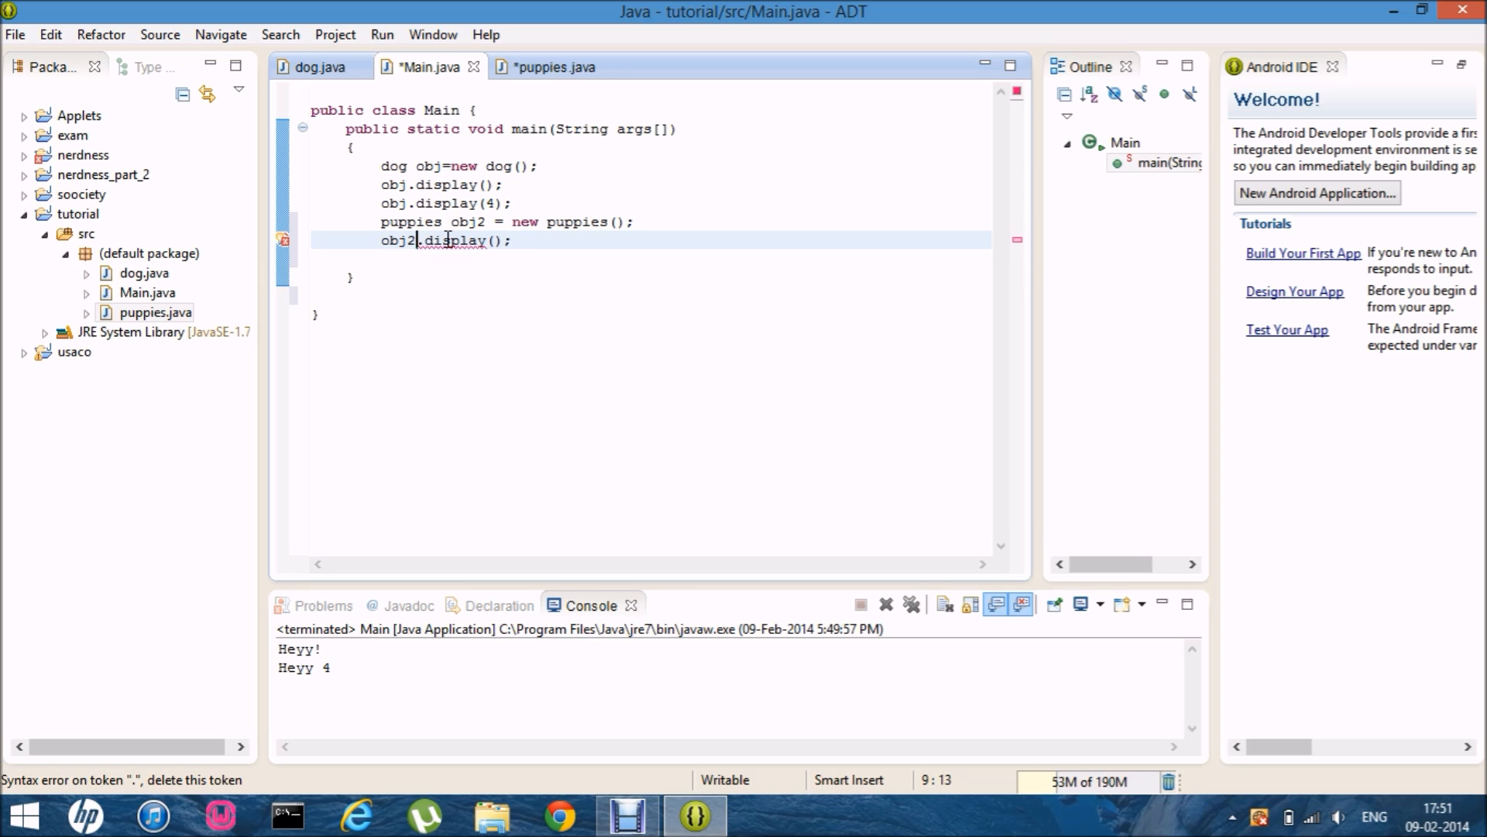
{"action": "type", "text": "obj"}
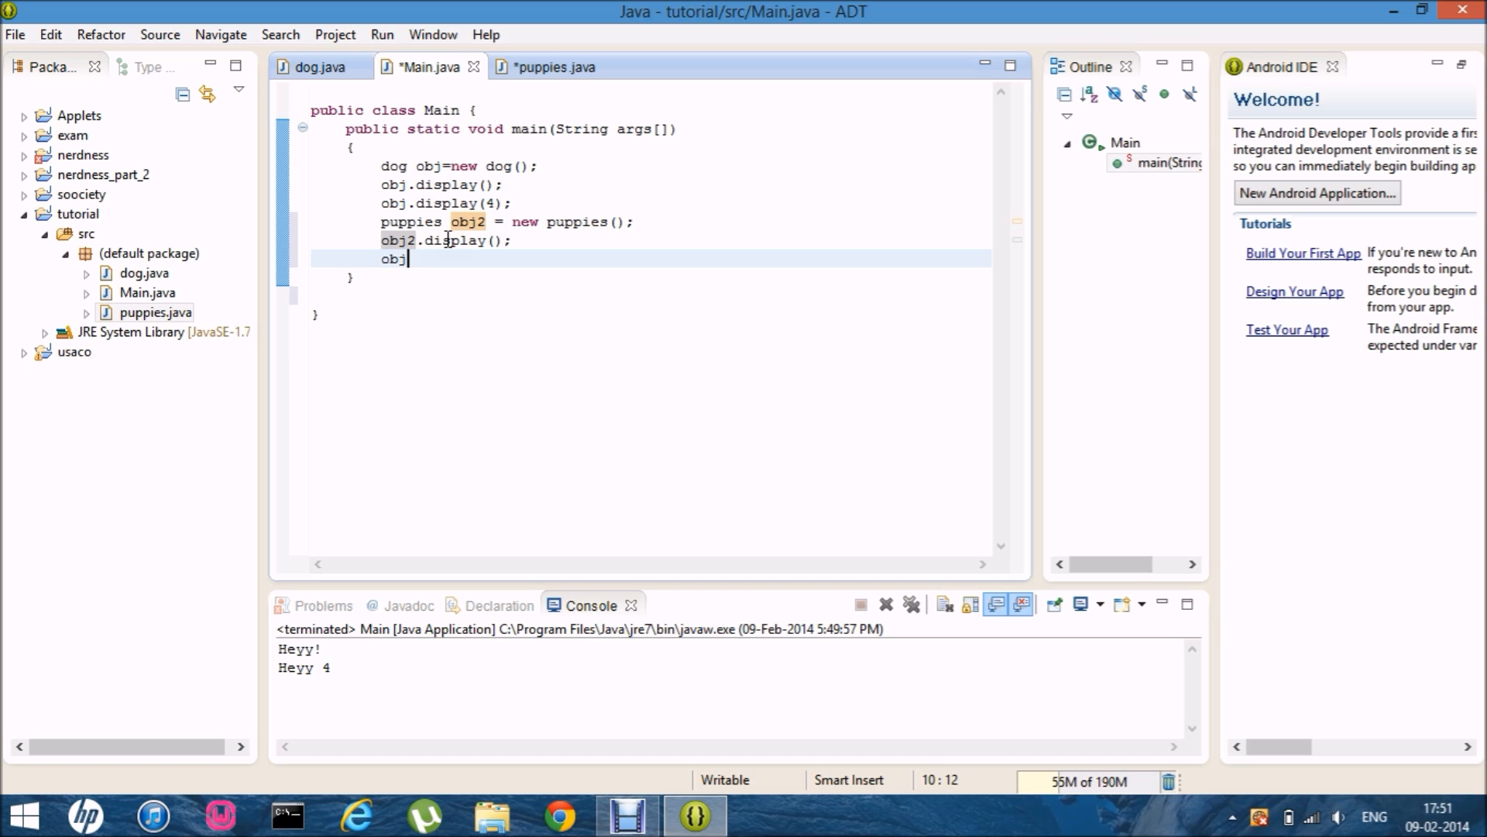
{"action": "type", "text": ".display(x"}
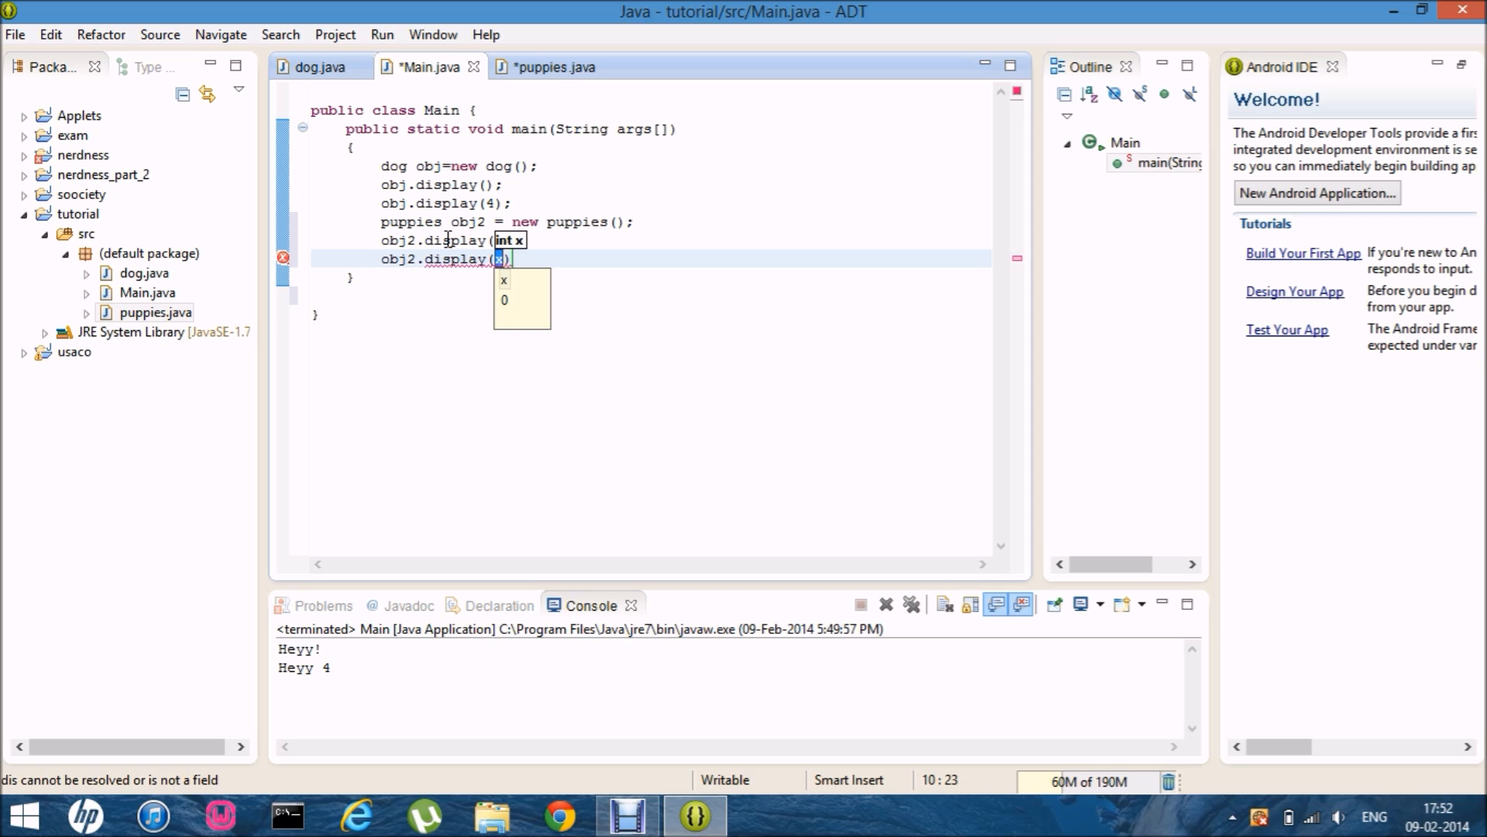
{"action": "type", "text": "5"}
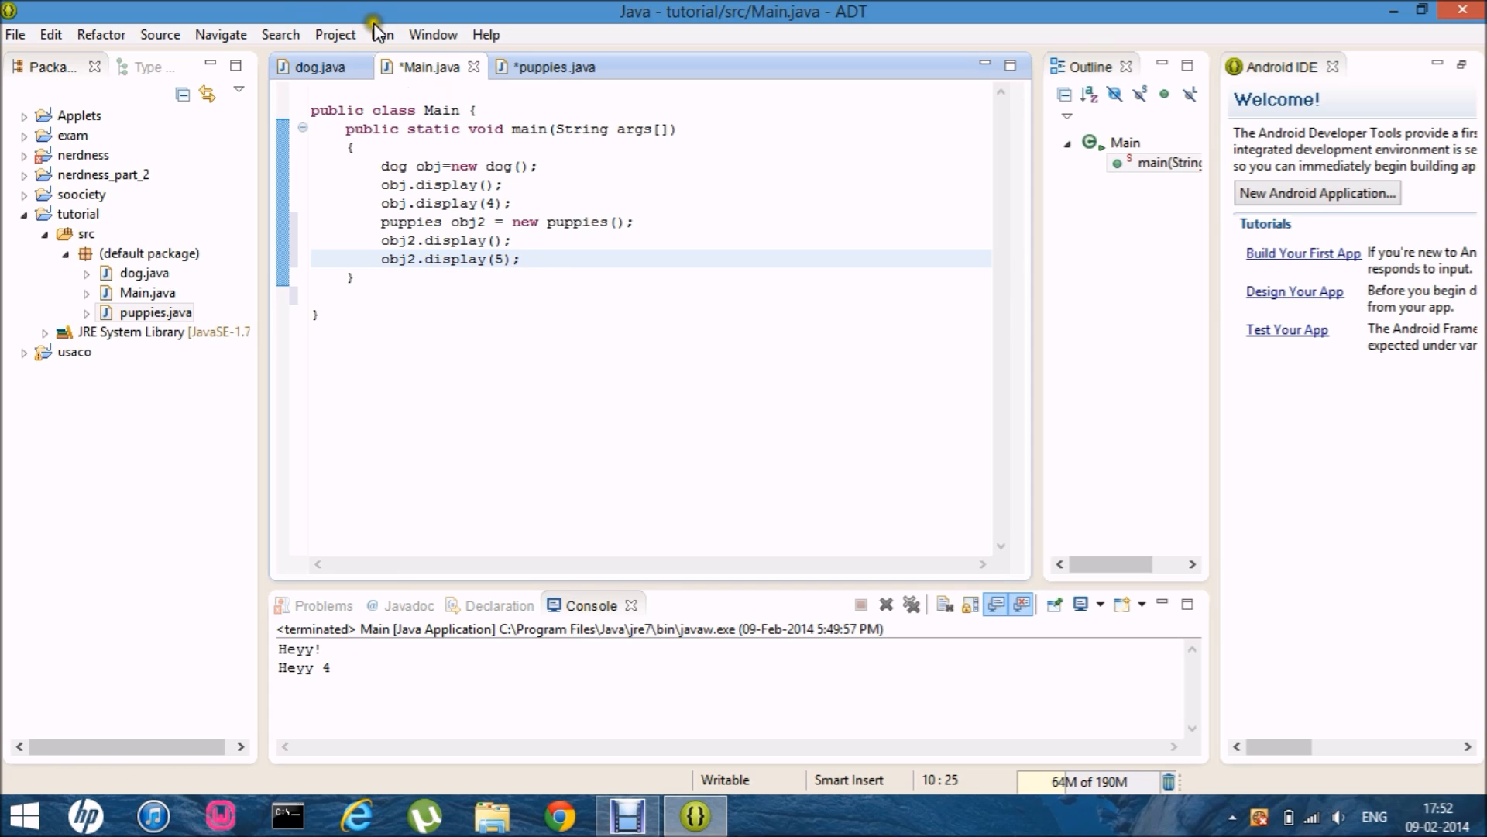
Save puppies.java and Main.java and rerun Main, printing the puppy message and Heyy 5
{"action": "left_click", "coordinate": [381, 35]}
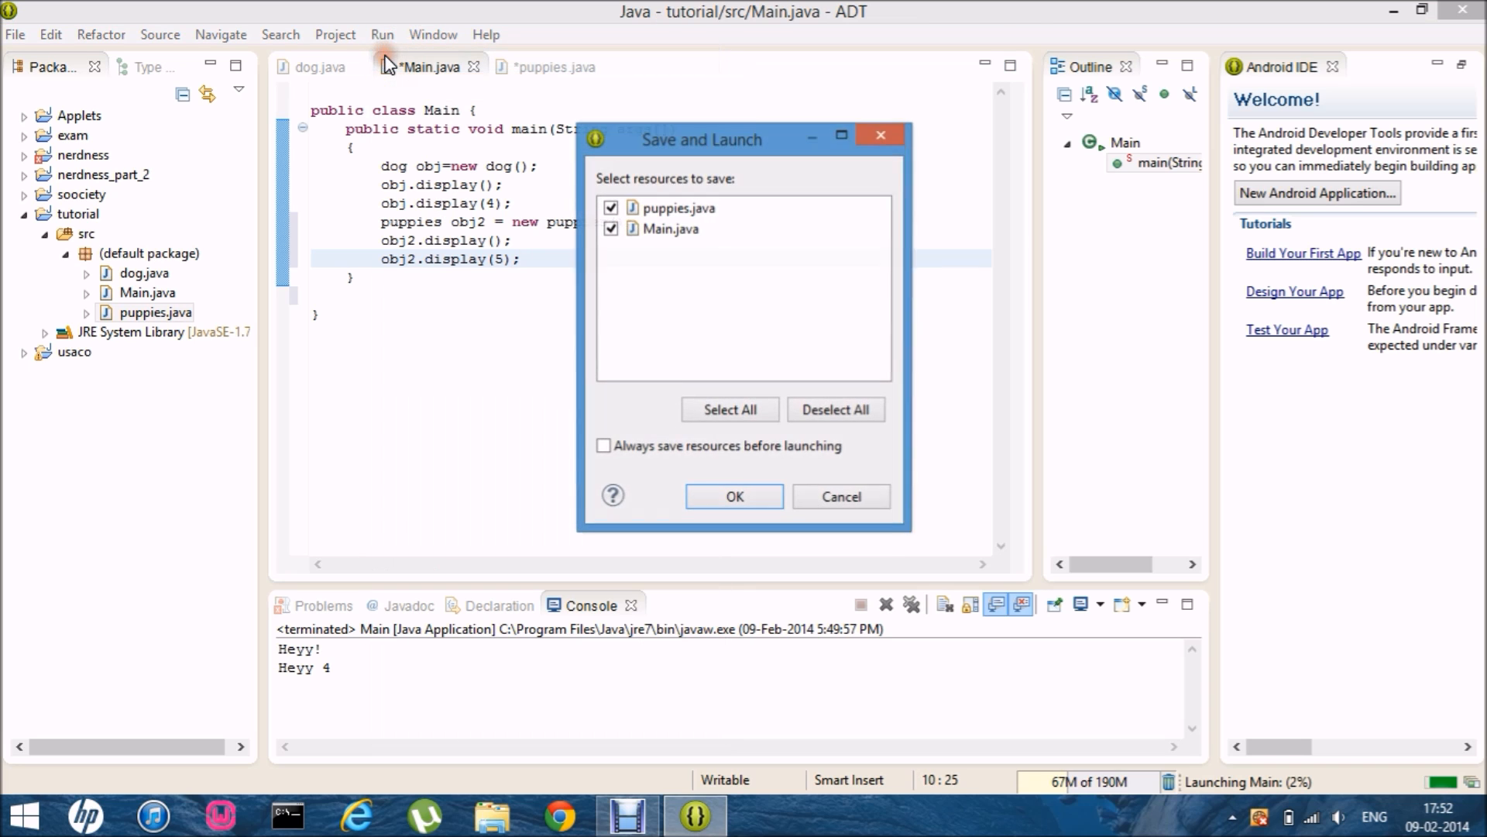
{"action": "left_click", "coordinate": [734, 496]}
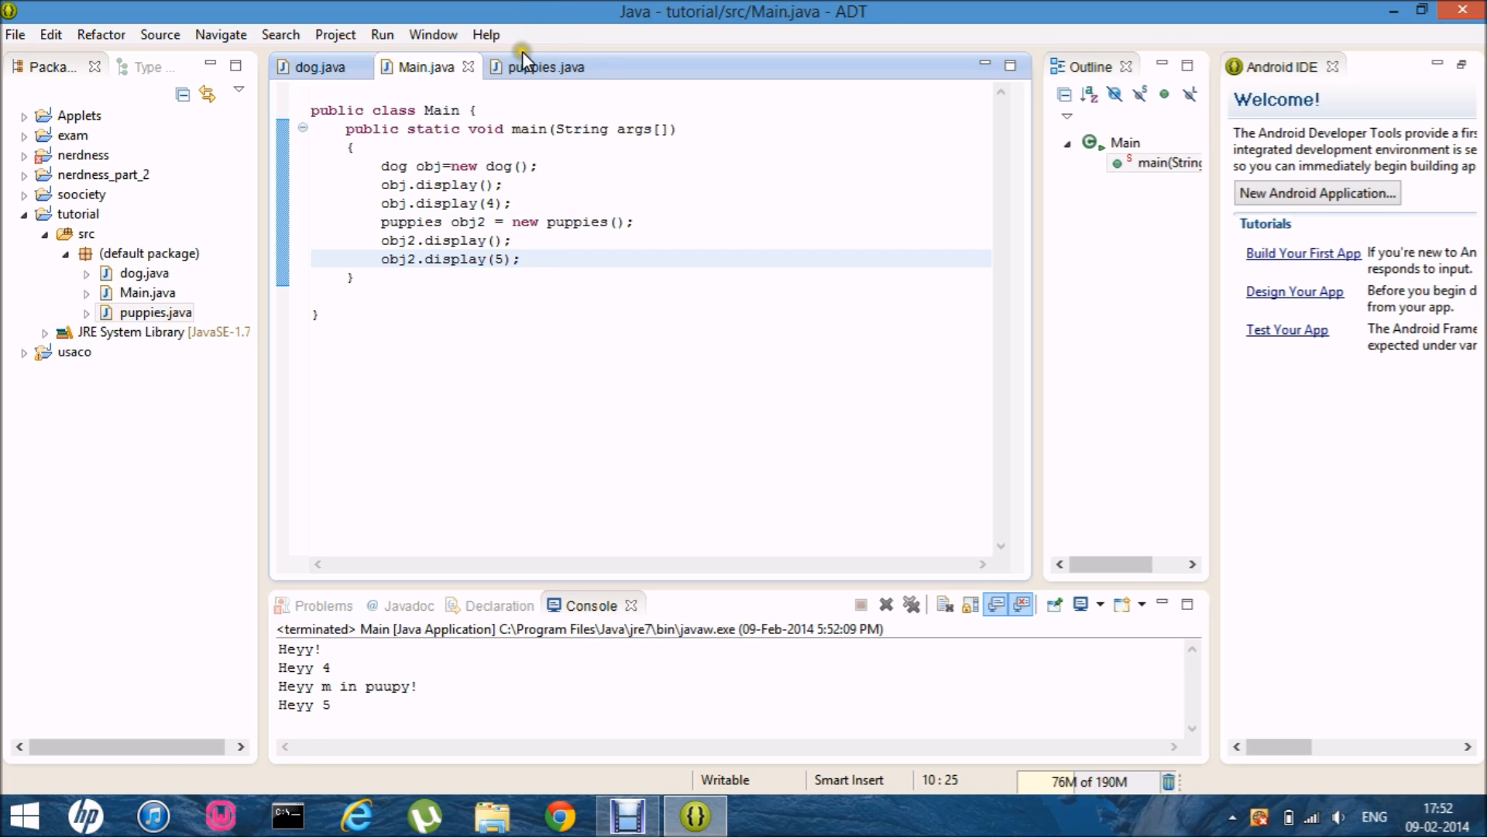
Flip between the puppies, dog and Main editor tabs, ending on dog.java
{"action": "left_click", "coordinate": [545, 67]}
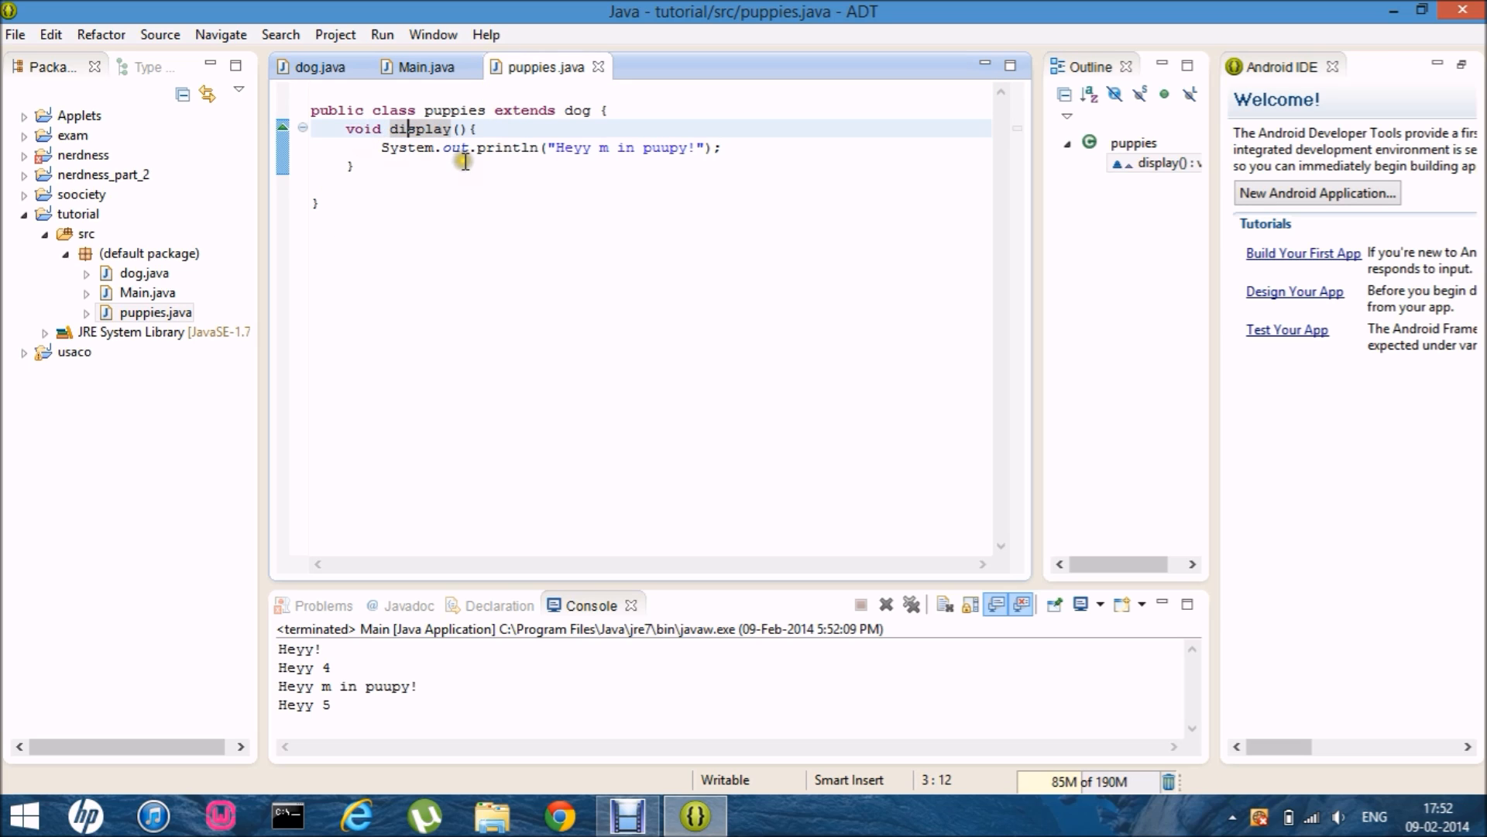
{"action": "left_click", "coordinate": [320, 66]}
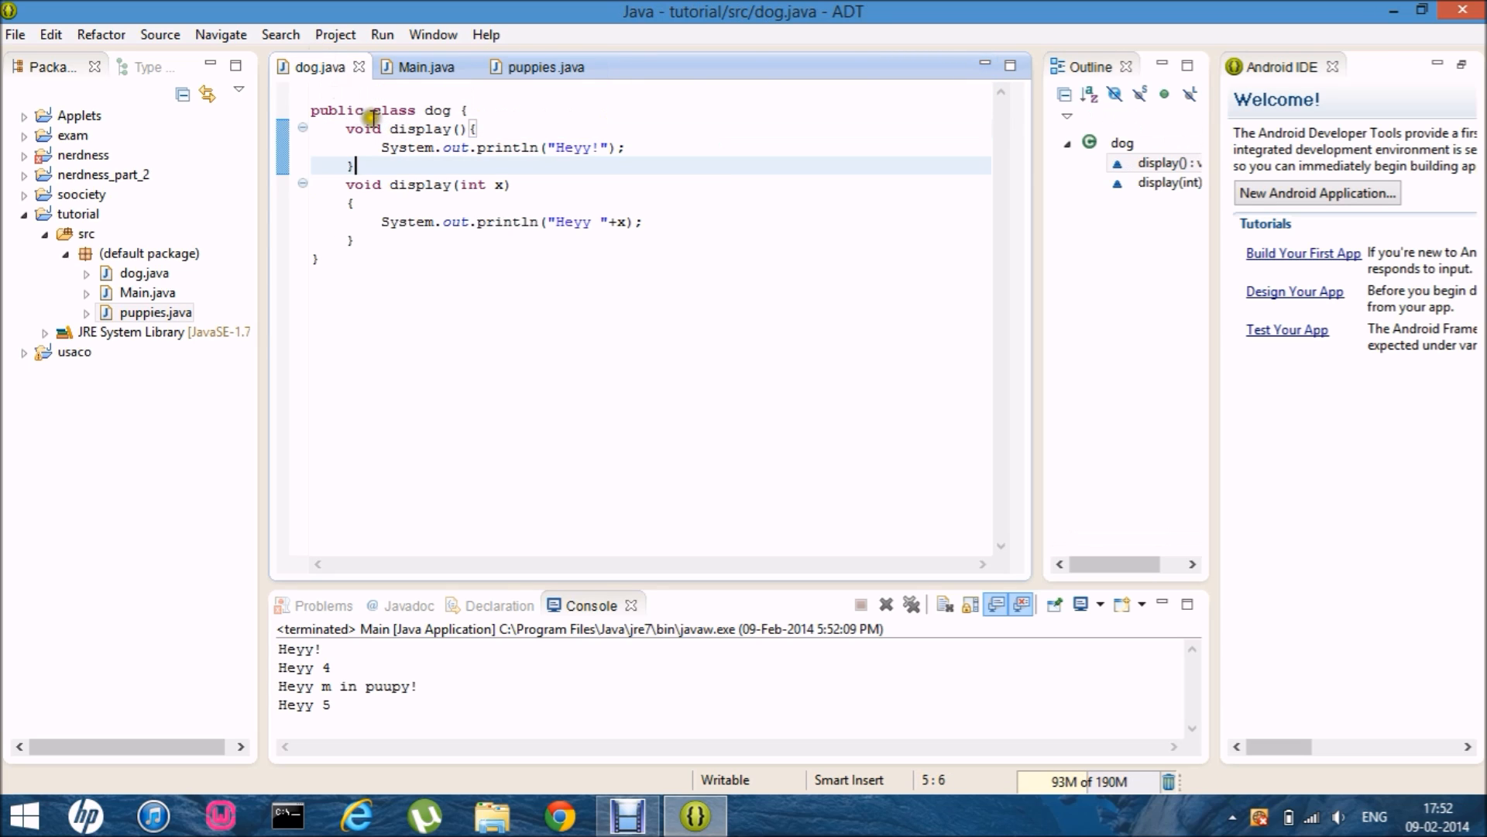
{"action": "mouse_move", "coordinate": [544, 67]}
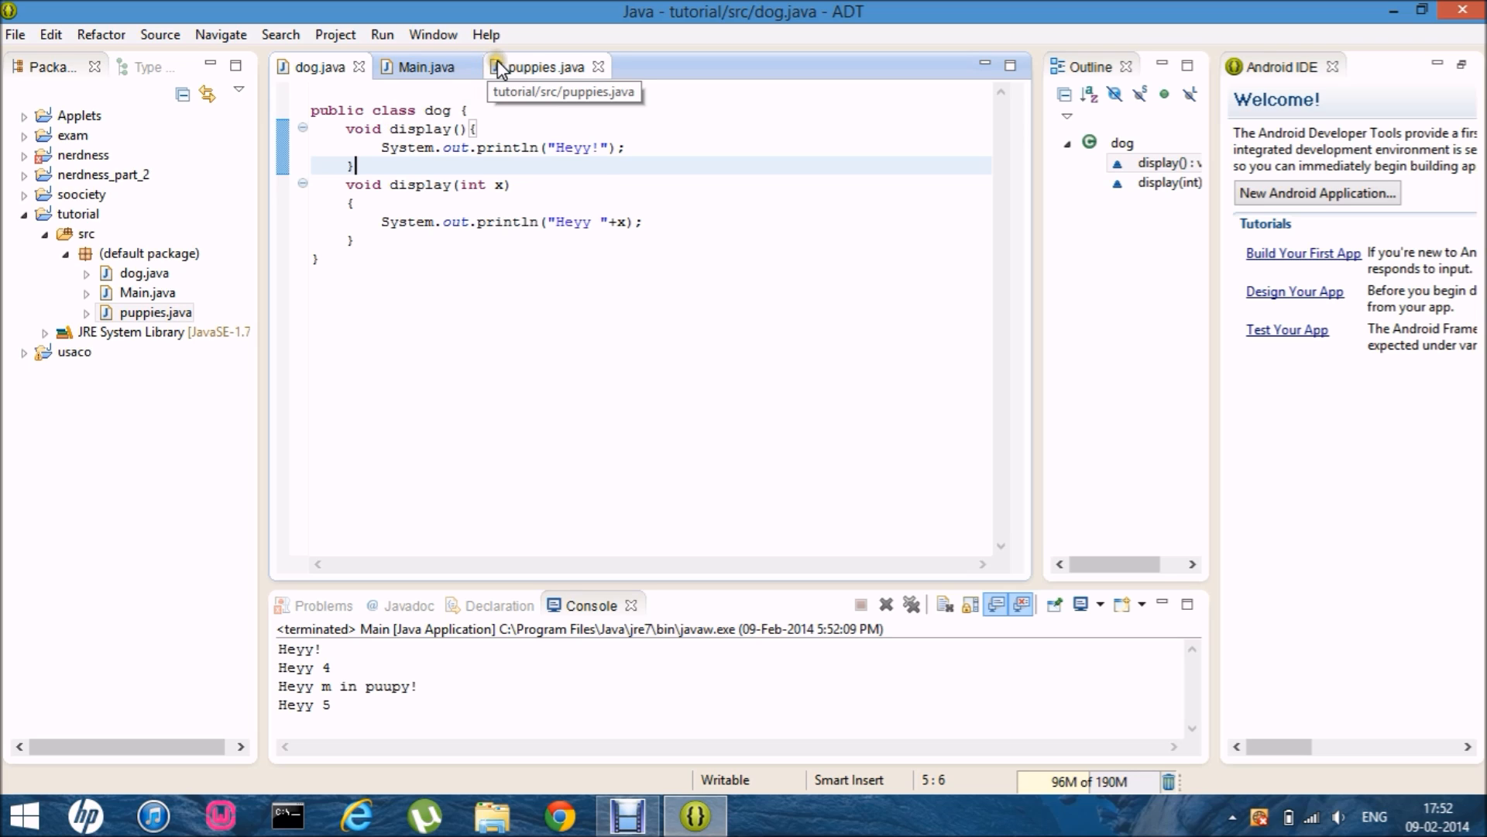
{"action": "left_click", "coordinate": [540, 67]}
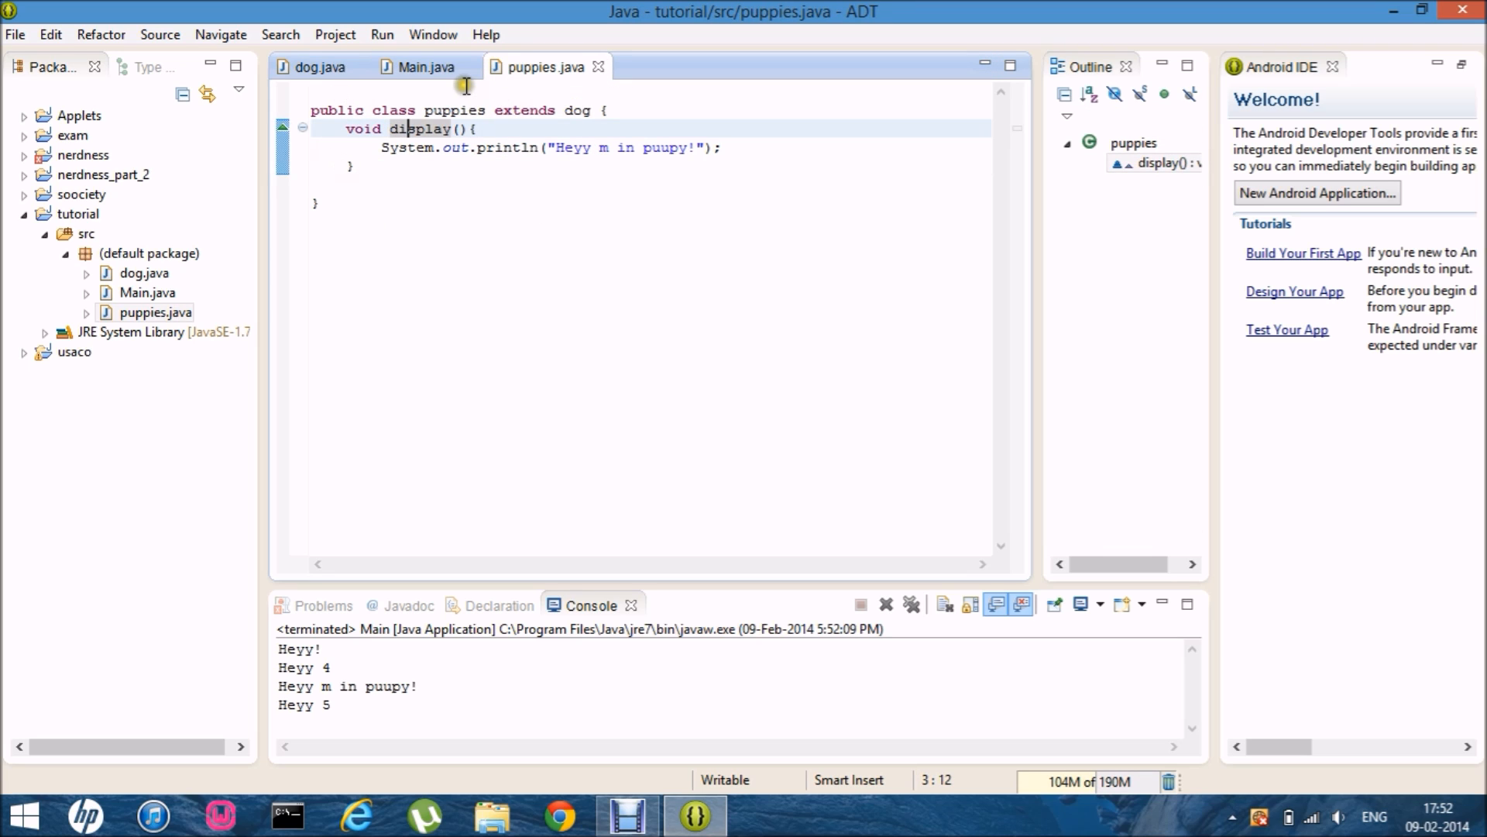
{"action": "left_click", "coordinate": [318, 67]}
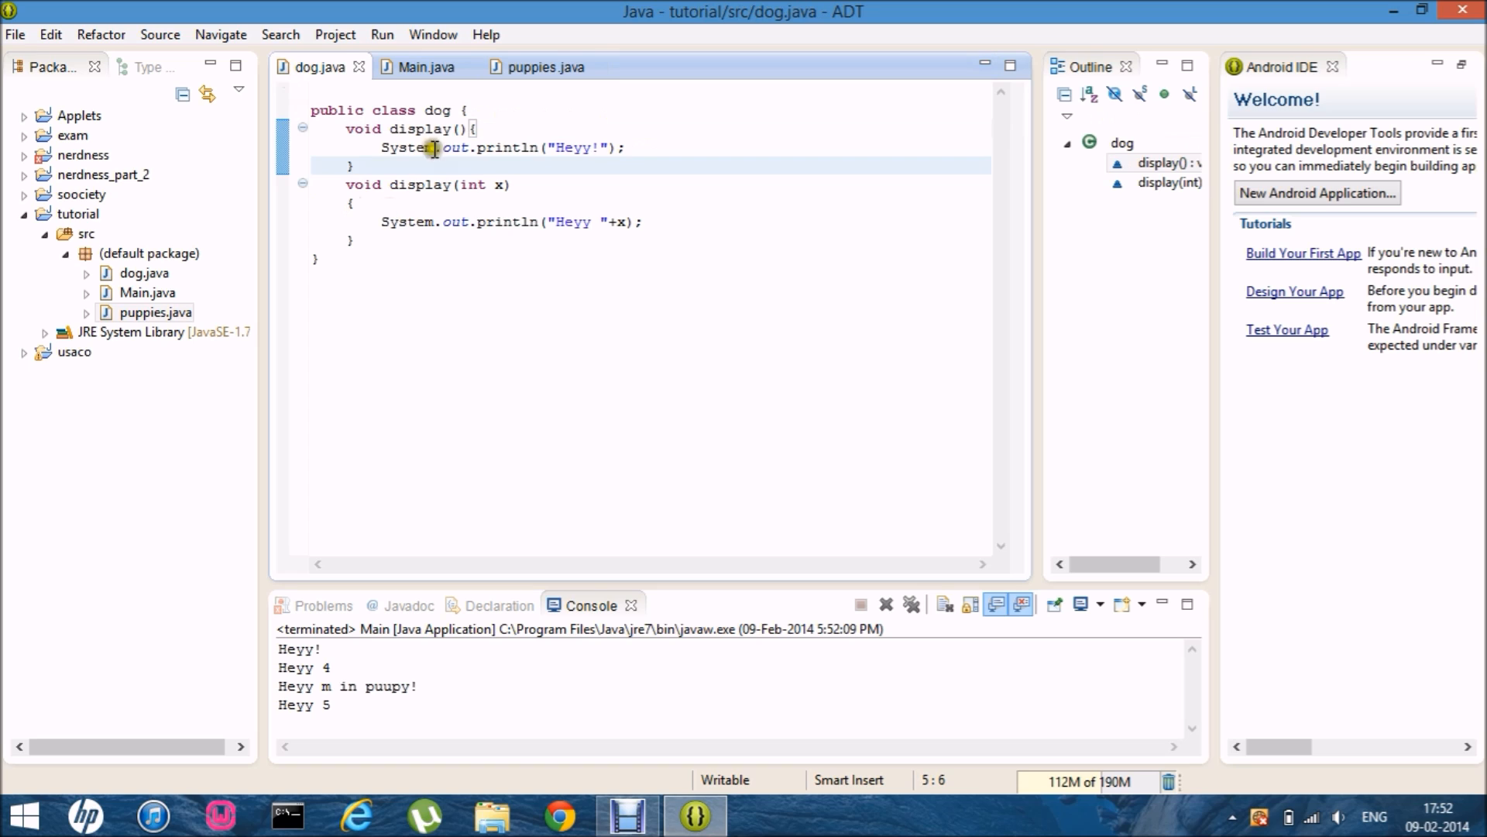
{"action": "mouse_move", "coordinate": [417, 66]}
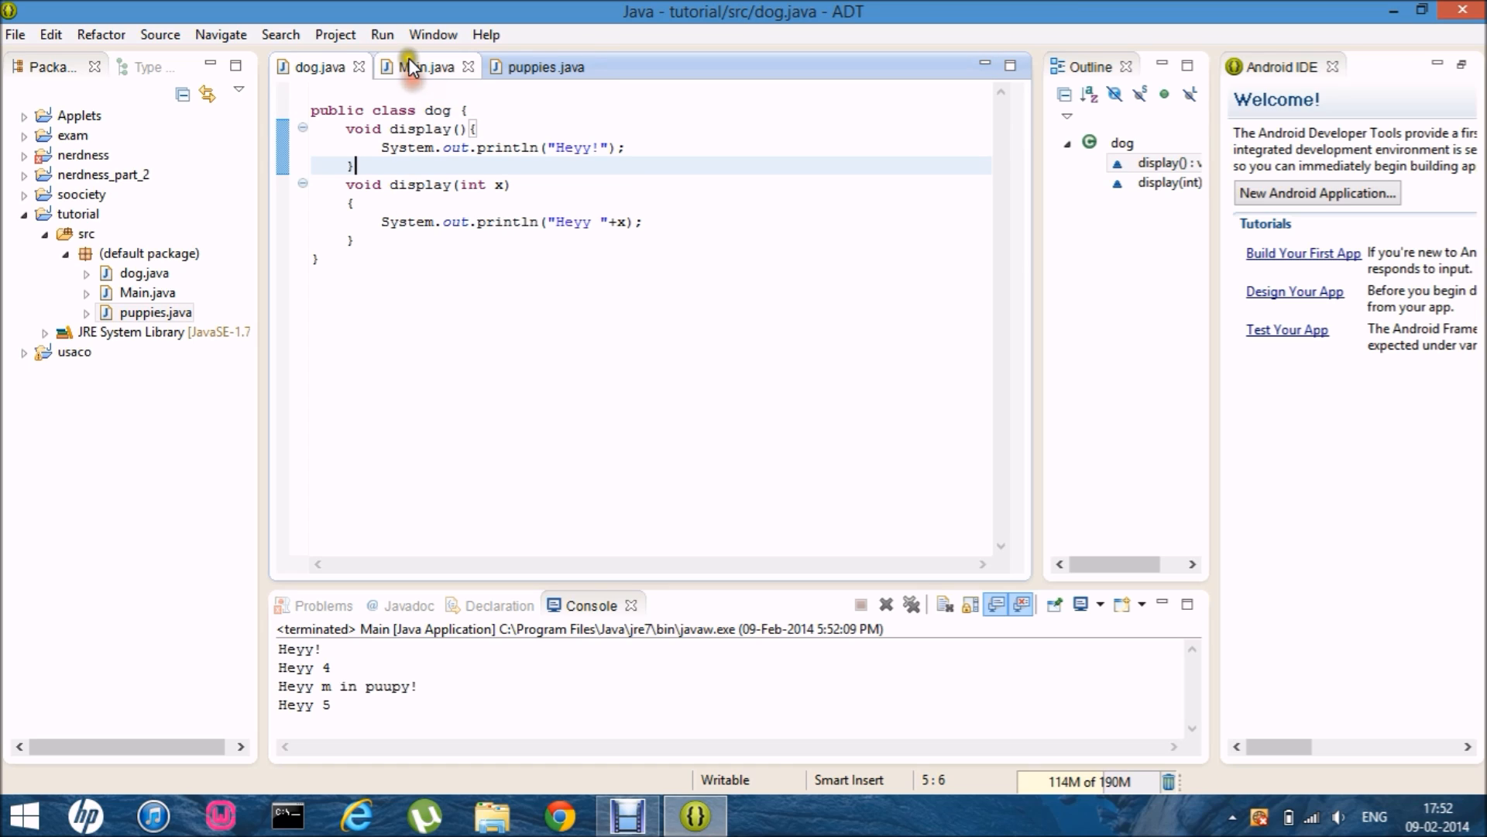
{"action": "left_click", "coordinate": [426, 67]}
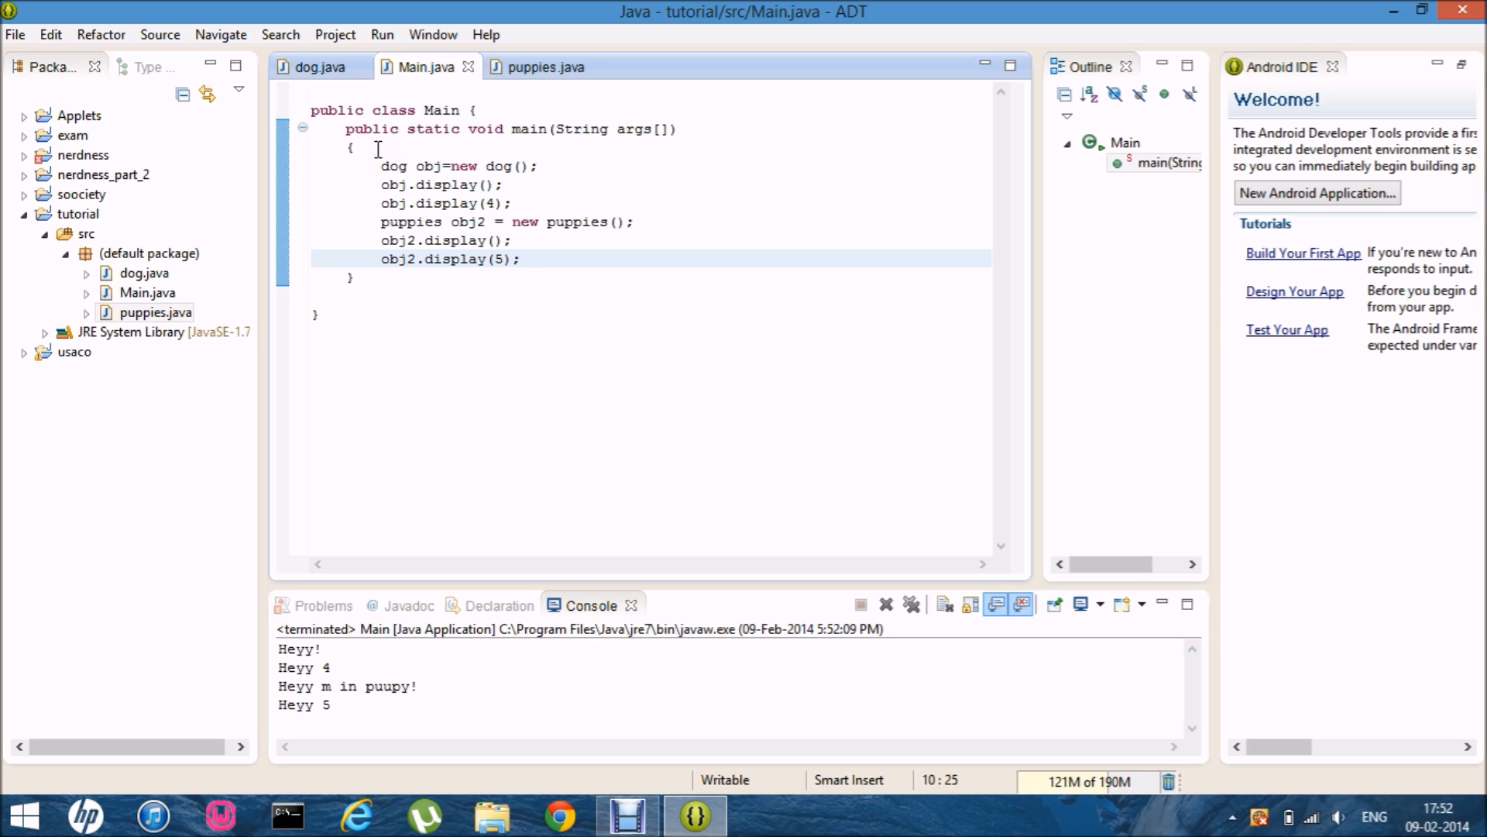
{"action": "left_click", "coordinate": [316, 67]}
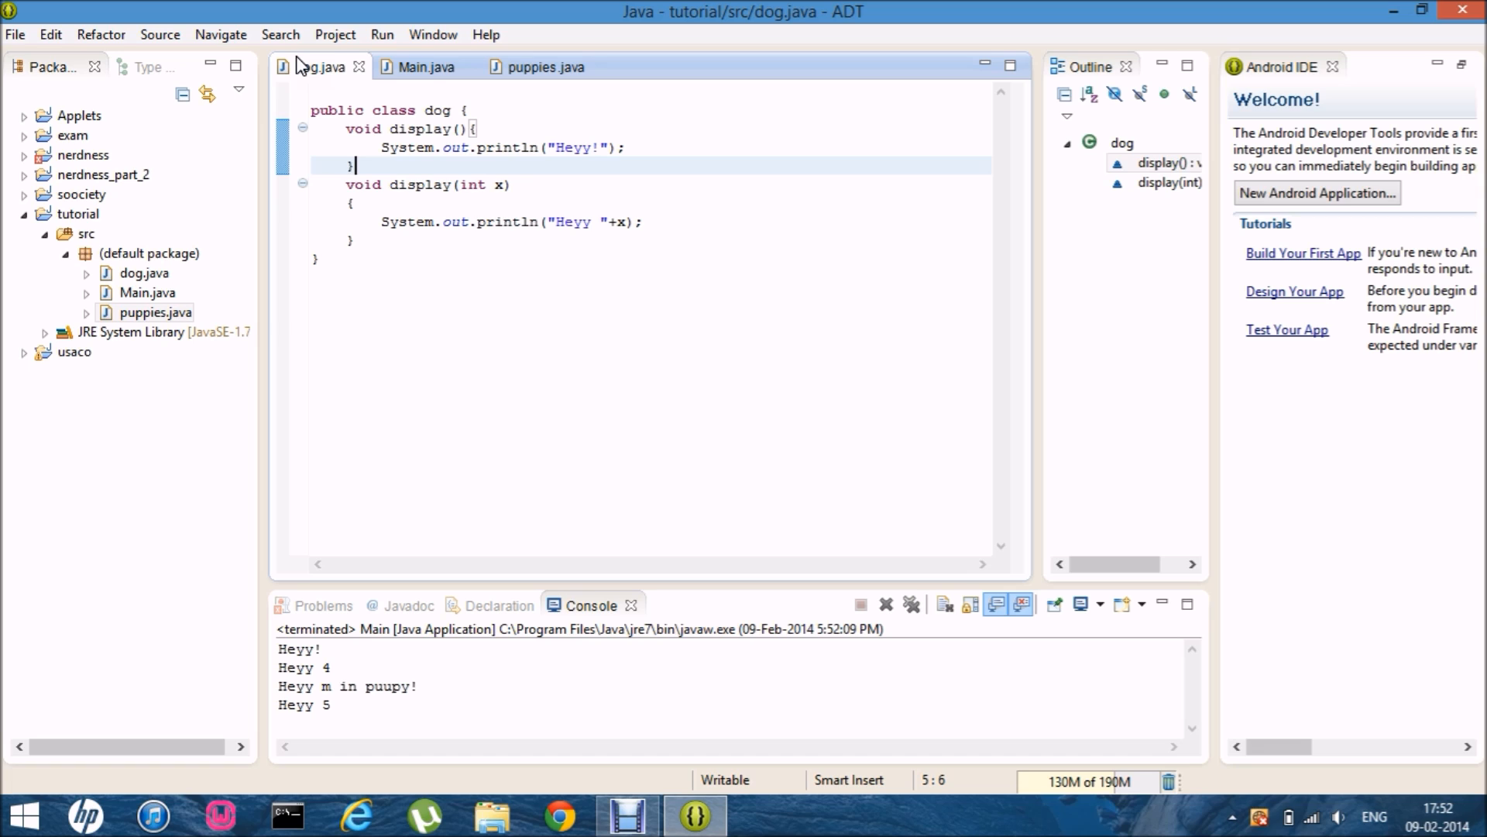
{"action": "left_click", "coordinate": [356, 239]}
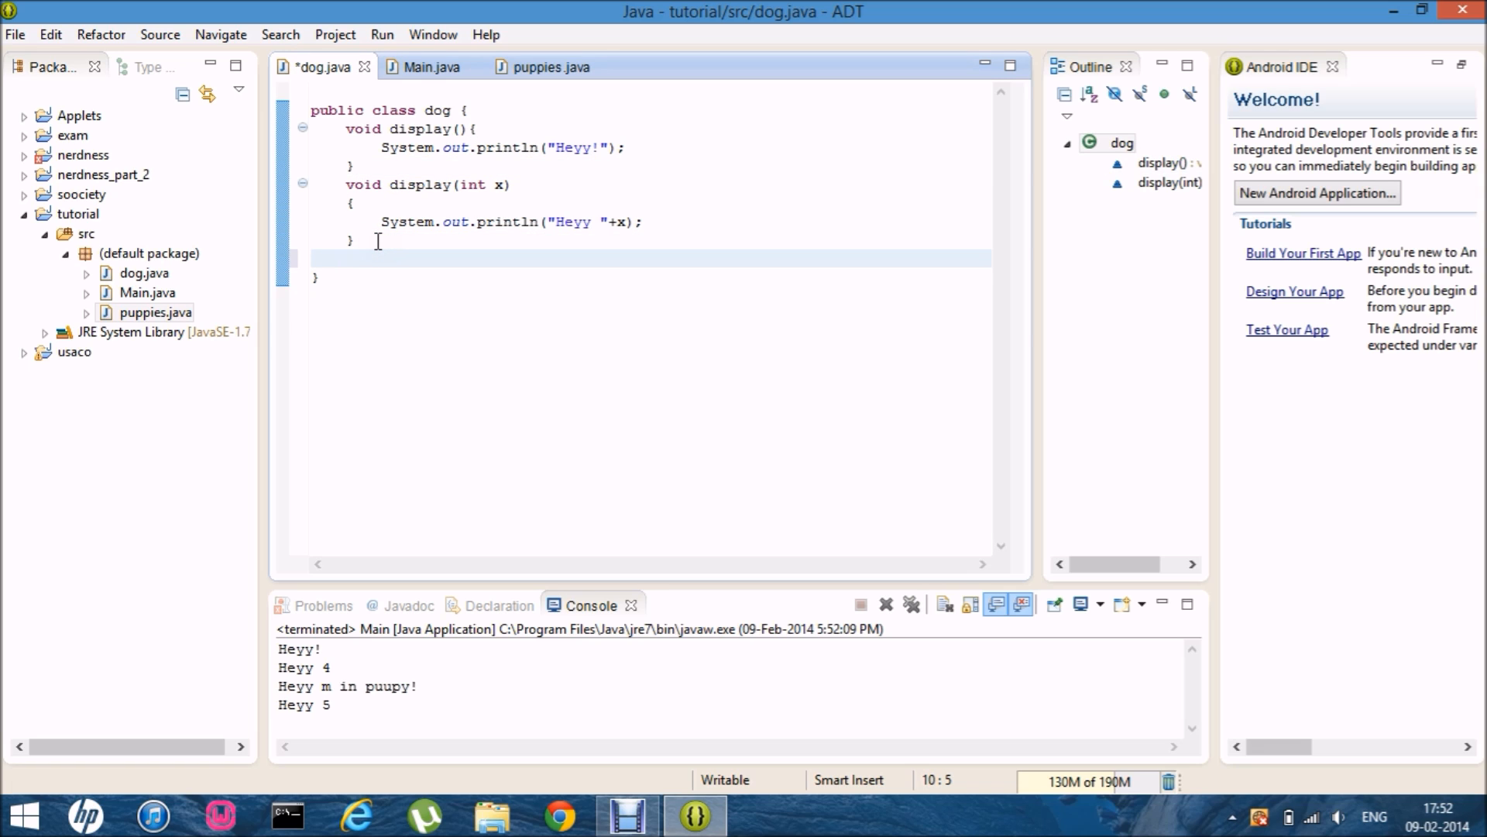
{"action": "type", "text": "int"}
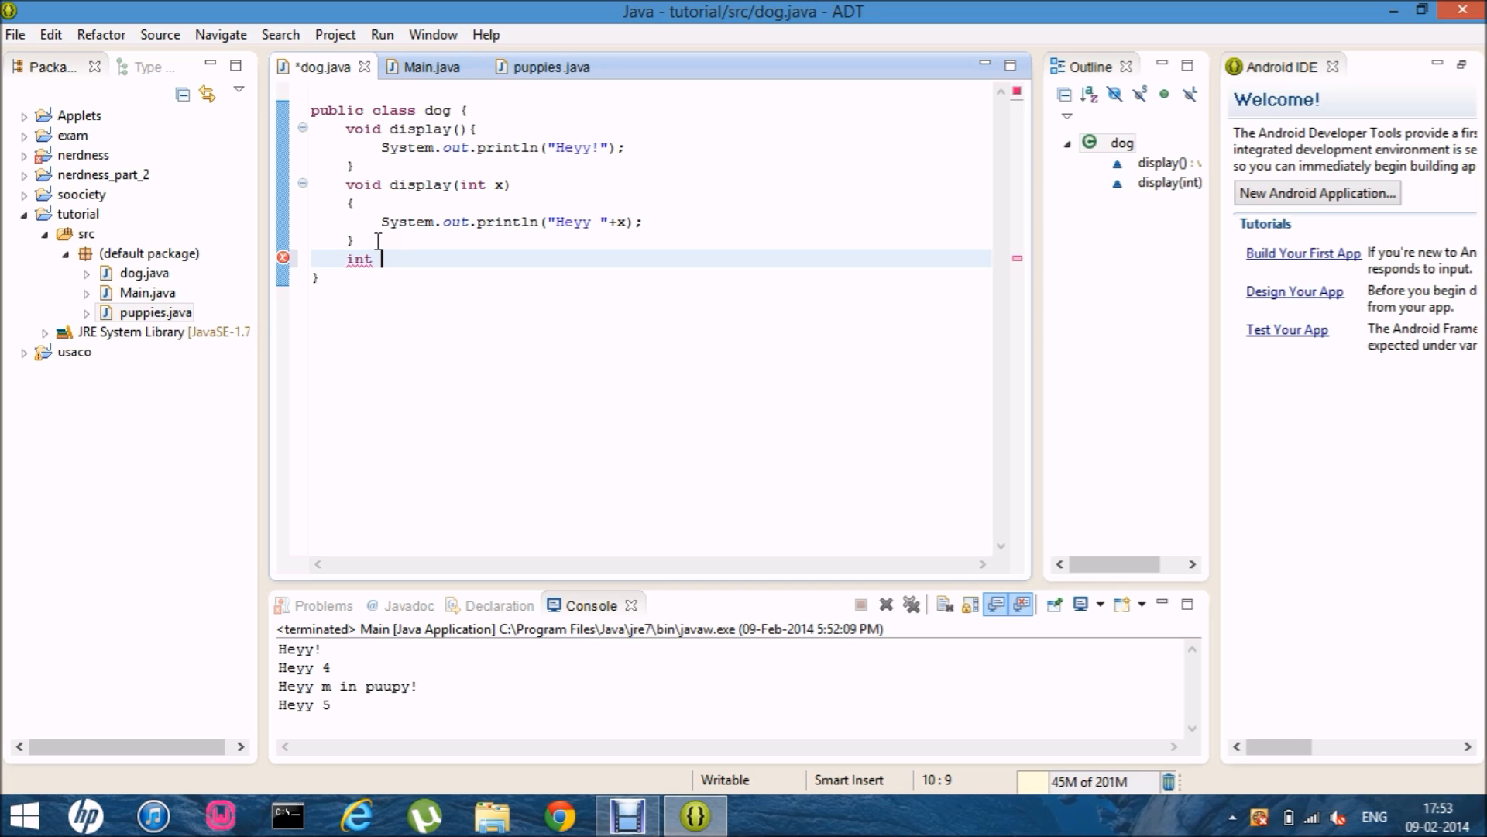
{"action": "type", "text": "display(){"}
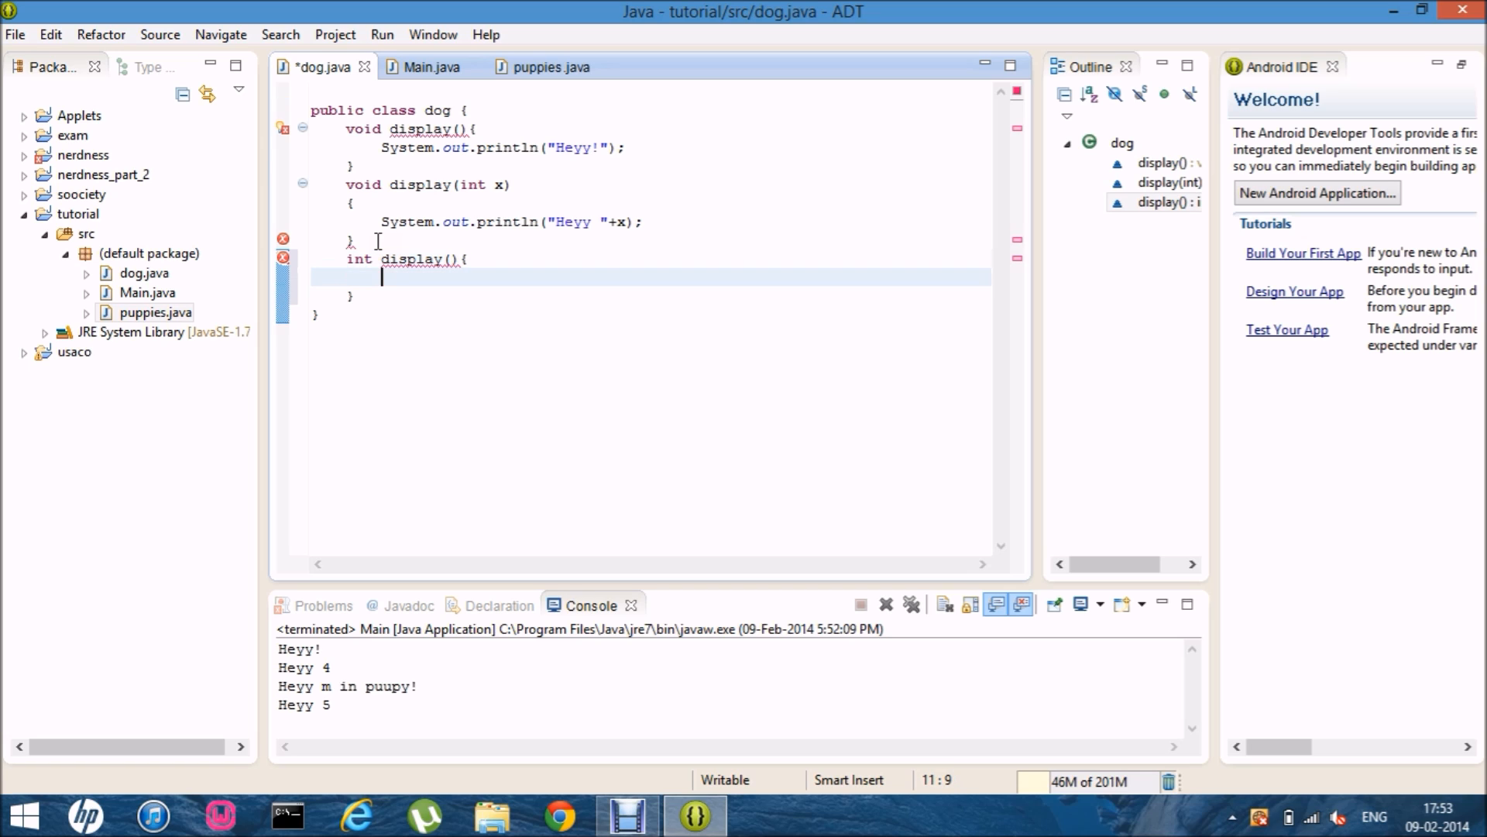
{"action": "type", "text": "return 5;"}
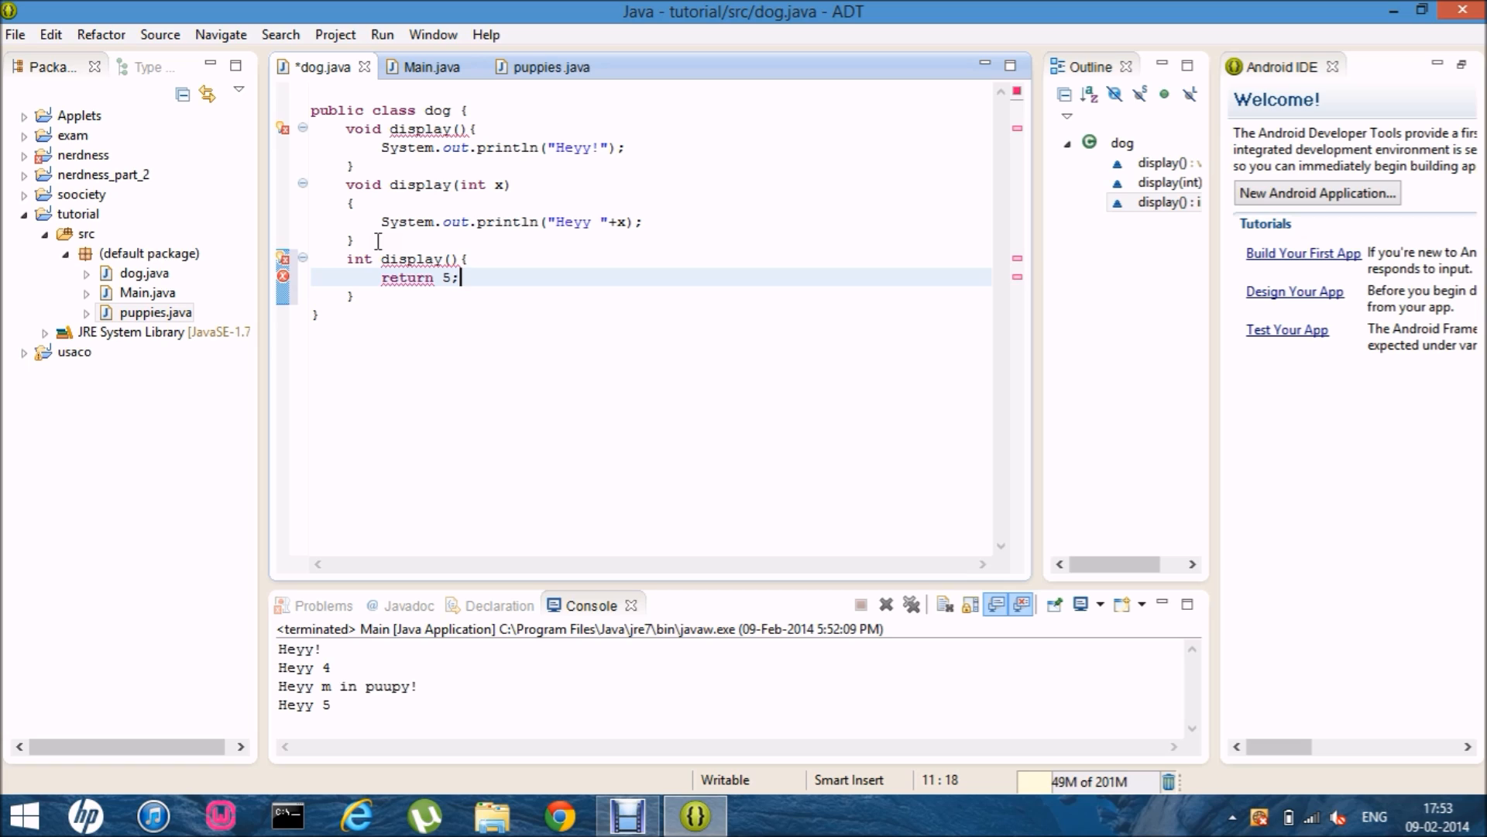
{"action": "mouse_move", "coordinate": [283, 258]}
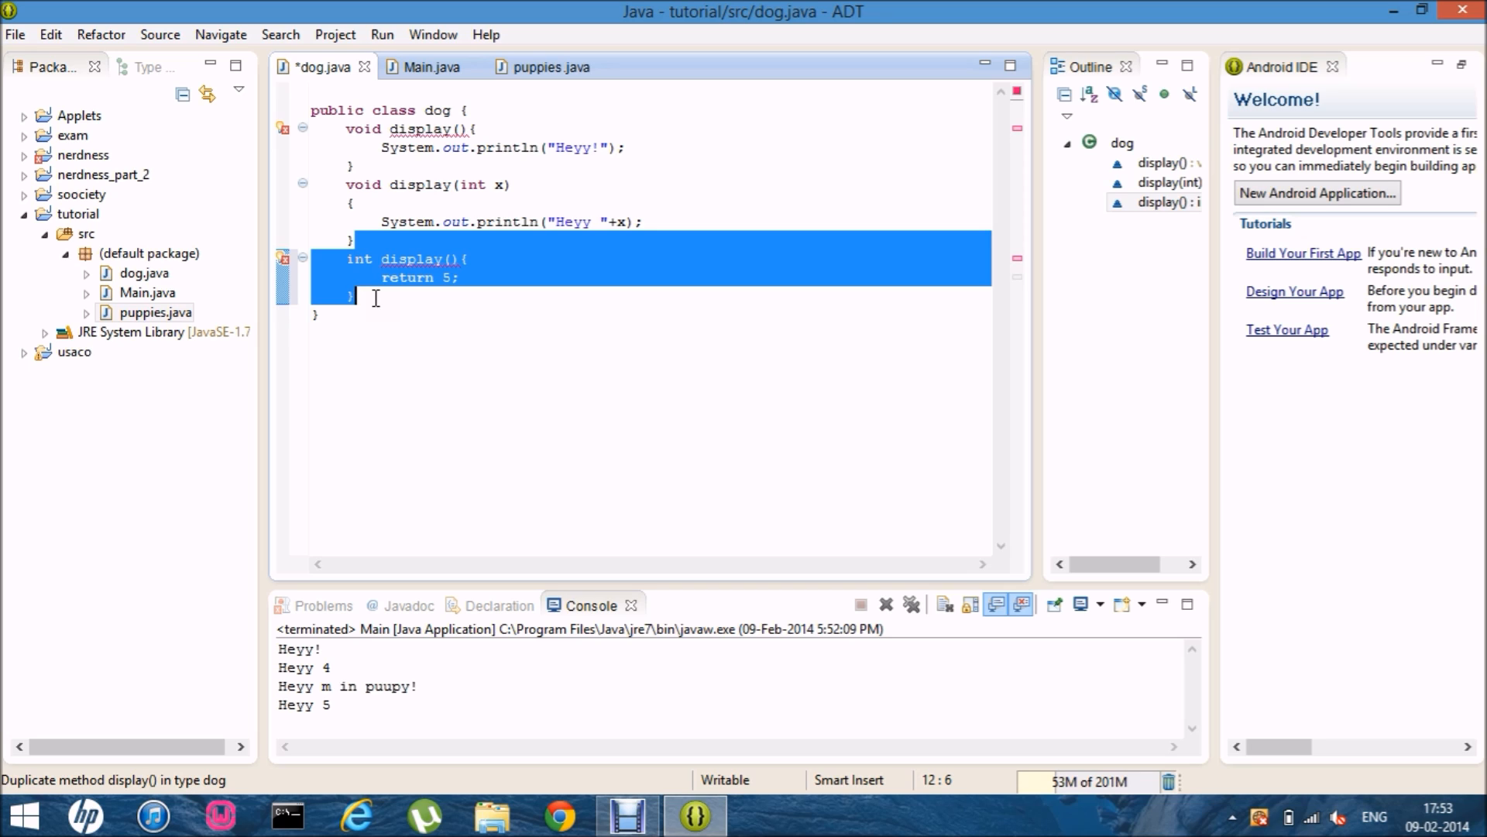
{"action": "key", "text": "Delete"}
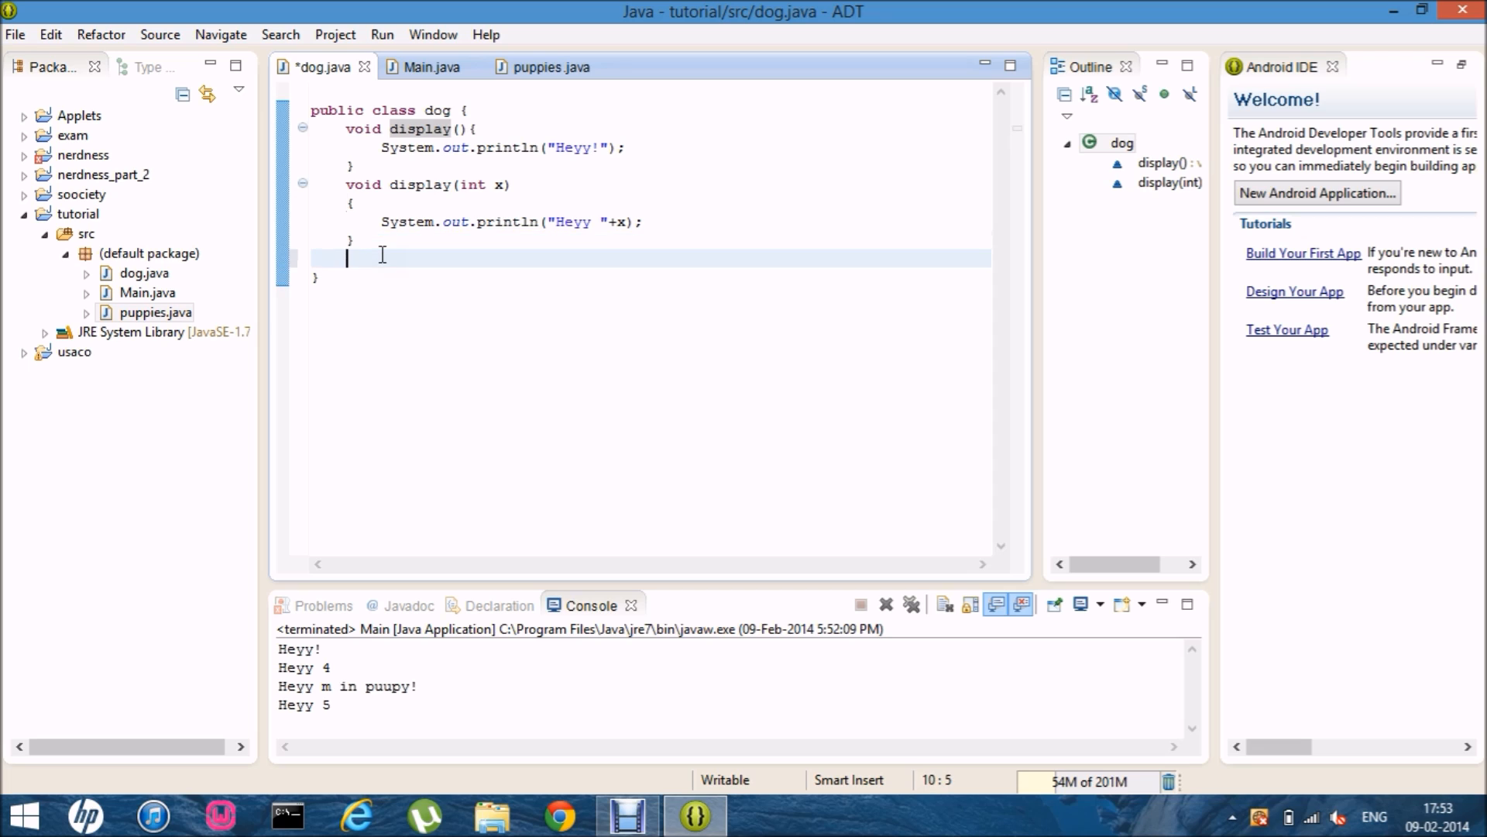
{"action": "type", "text": "void"}
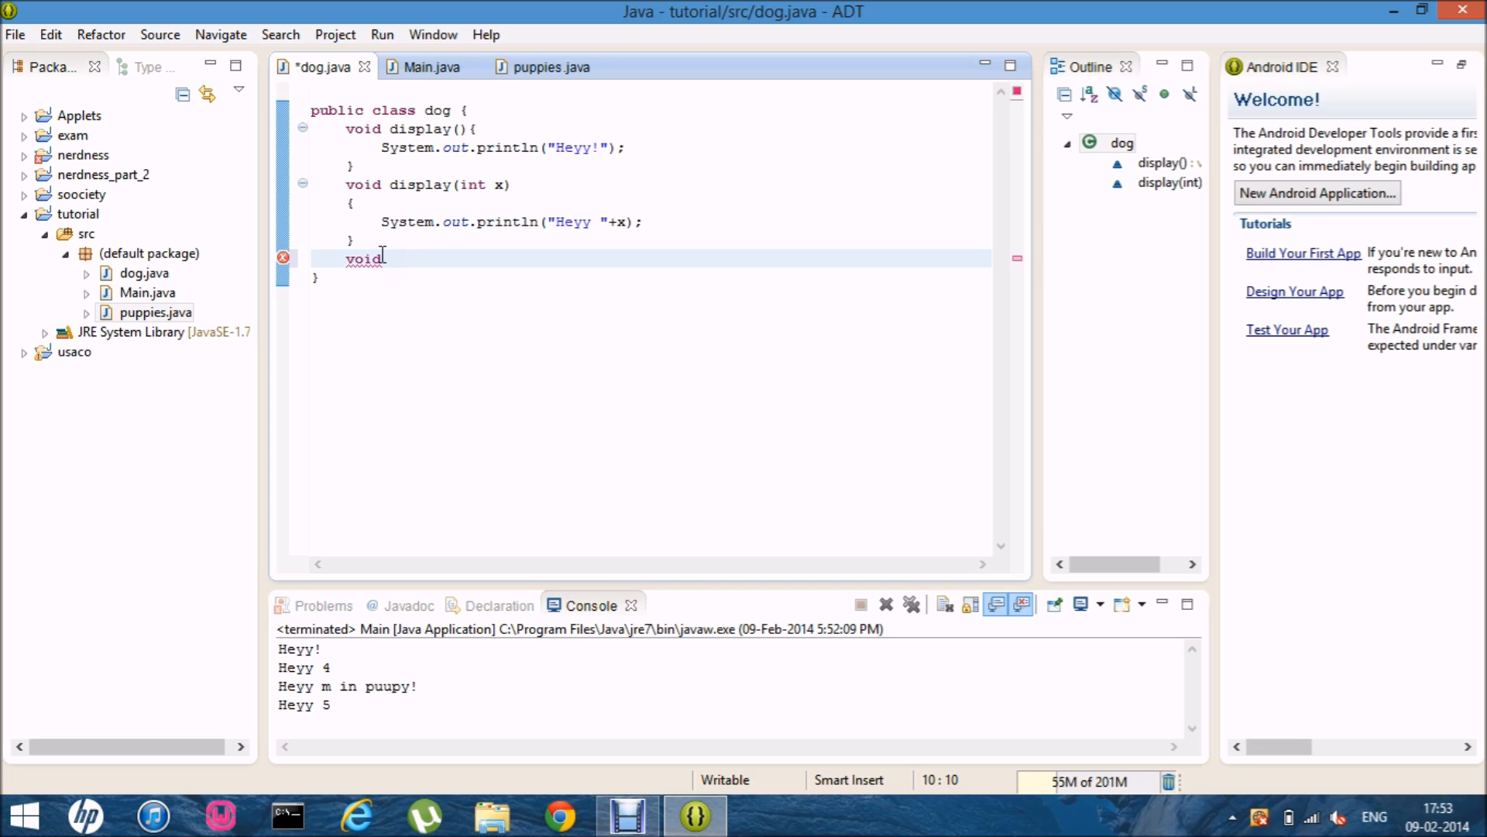
{"action": "type", "text": "di"}
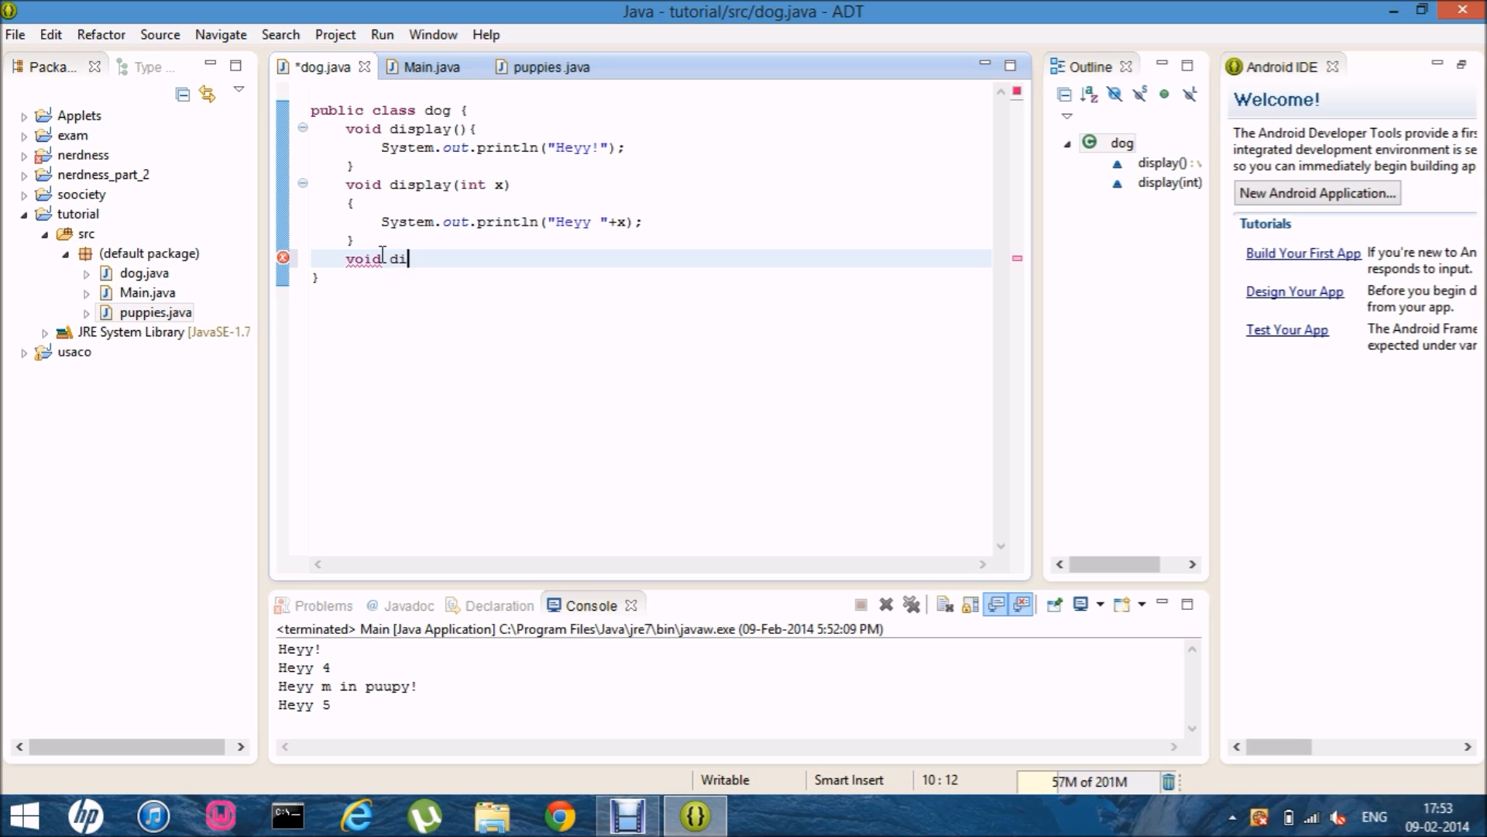
{"action": "type", "text": "lo"}
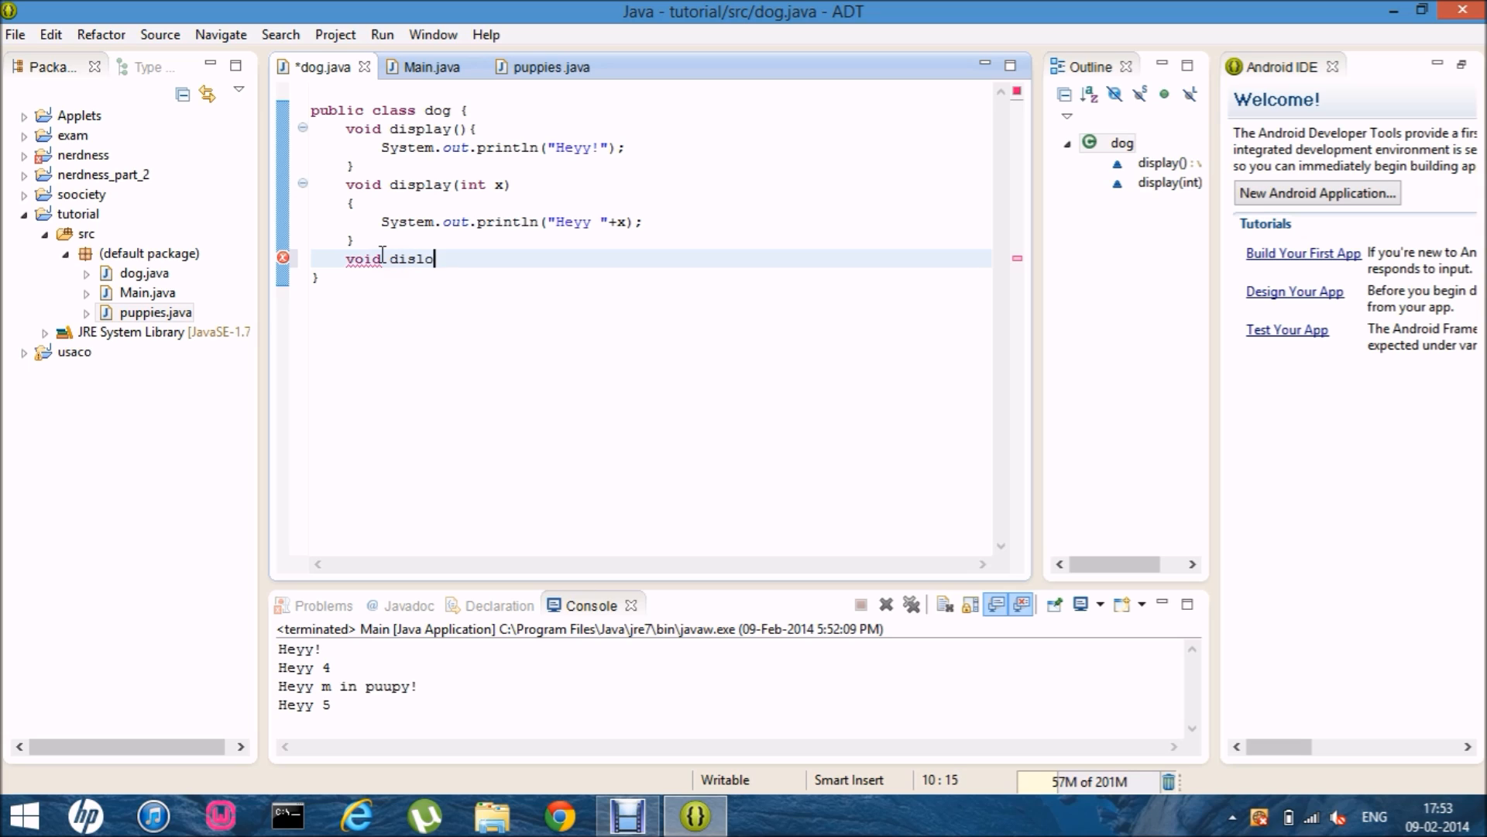
{"action": "type", "text": "pa"}
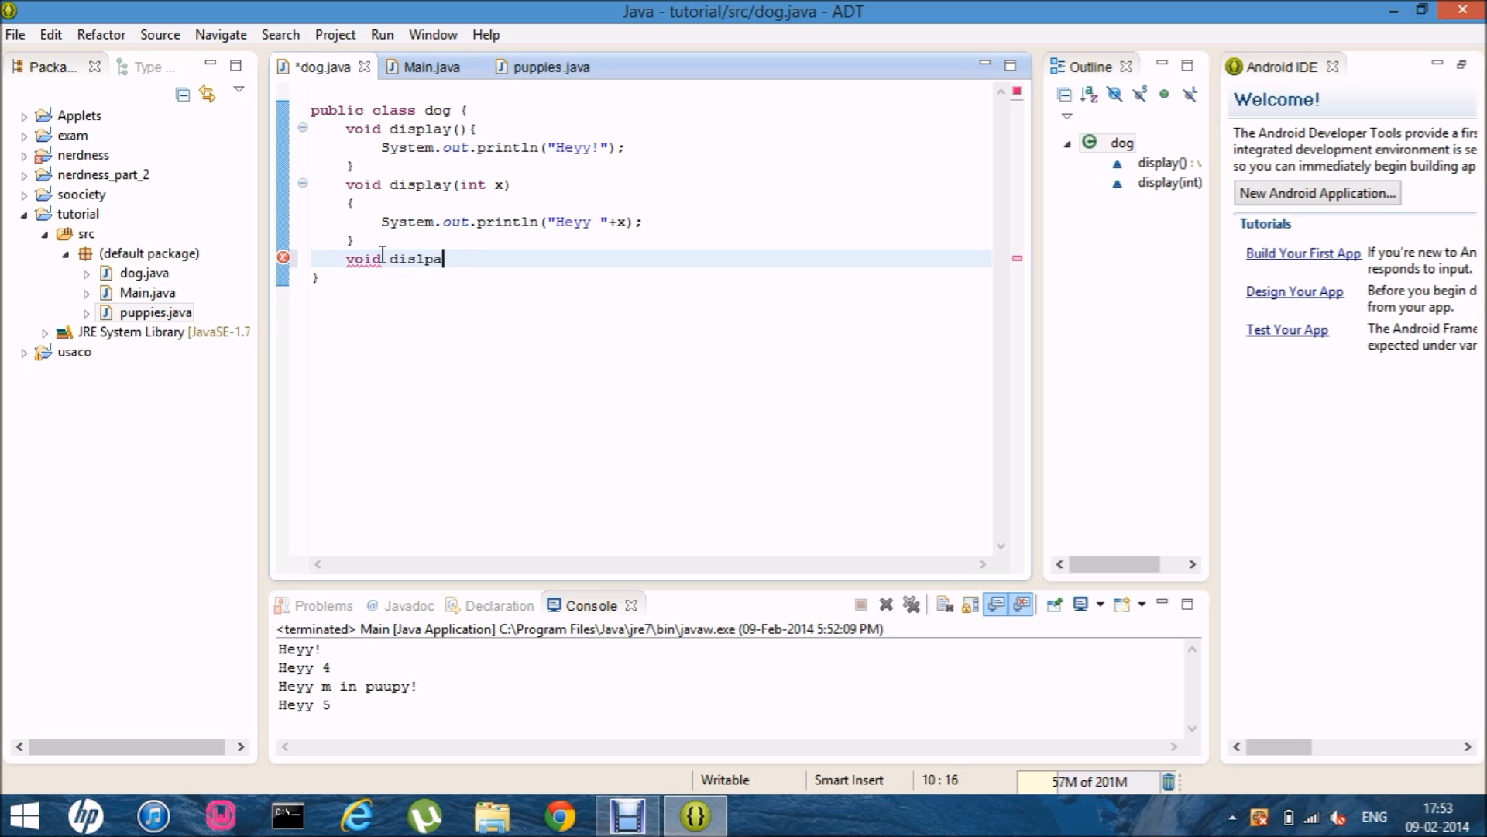
{"action": "key", "text": "BackSpace"}
{"action": "type", "text": "play (int y"}
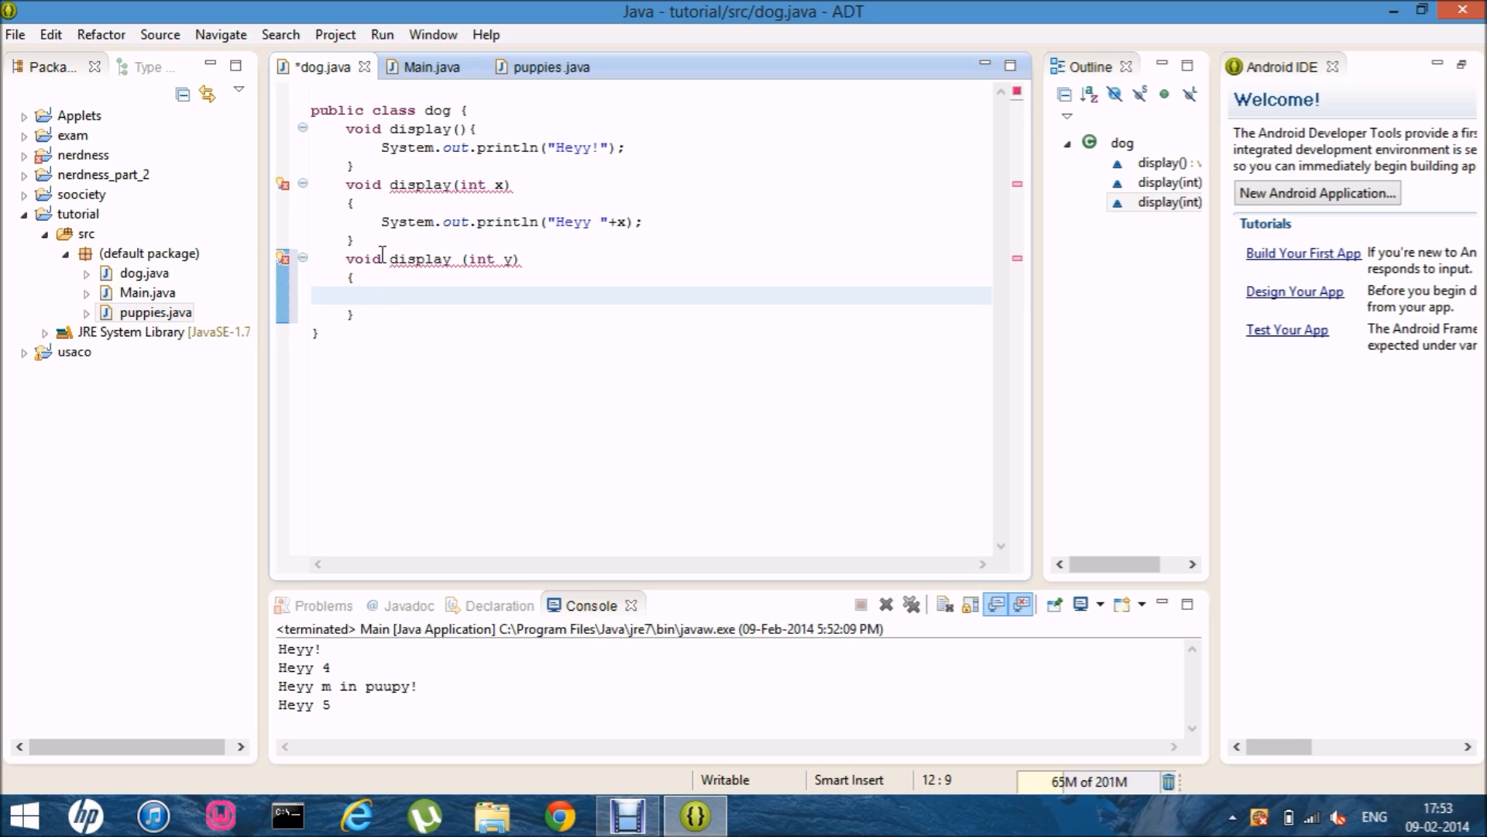
{"action": "type", "text": "syso"}
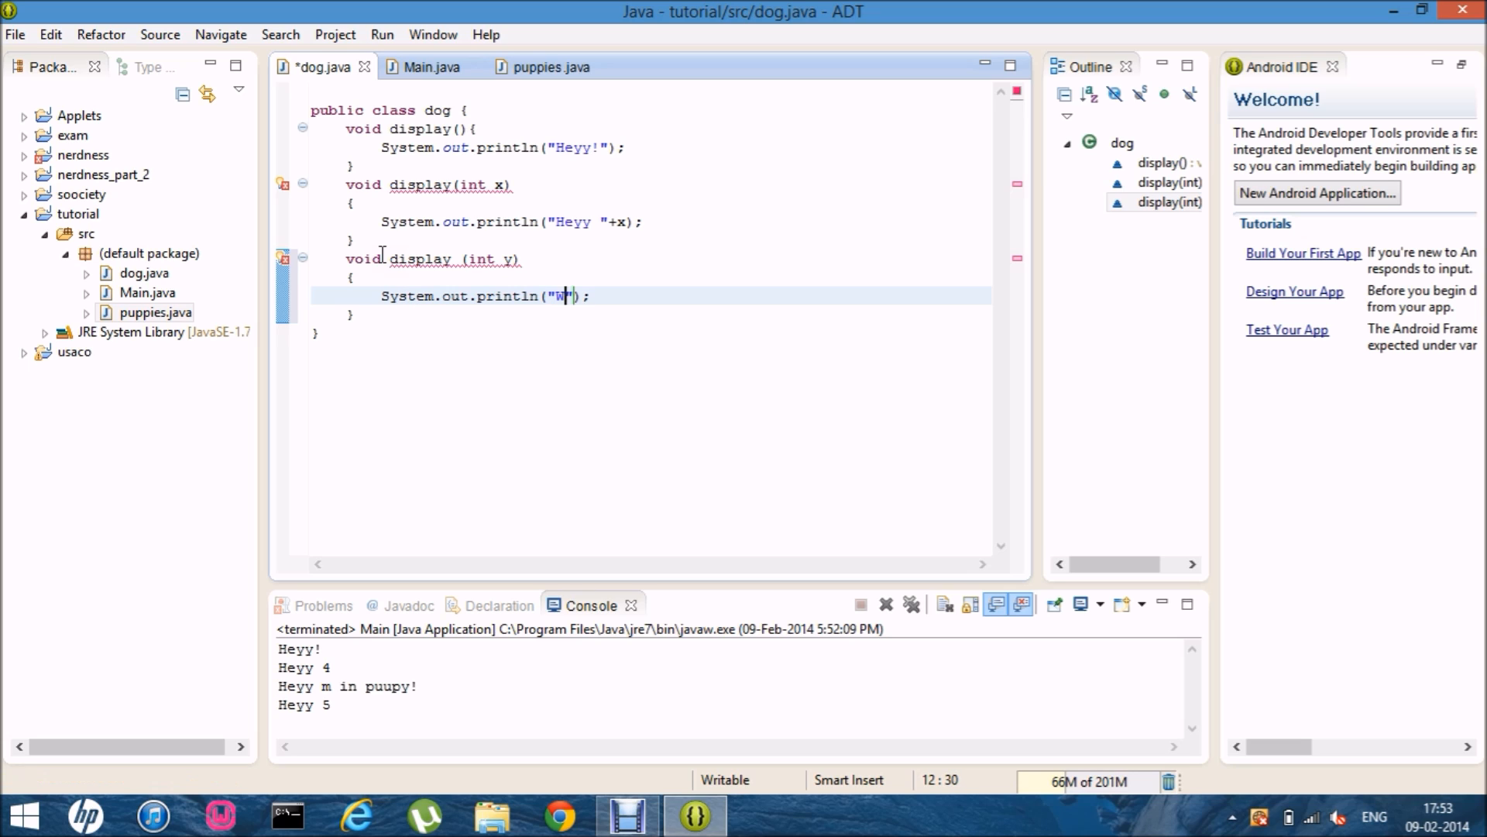
{"action": "type", "text": "ow!"}
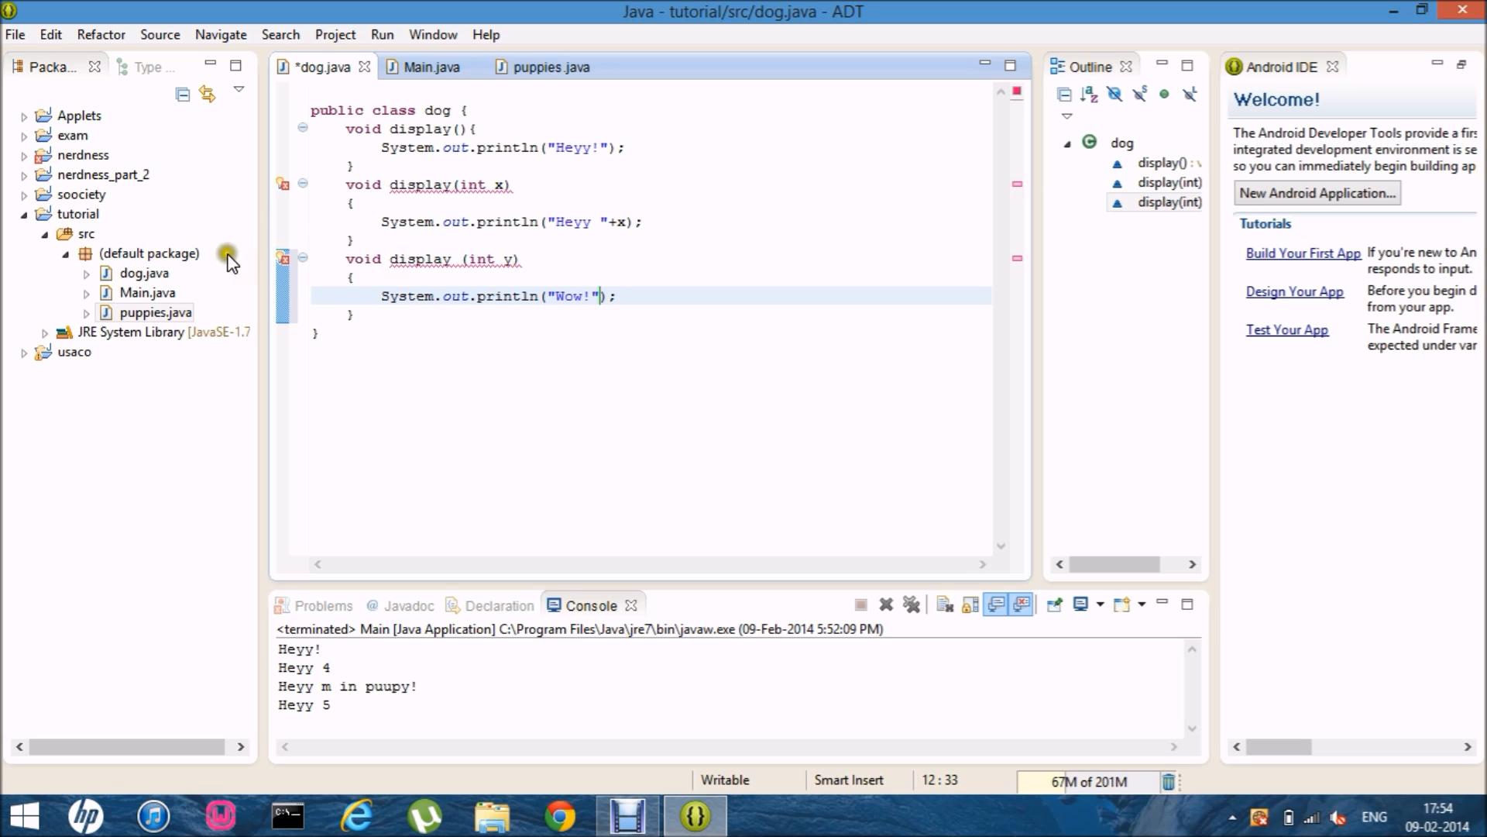
{"action": "mouse_move", "coordinate": [438, 260]}
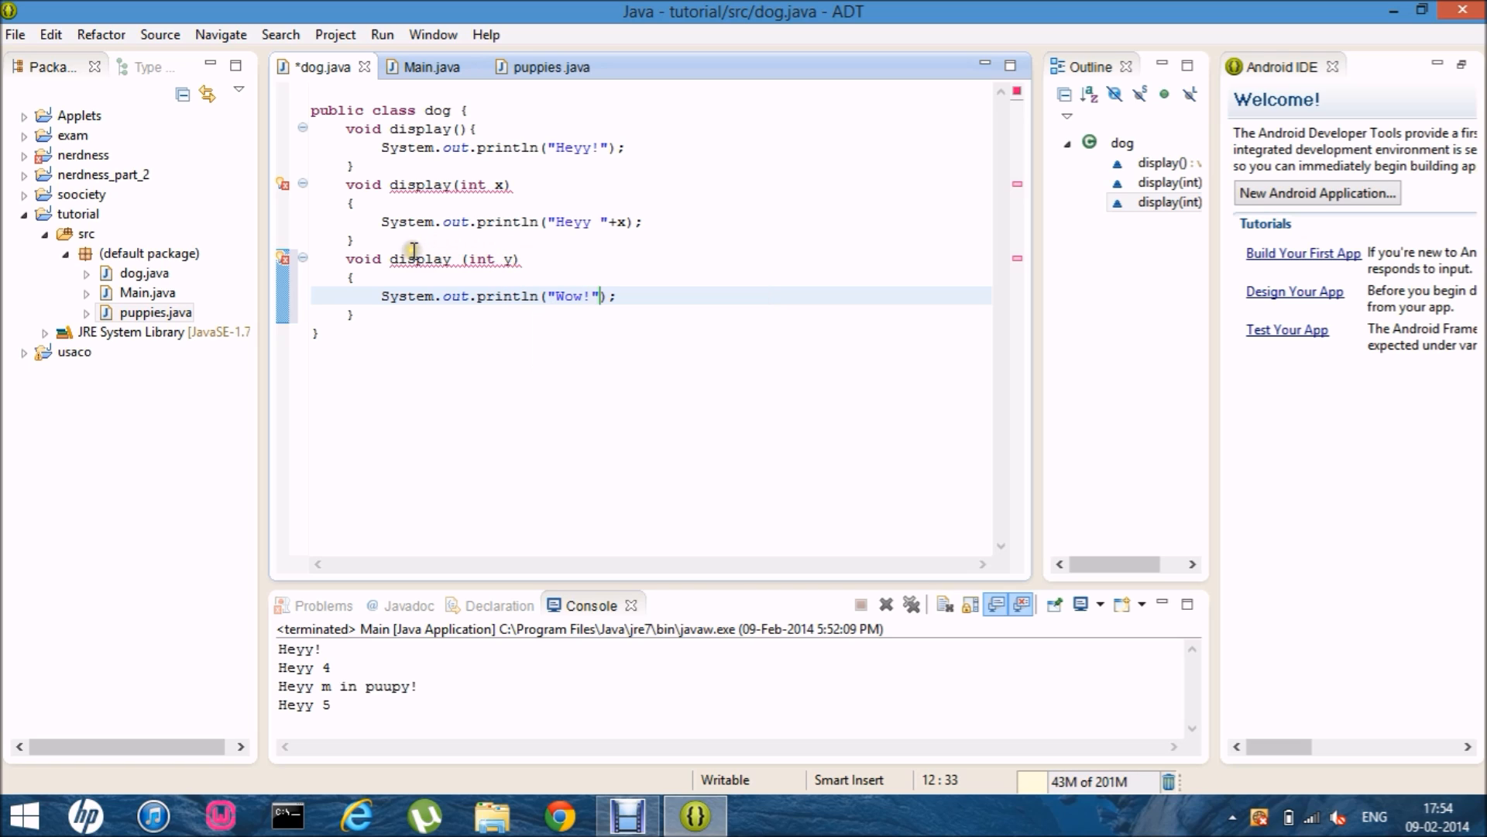
{"action": "left_click_drag", "start_coordinate": [415, 258], "coordinate": [384, 313]}
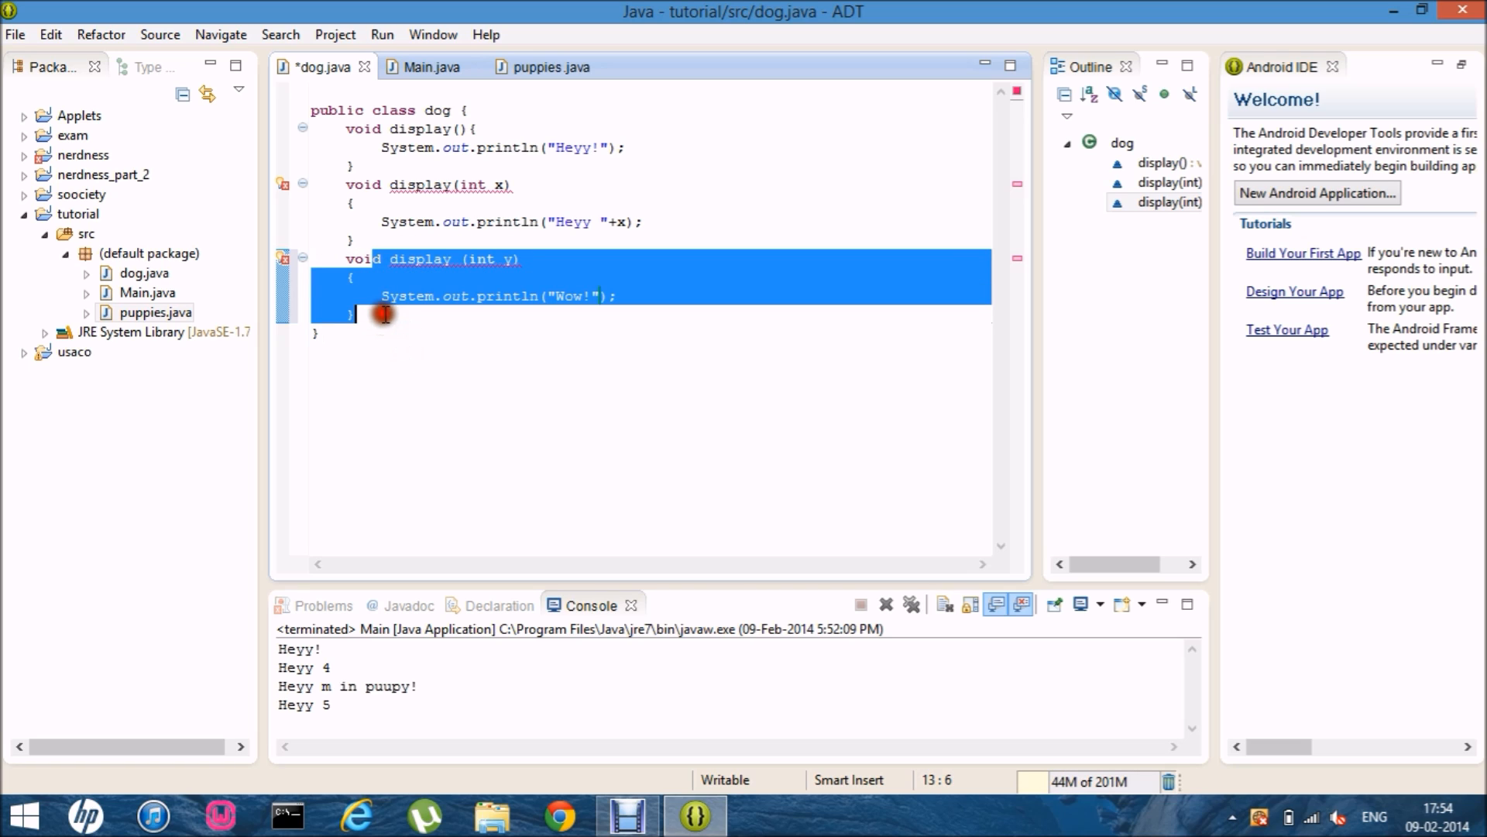
{"action": "key", "text": "Delete"}
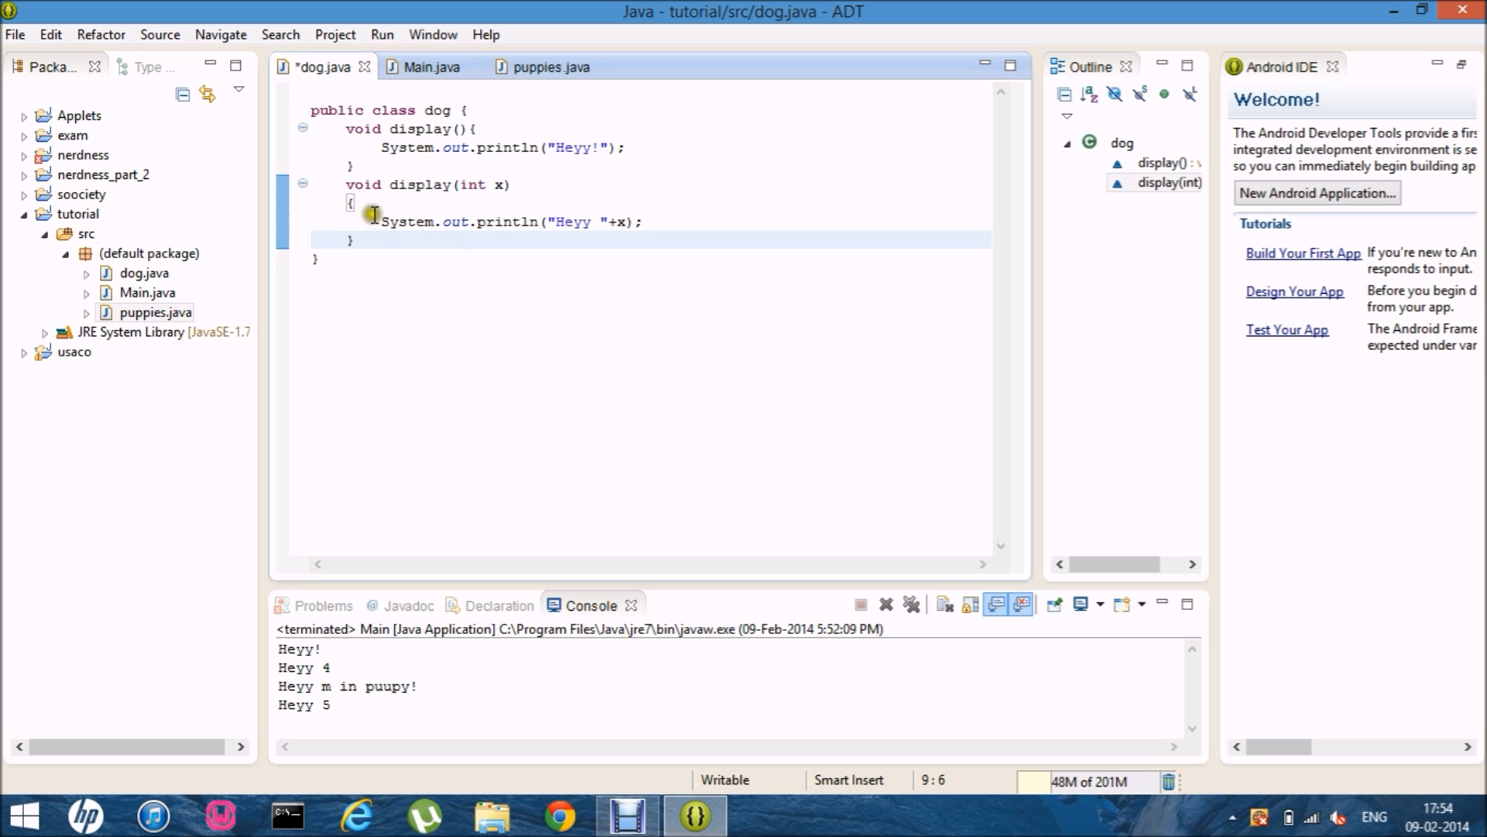
{"action": "left_click", "coordinate": [426, 67]}
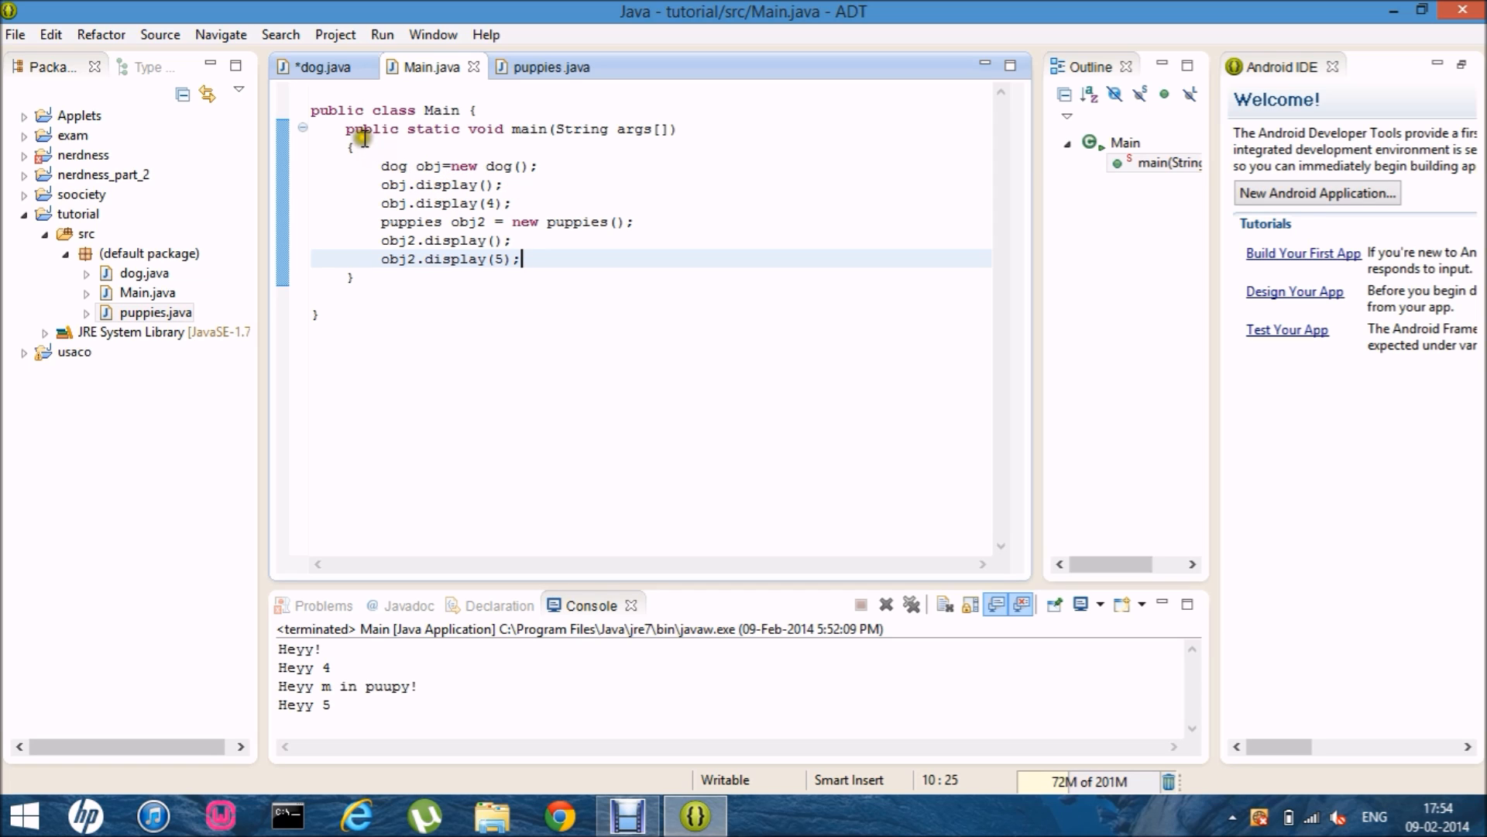
{"action": "left_click", "coordinate": [321, 66]}
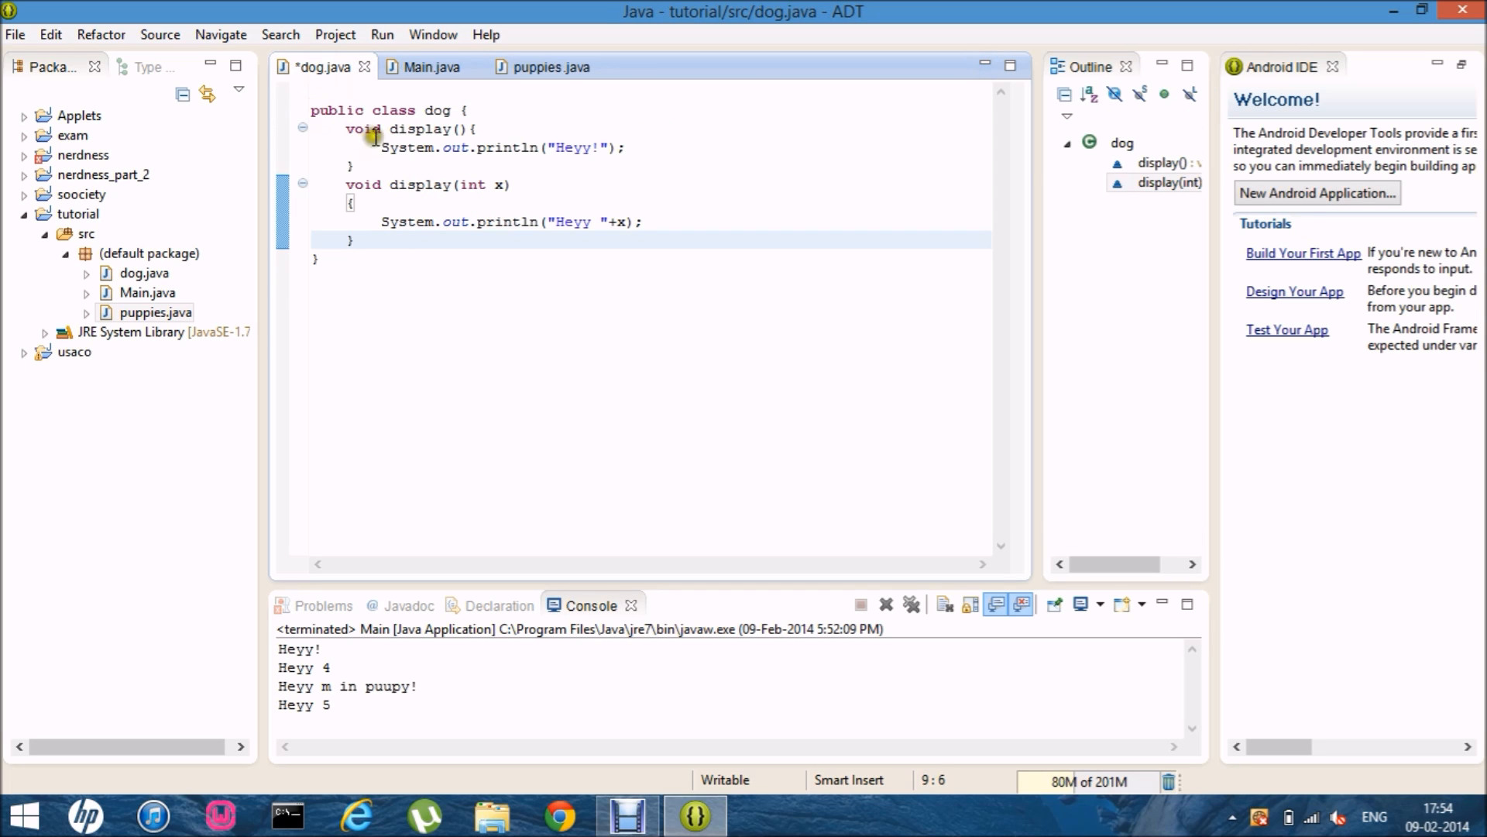
{"action": "left_click", "coordinate": [430, 67]}
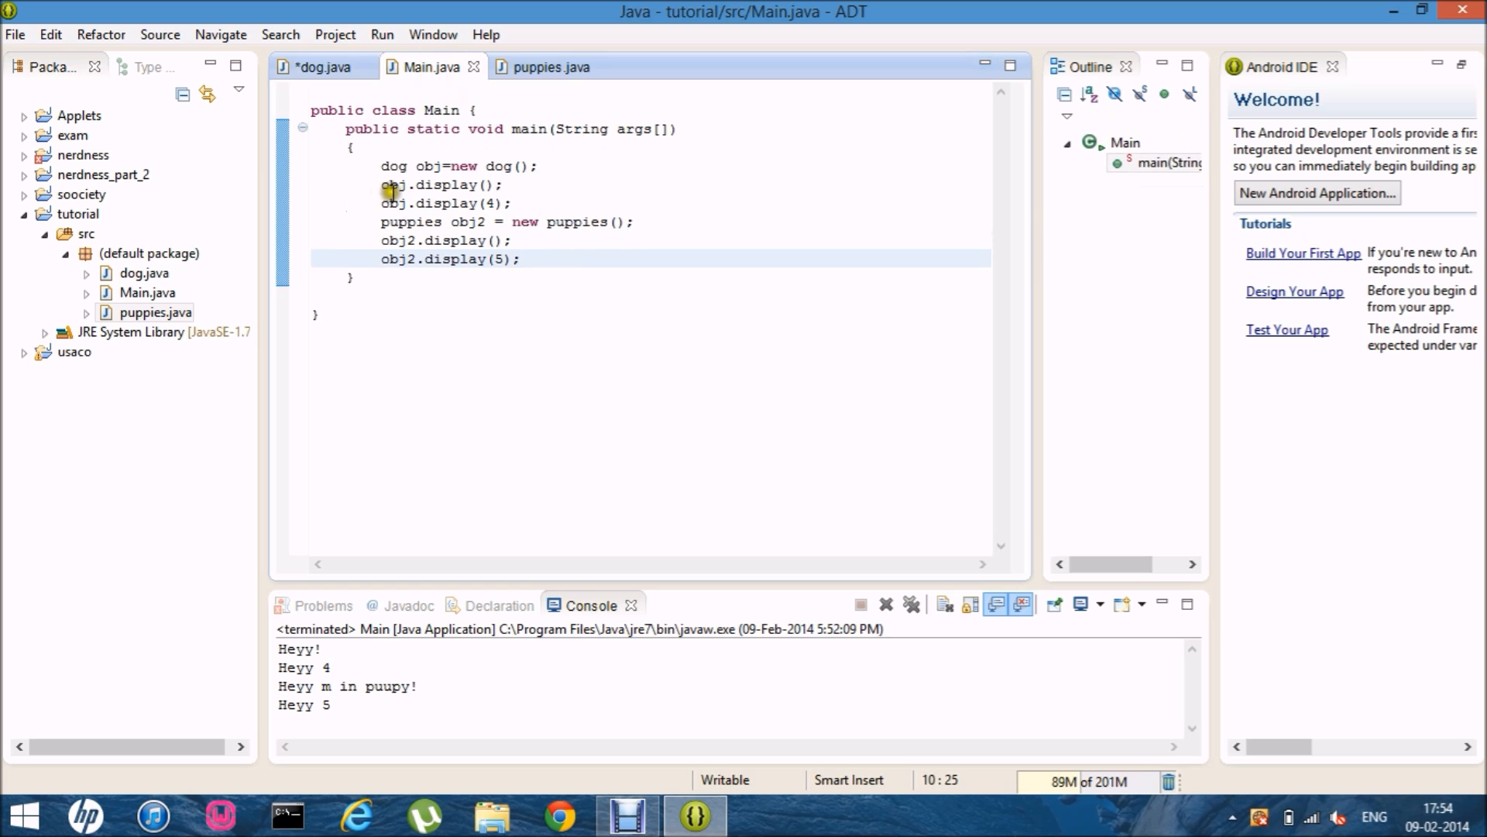
{"action": "left_click", "coordinate": [322, 67]}
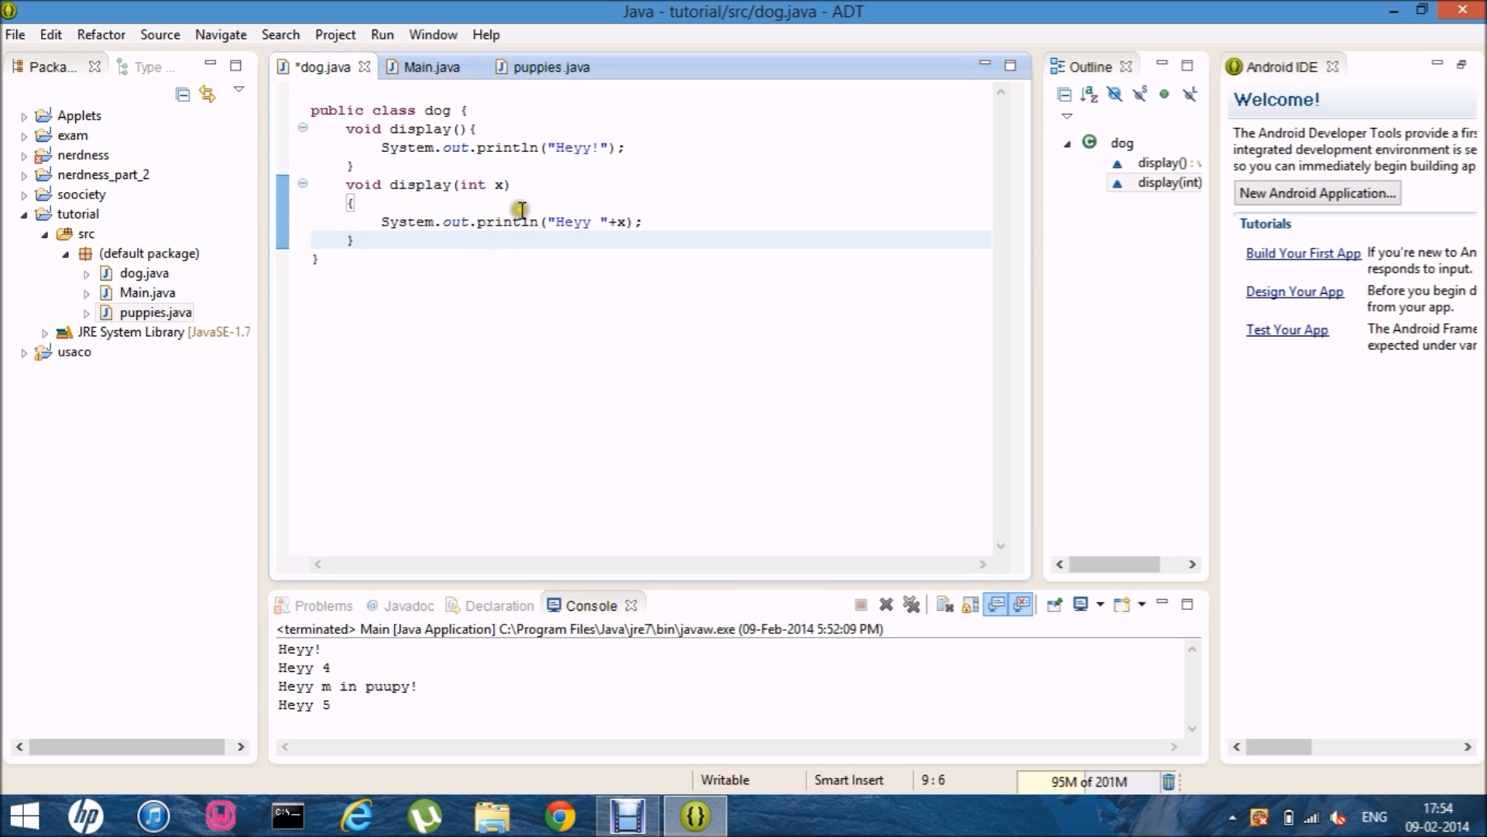
{"action": "left_click", "coordinate": [430, 66]}
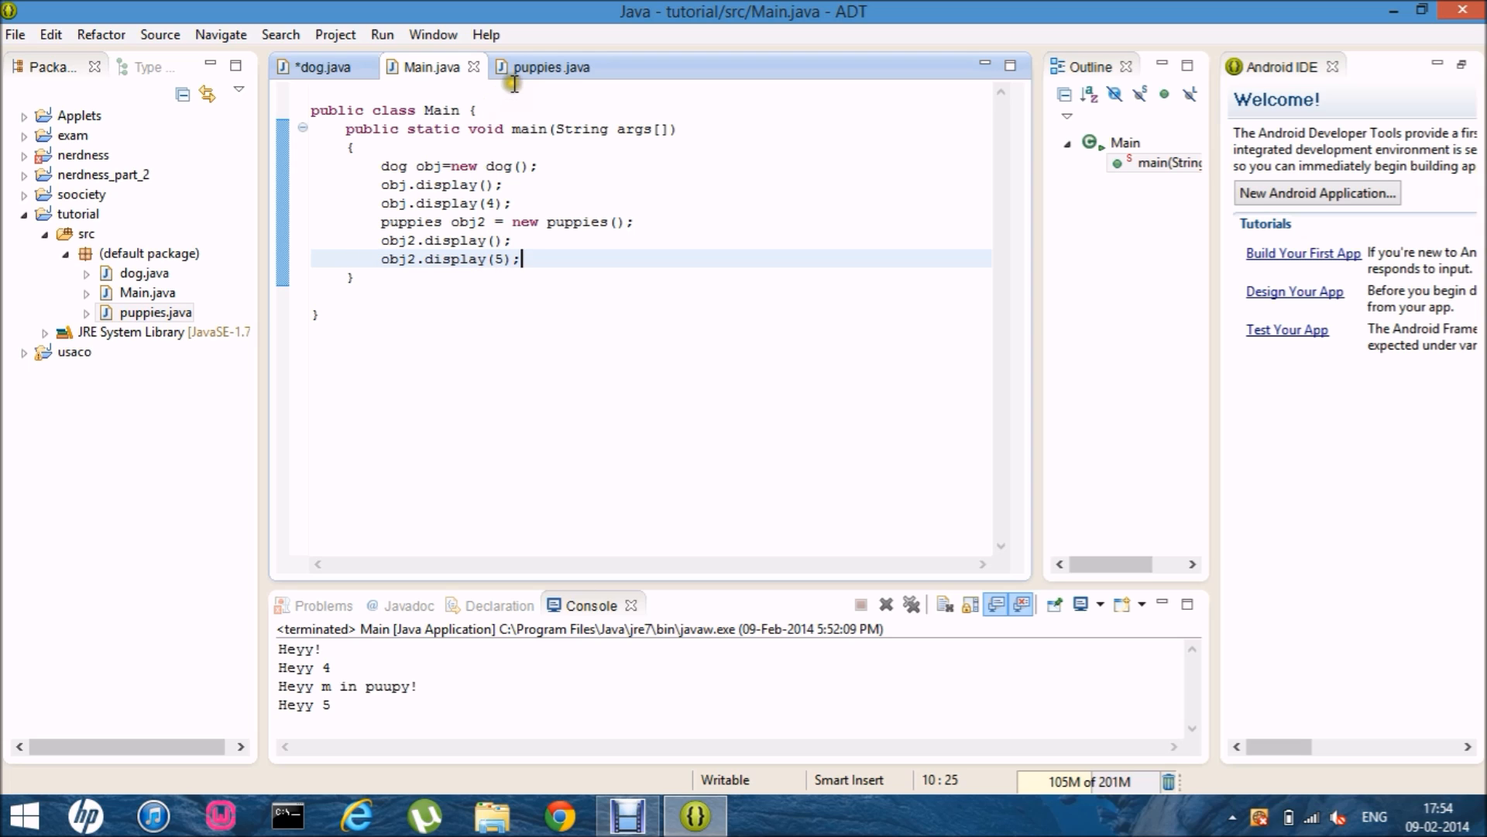
{"action": "left_click", "coordinate": [545, 67]}
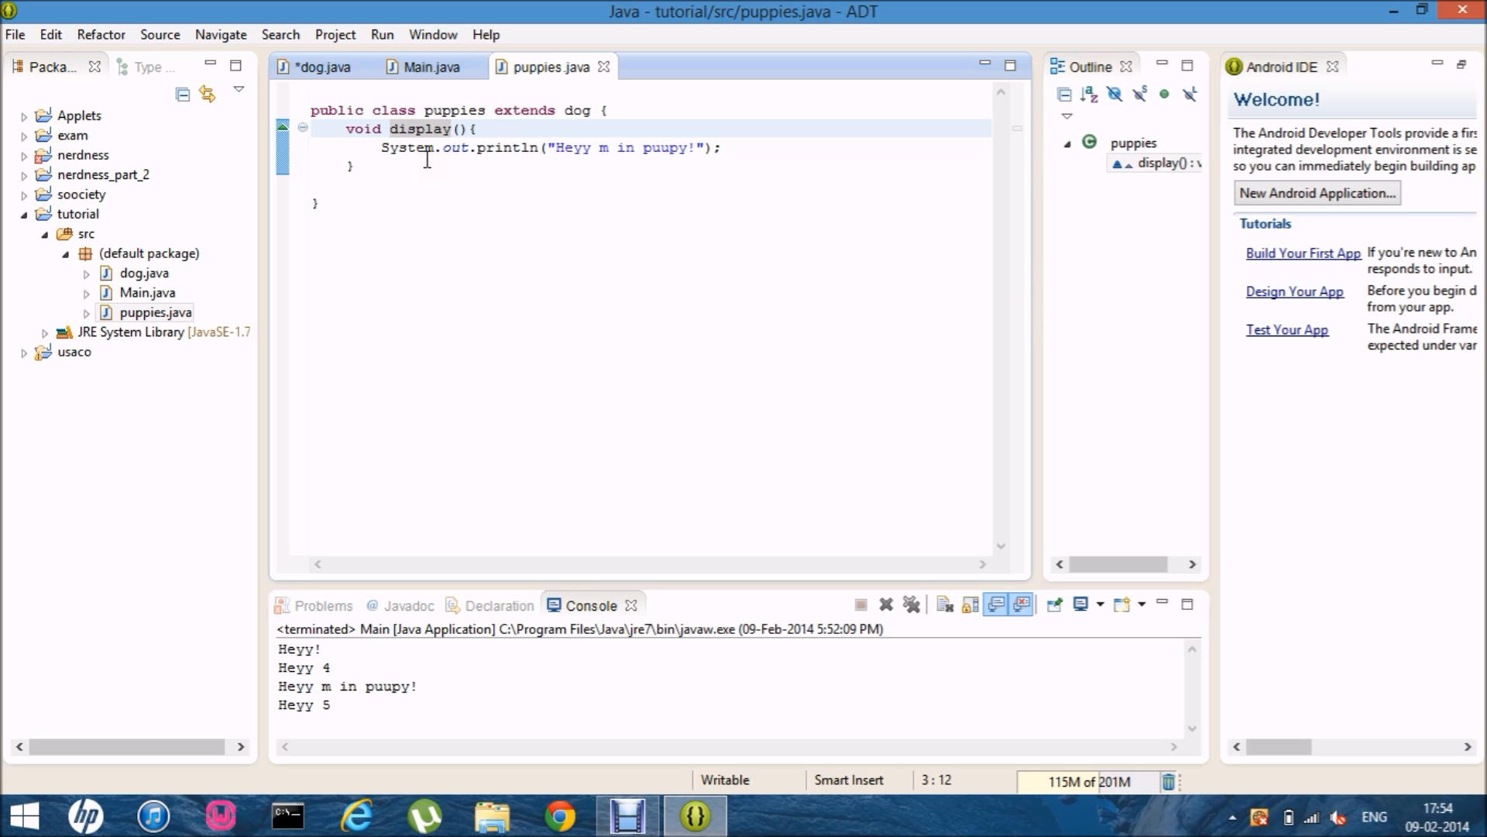
{"action": "left_click", "coordinate": [323, 66]}
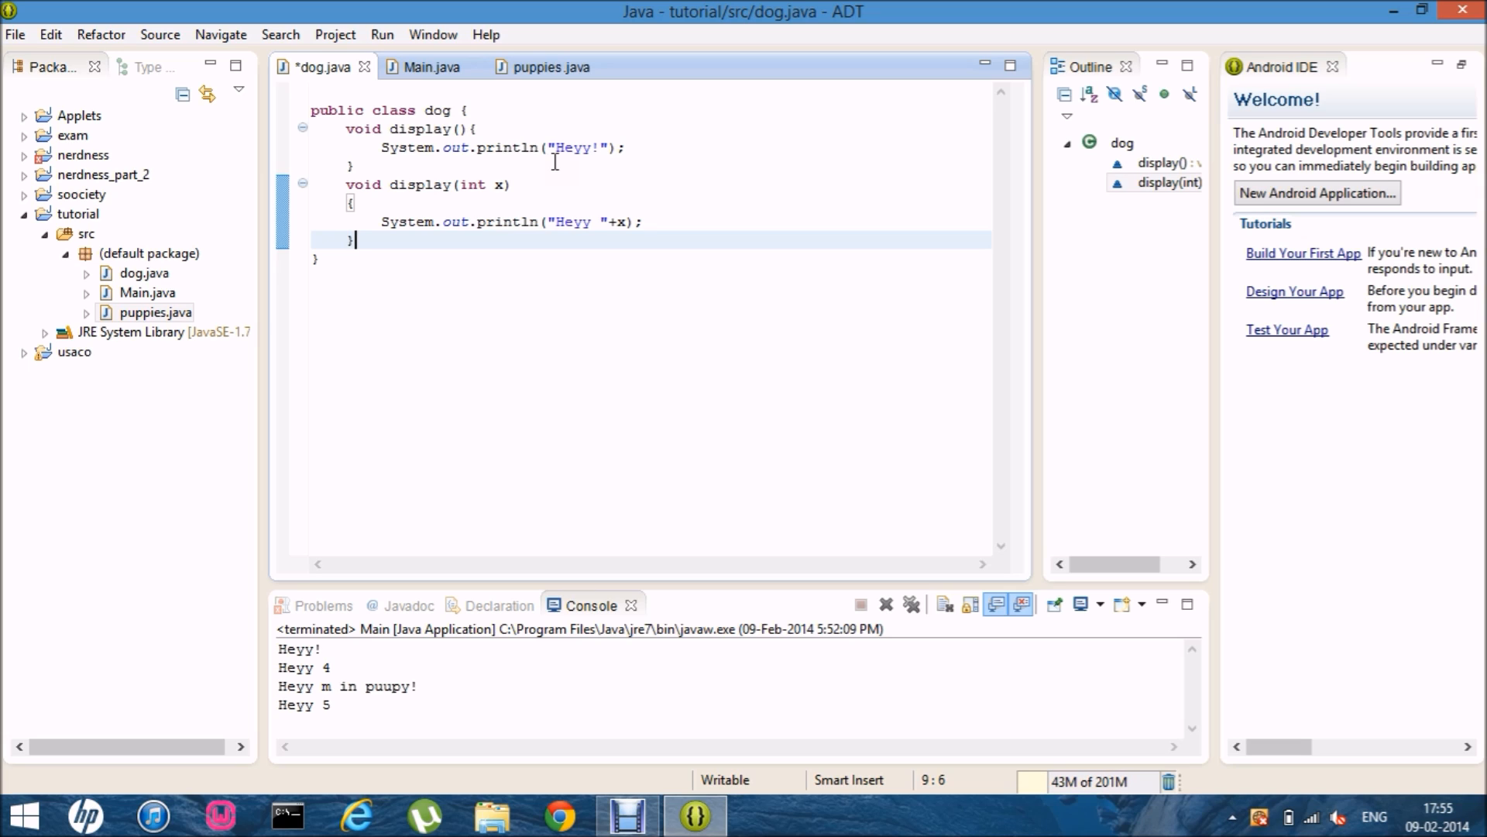
{"action": "mouse_move", "coordinate": [266, 430]}
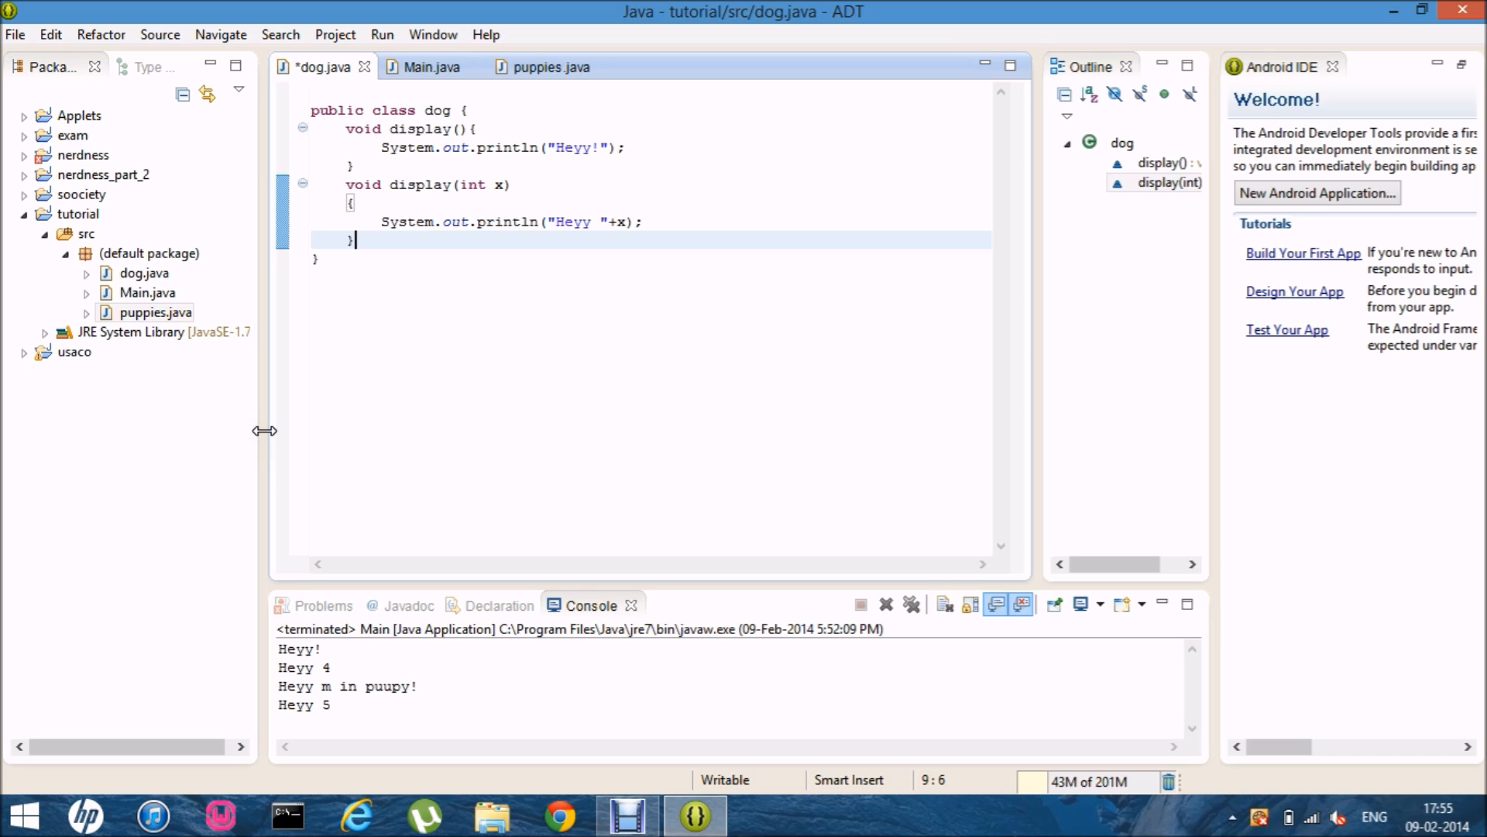